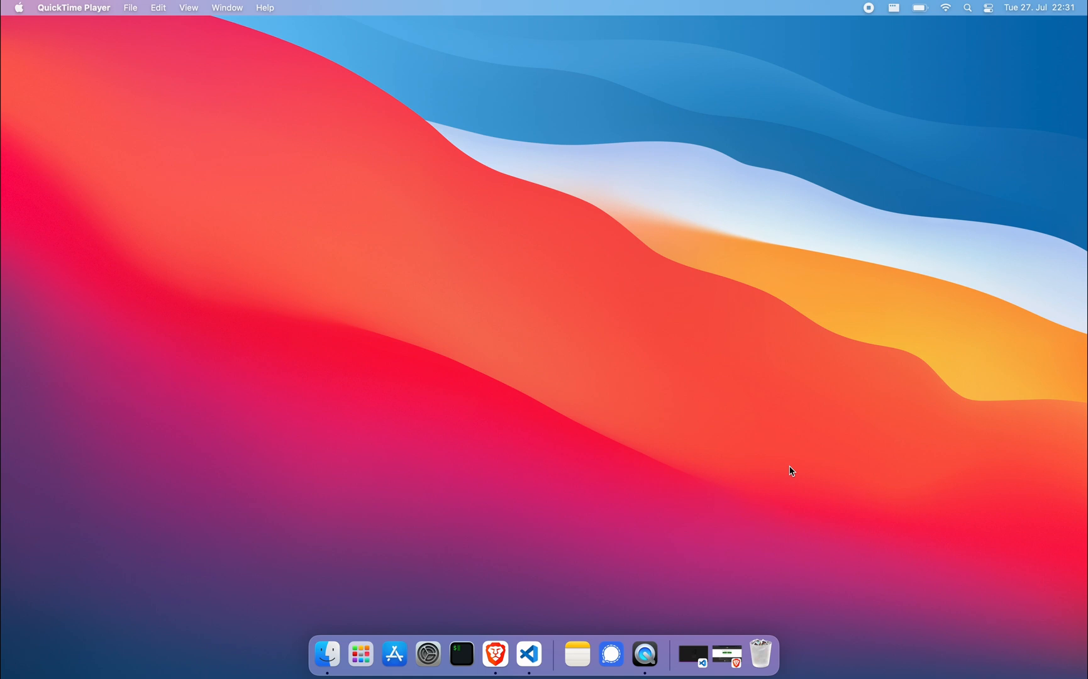
mouse_move(495, 655)
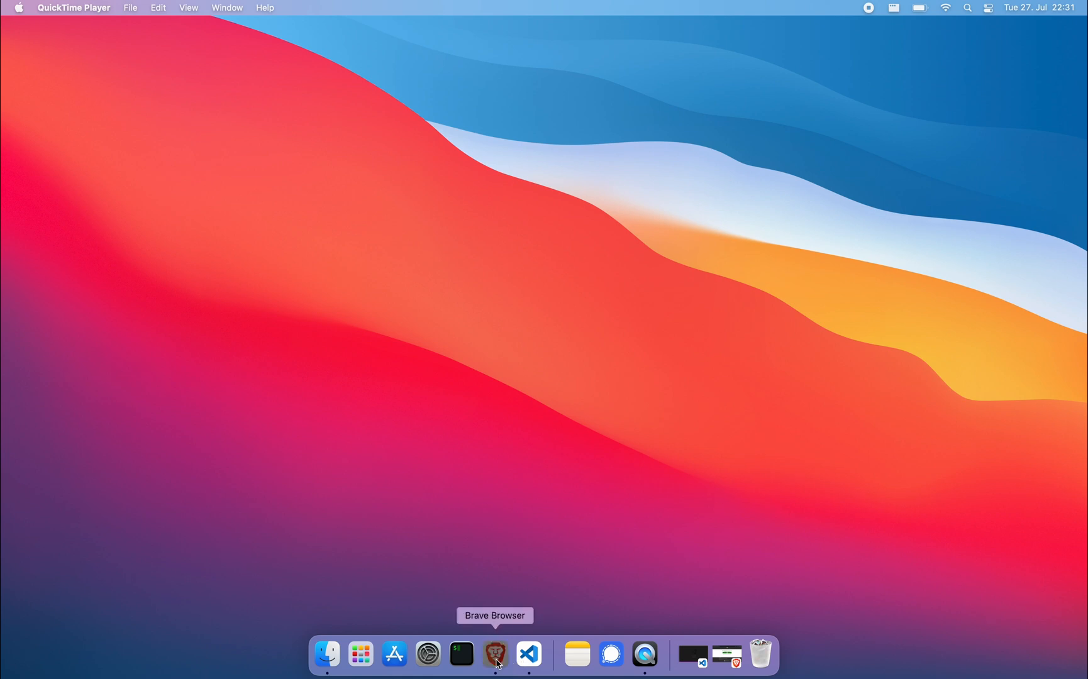
Step: Bring up Brave on the Node.js home page showing the macOS download options
click(494, 655)
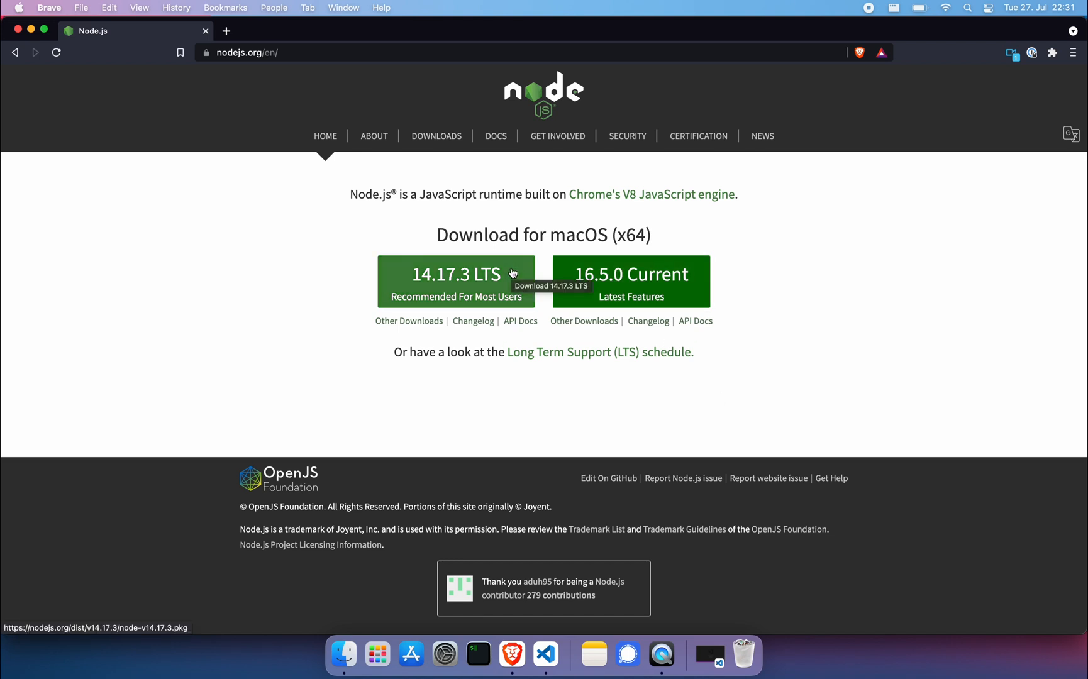
click(456, 274)
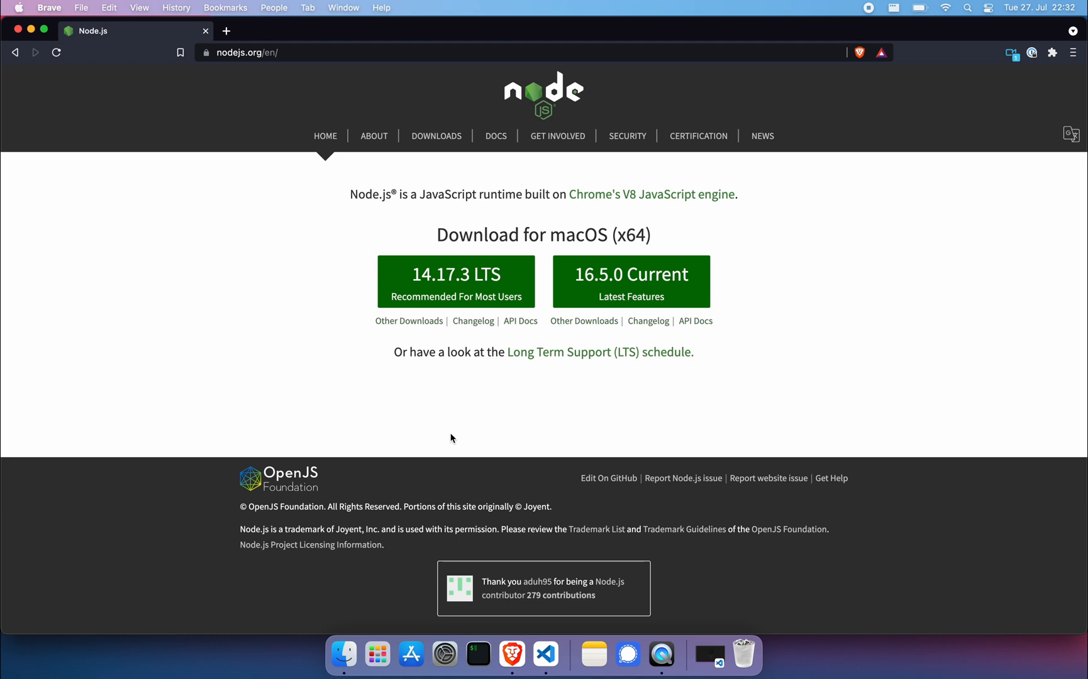
Step: Check the installed Node version in Terminal (node --version shows v14.15.4)
click(478, 654)
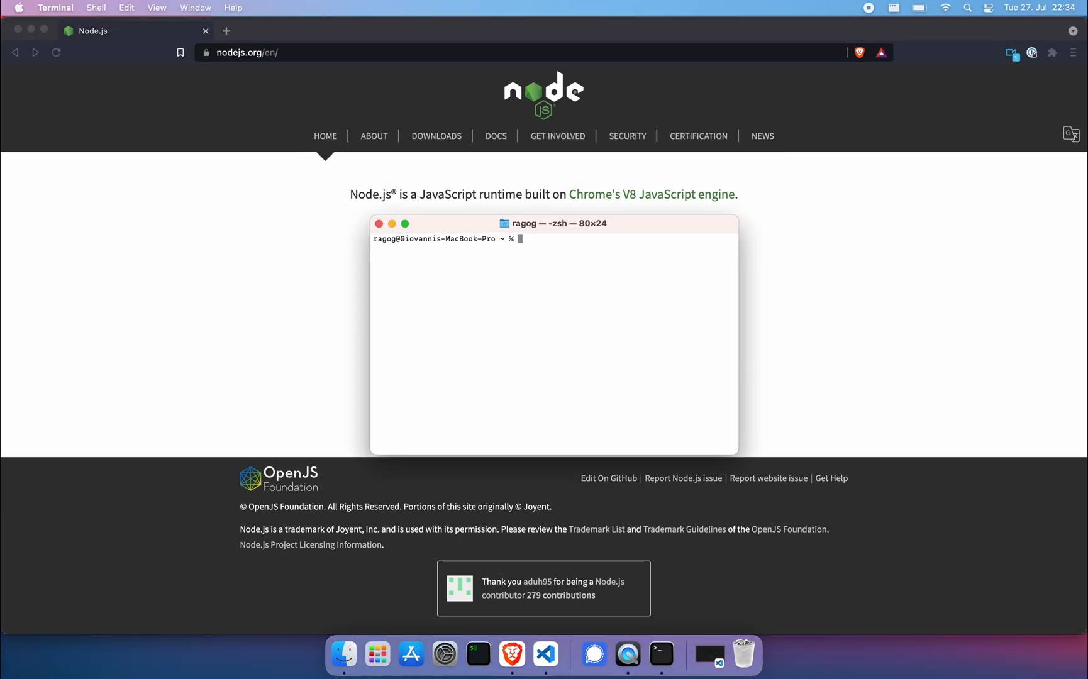
text(node)
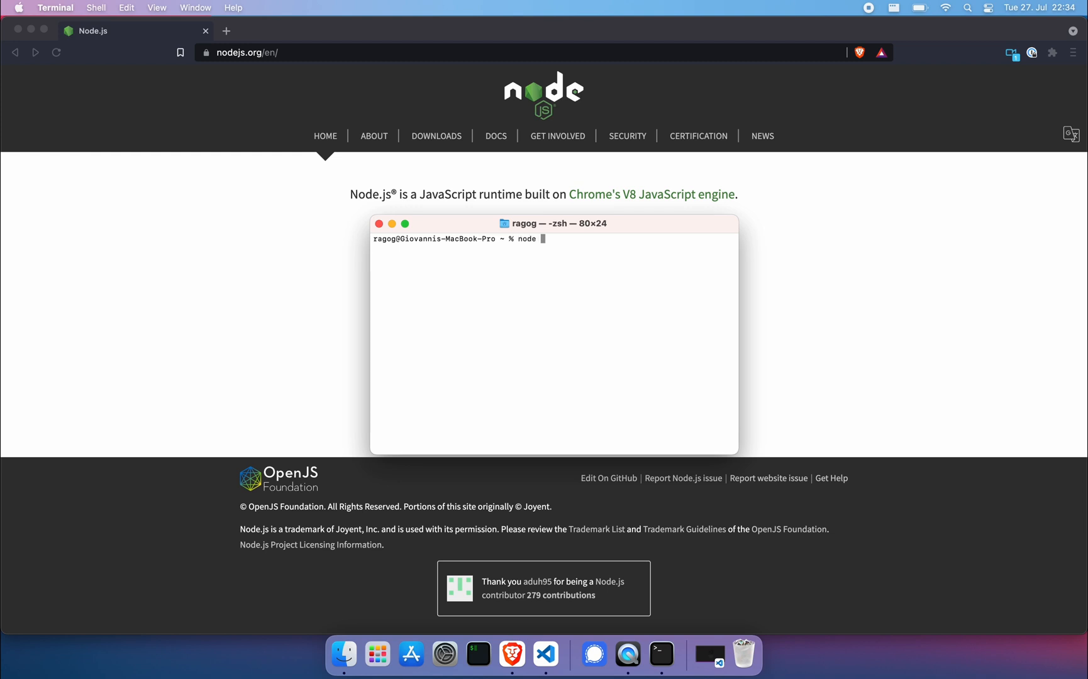
text(--version)
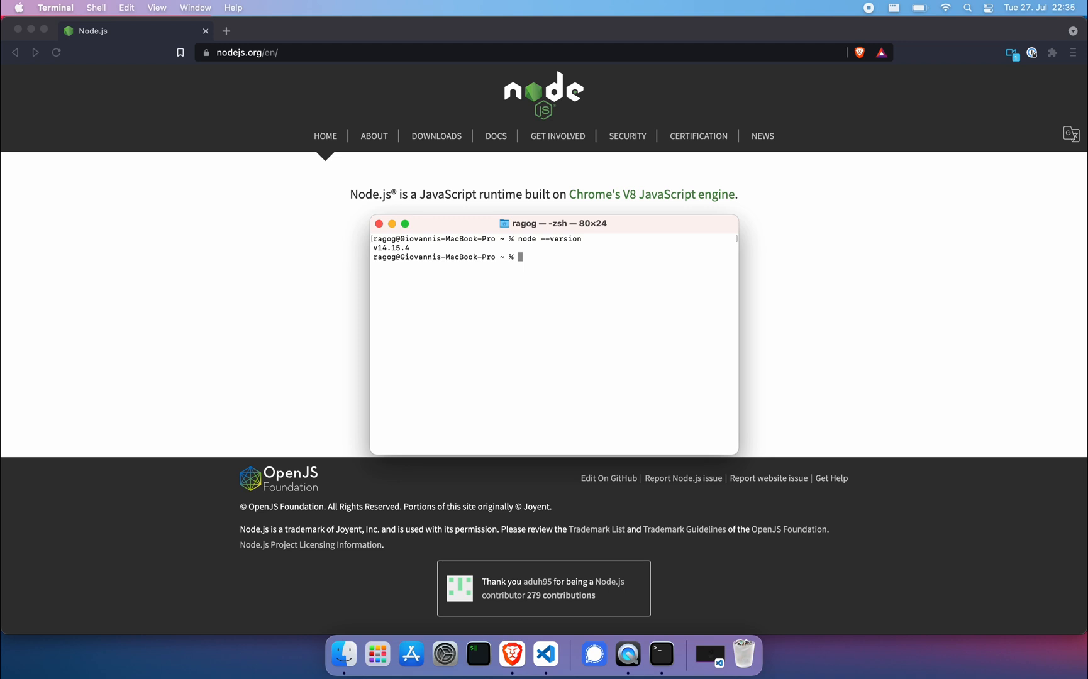
Step: Create the my-playwright-script folder, move into it and list its empty contents
text(mkdir m)
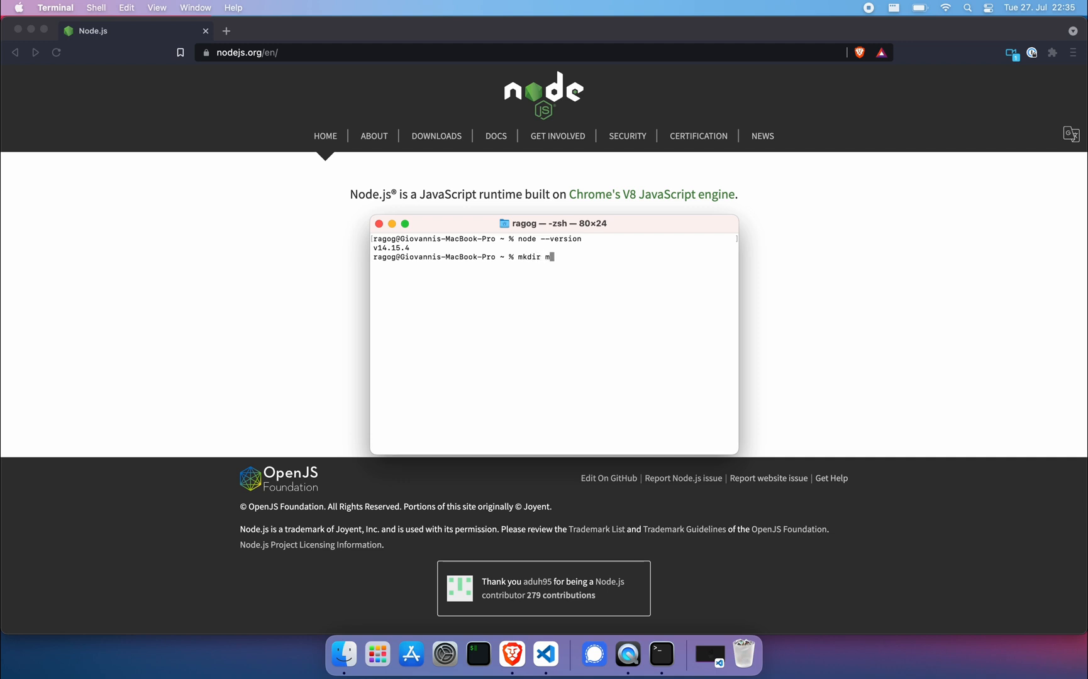
text(y-playwri)
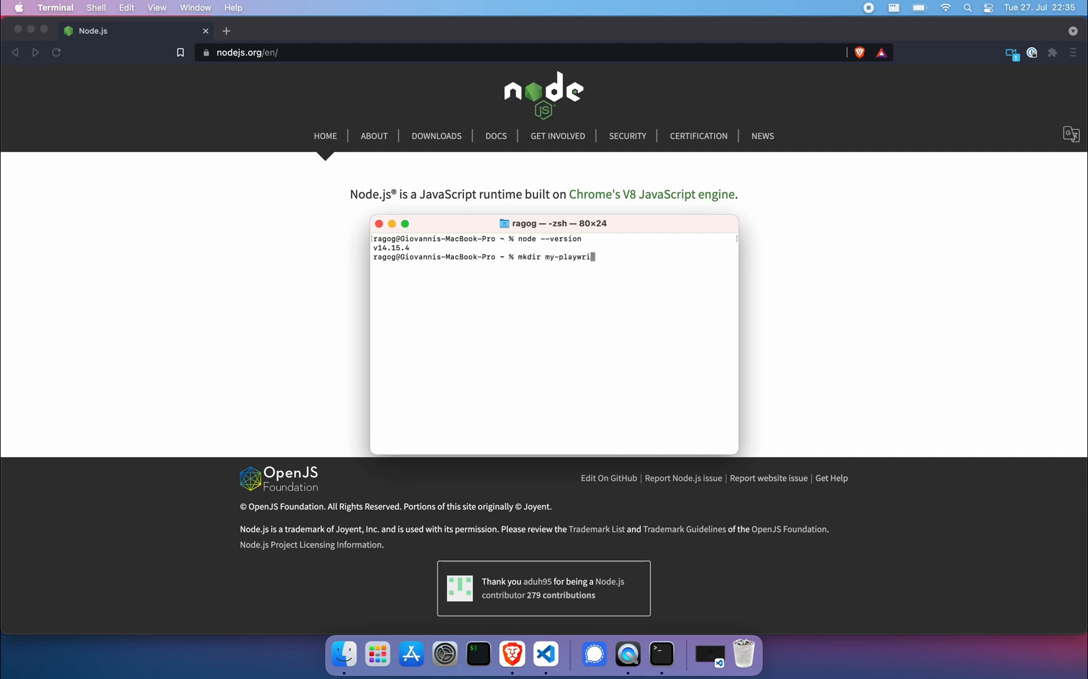
key(Enter)
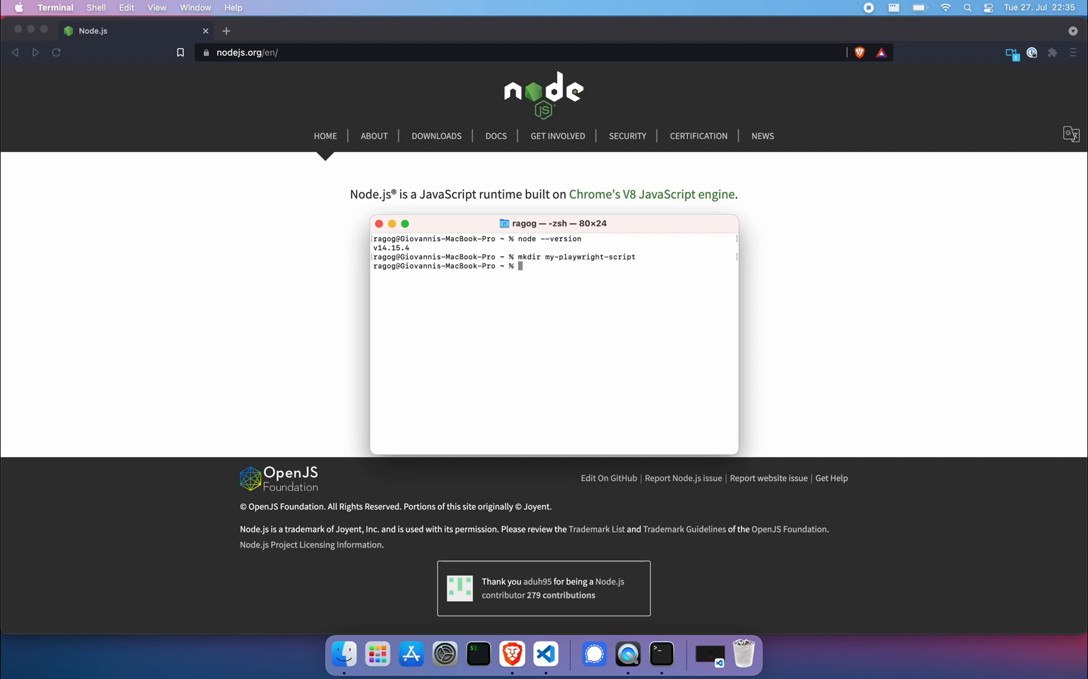
text(cd)
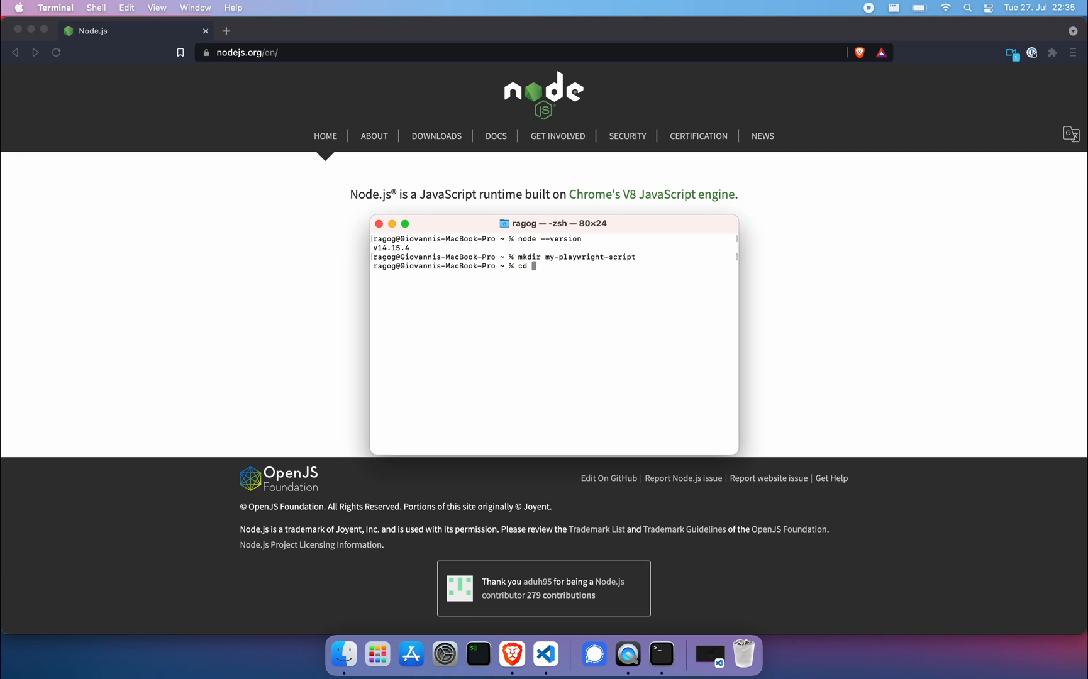
text(my-playwright-script)
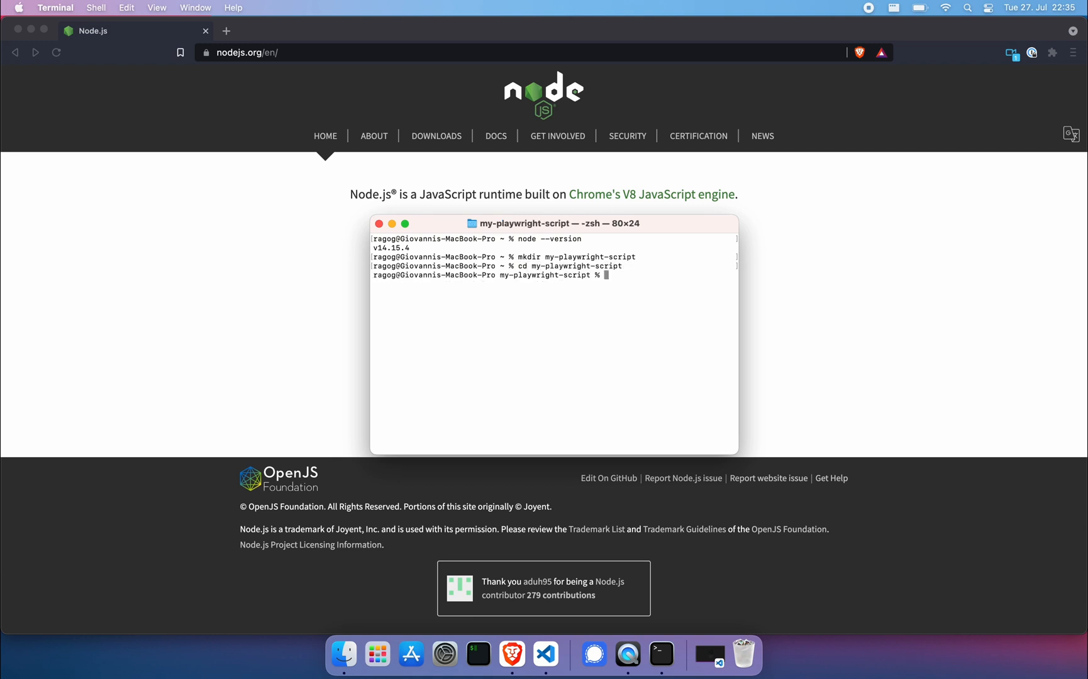
text(ls)
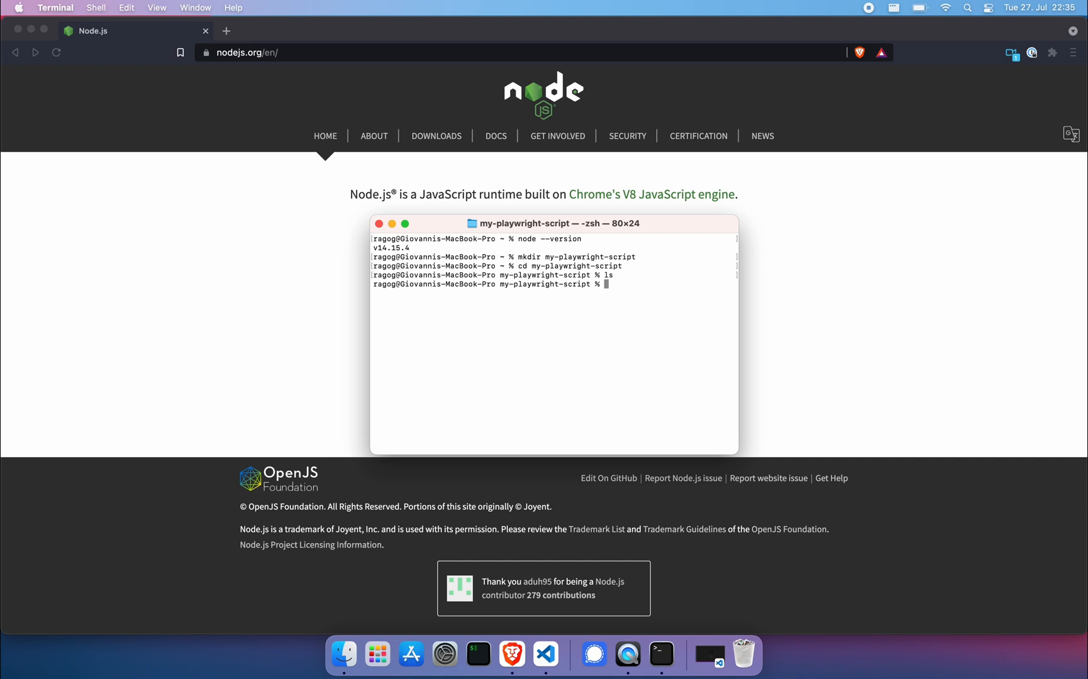
text(n)
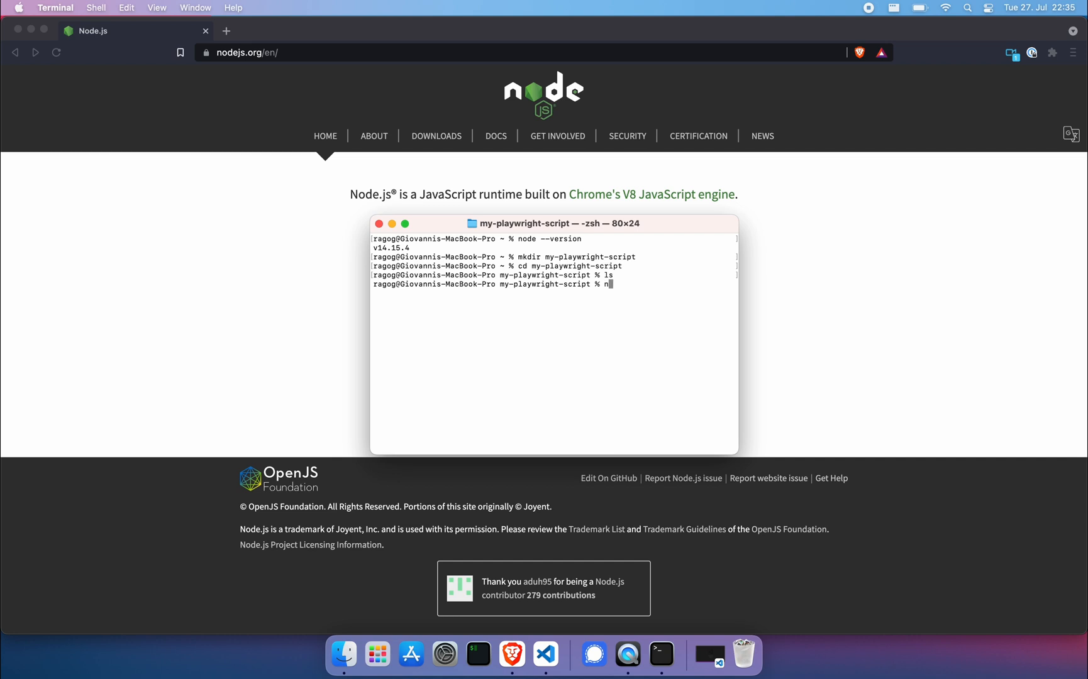
text(pm)
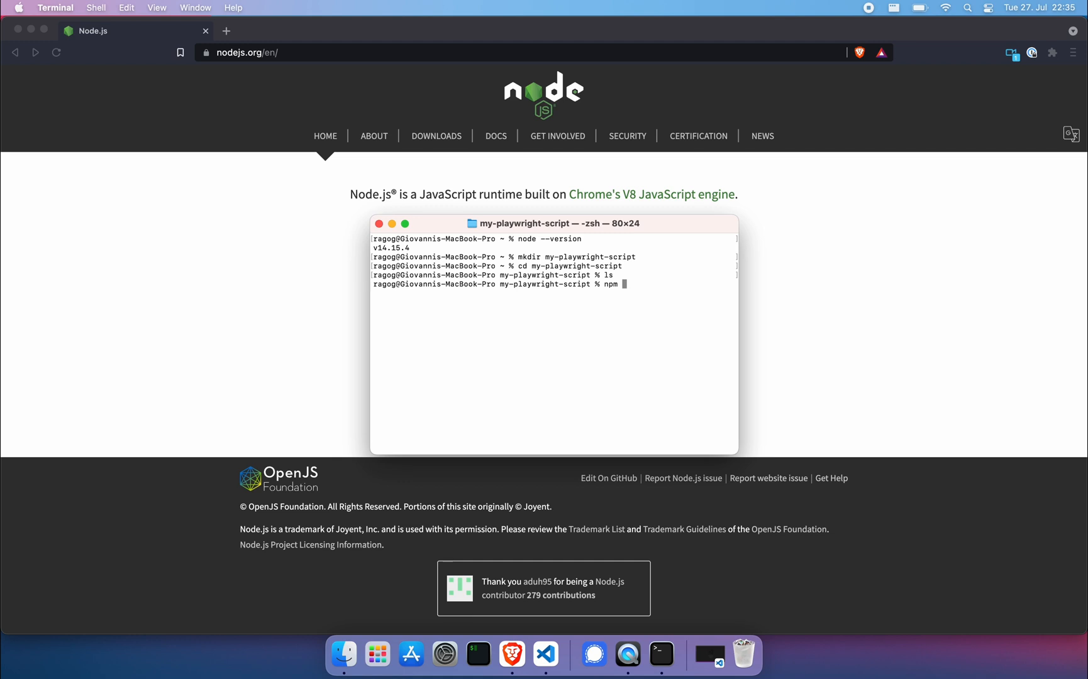
Step: Generate a default package.json with npm init -y and display its contents
text(init -y)
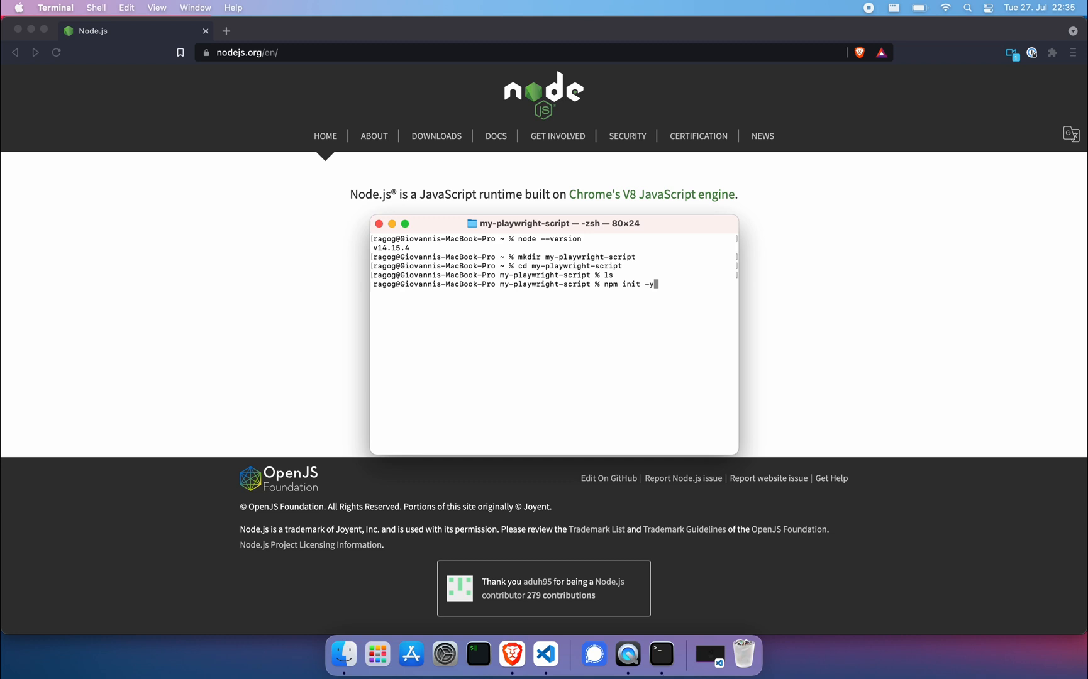
key(Enter)
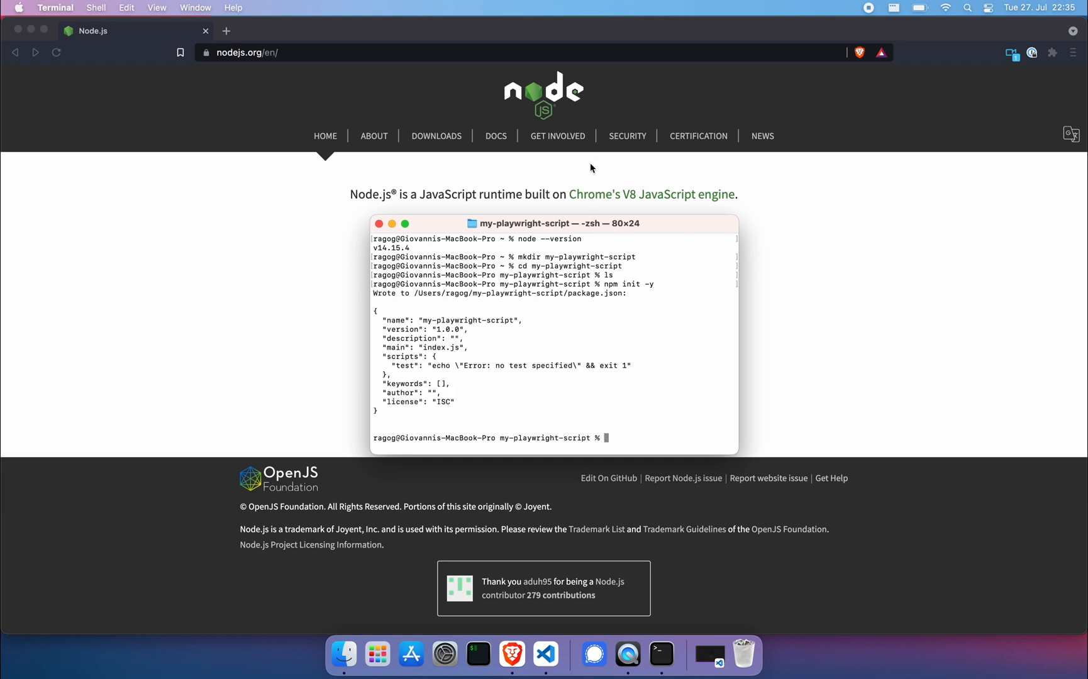
text(ls)
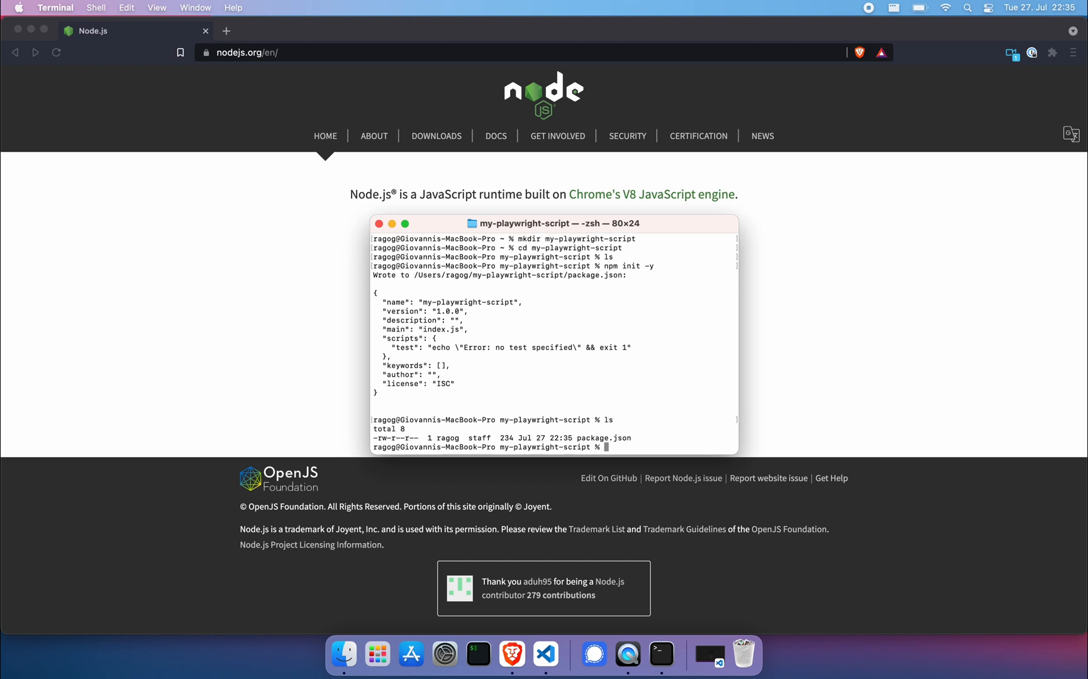
mouse_move(622, 446)
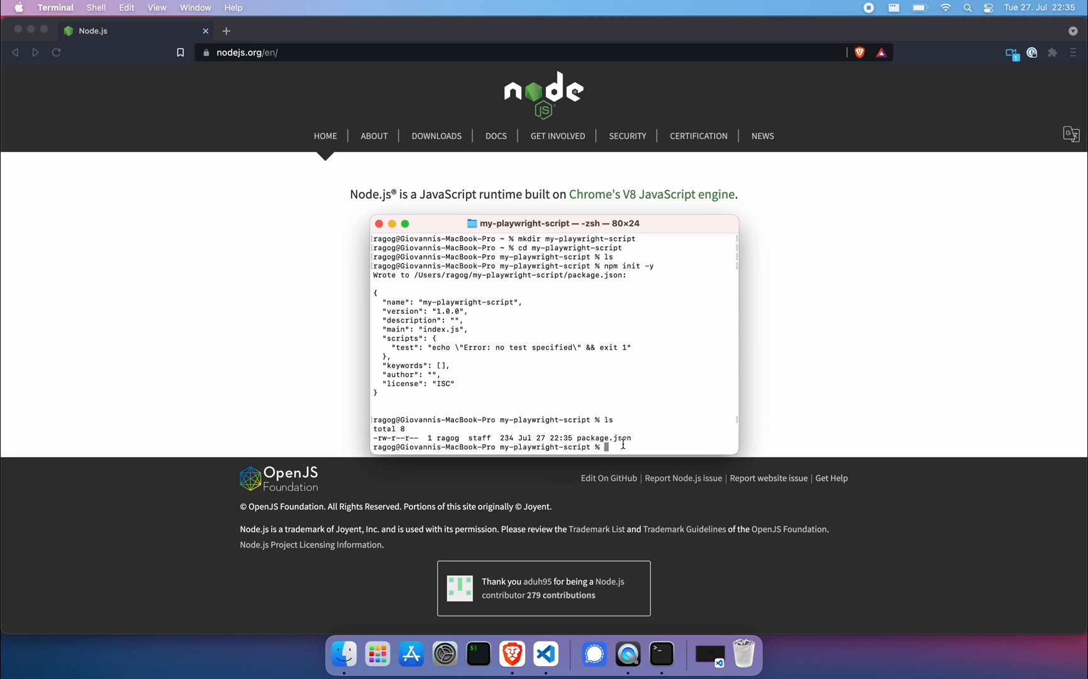
text(cat package.json)
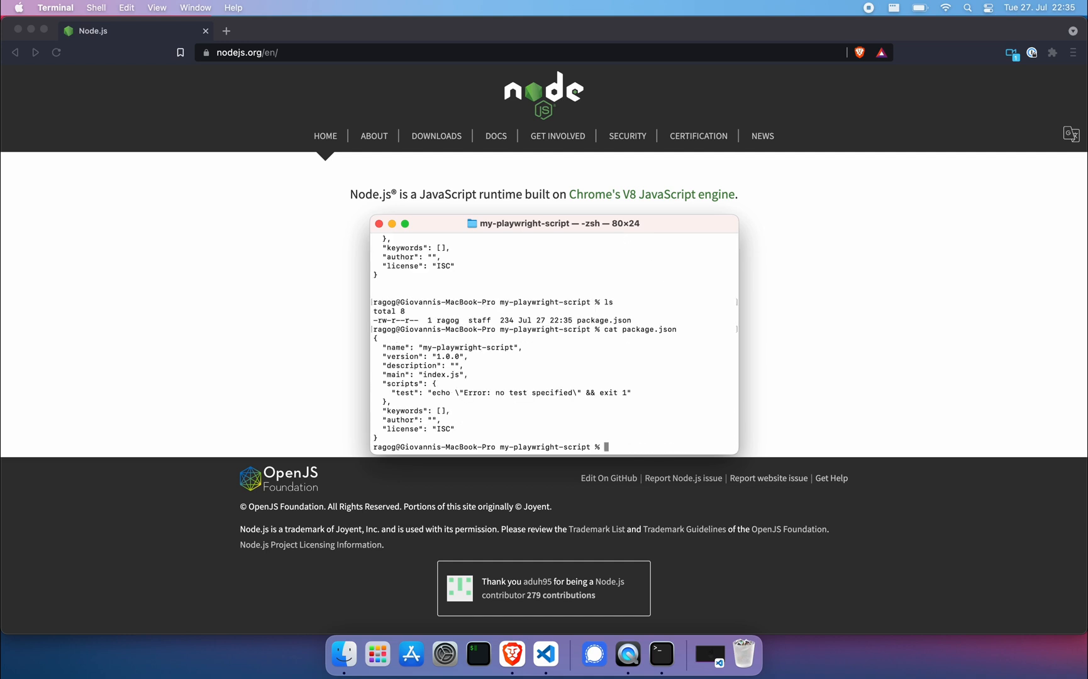
mouse_move(543, 419)
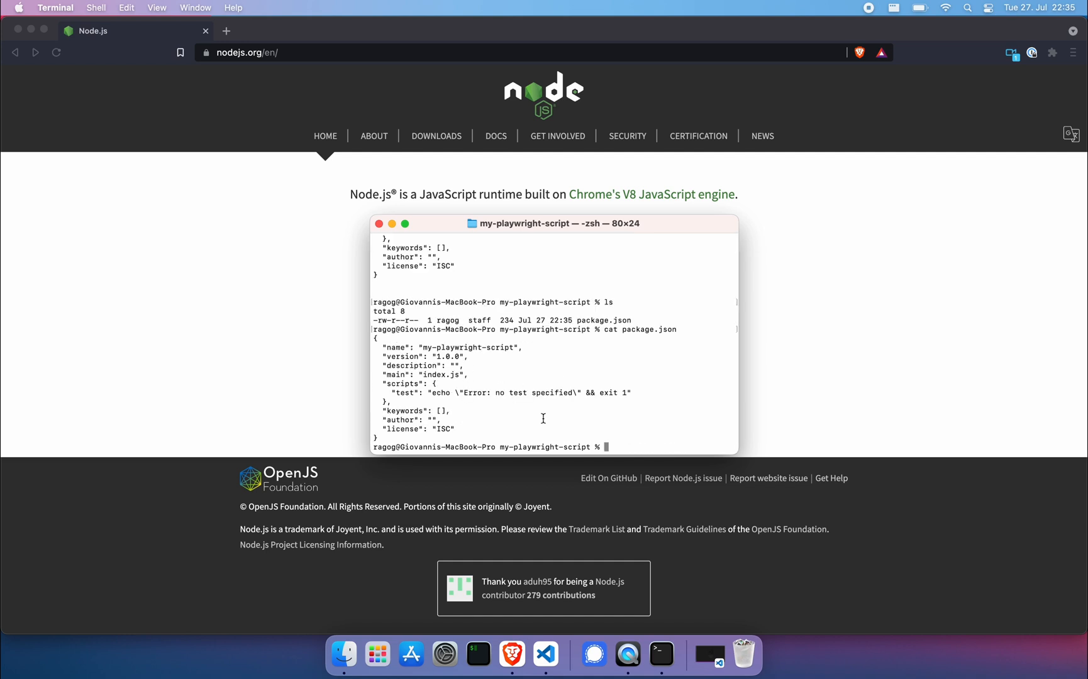
Step: Install Playwright as a dev dependency with npm i --save-dev playwright
text(npm i)
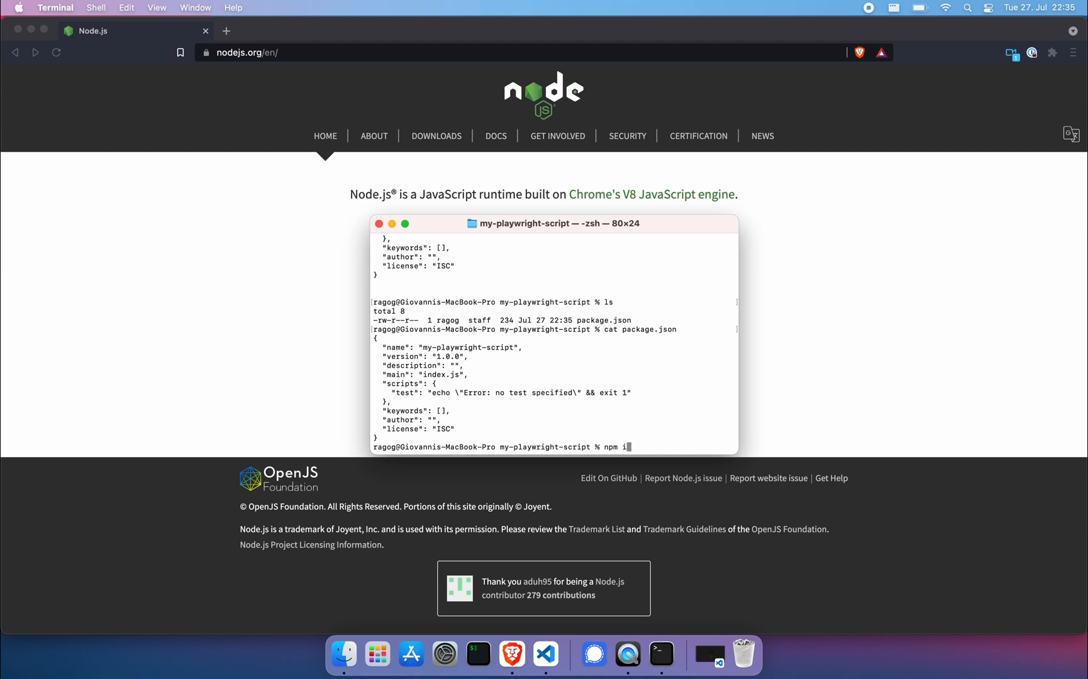
text(--)
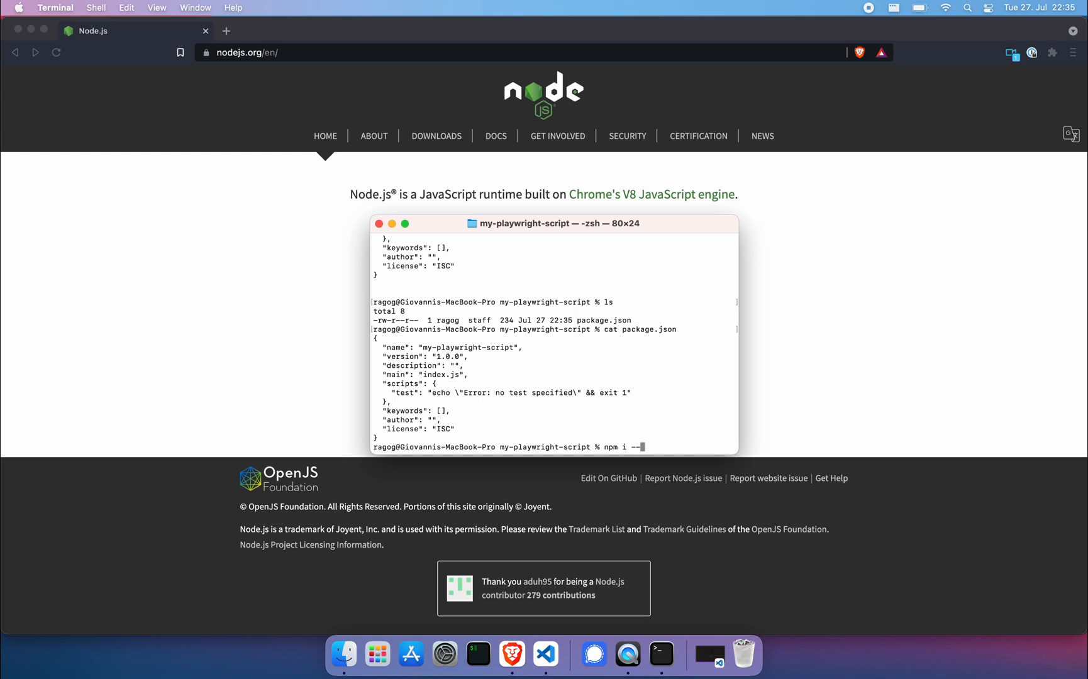
text(save-dev pl)
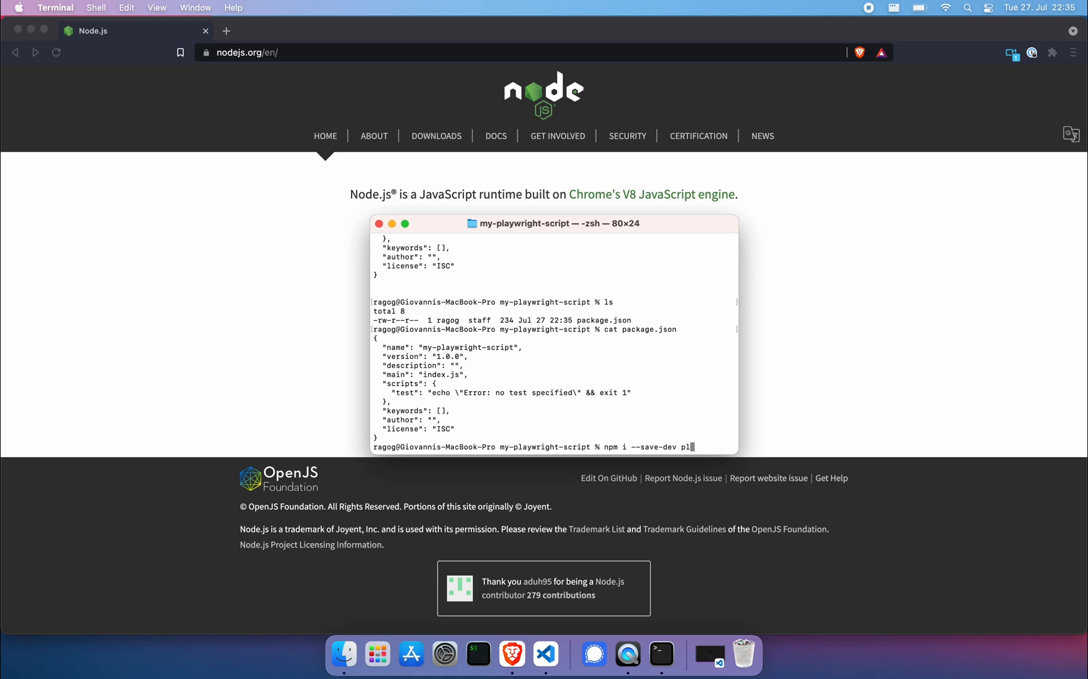
key(Enter)
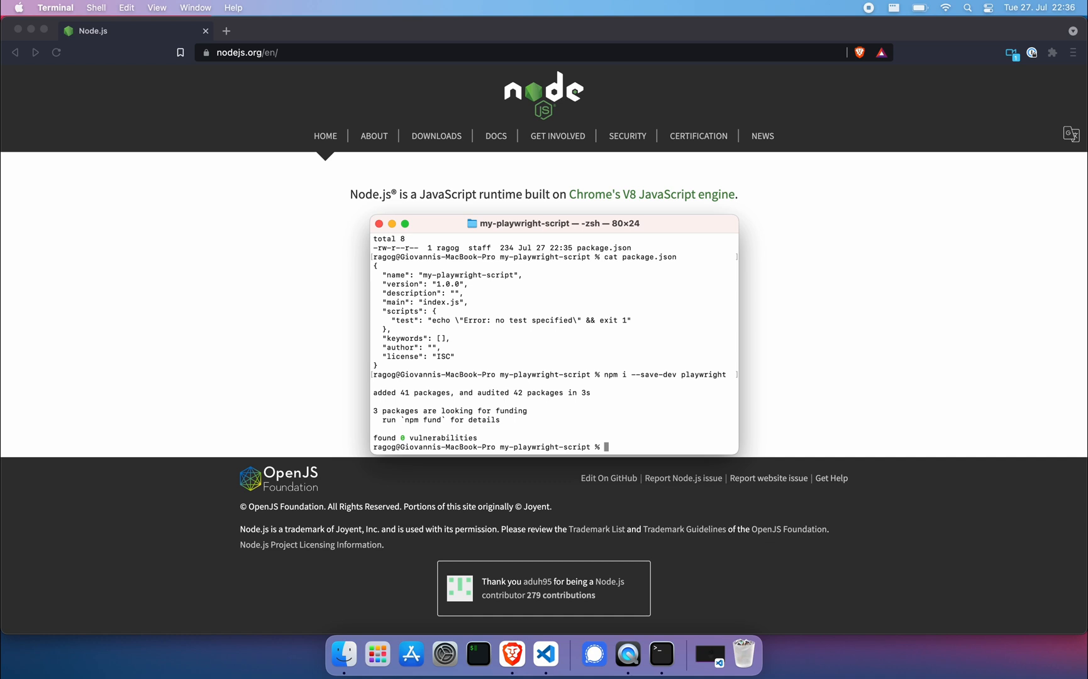
mouse_move(669, 432)
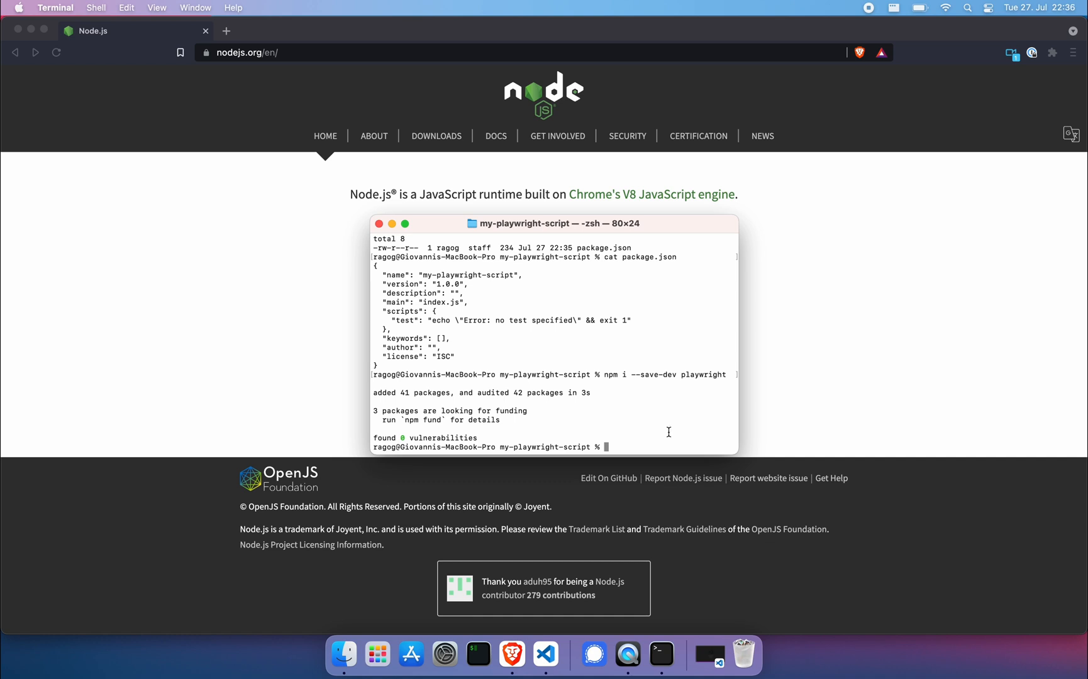
mouse_move(579, 606)
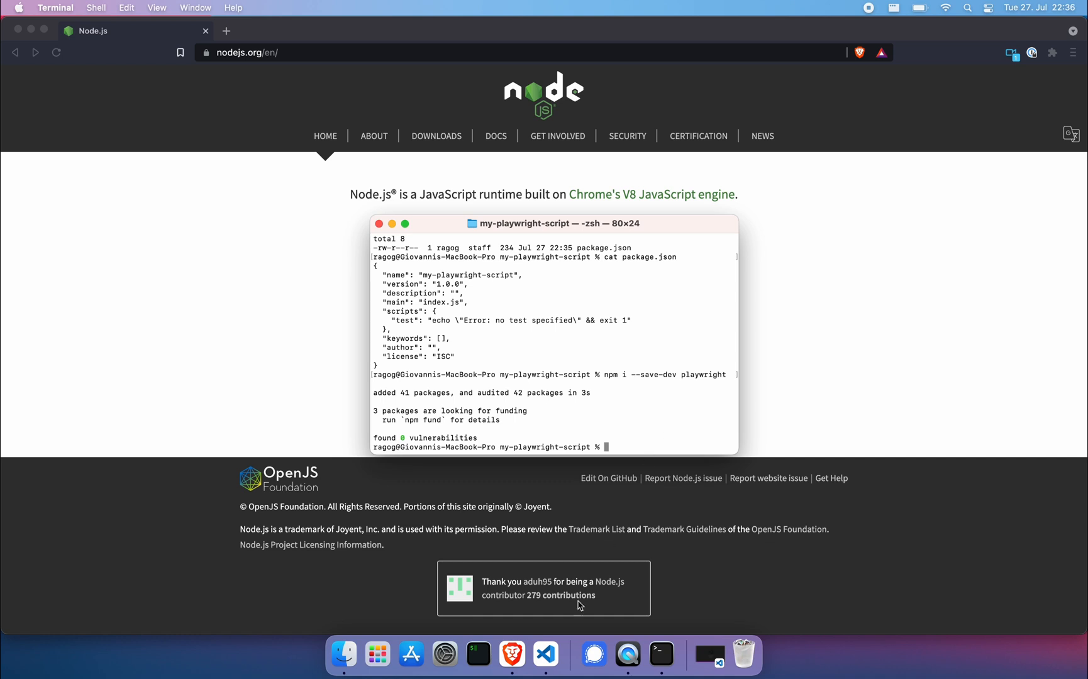
Step: Open the my-playwright-script folder in VS Code and create a new login.js file
click(561, 654)
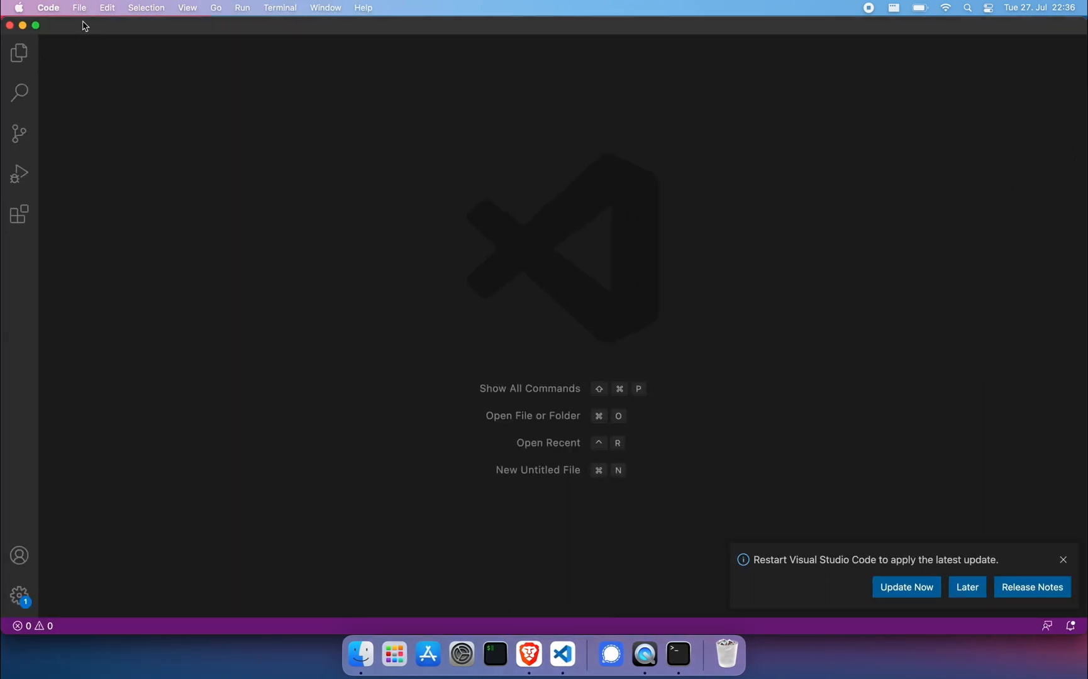
click(532, 415)
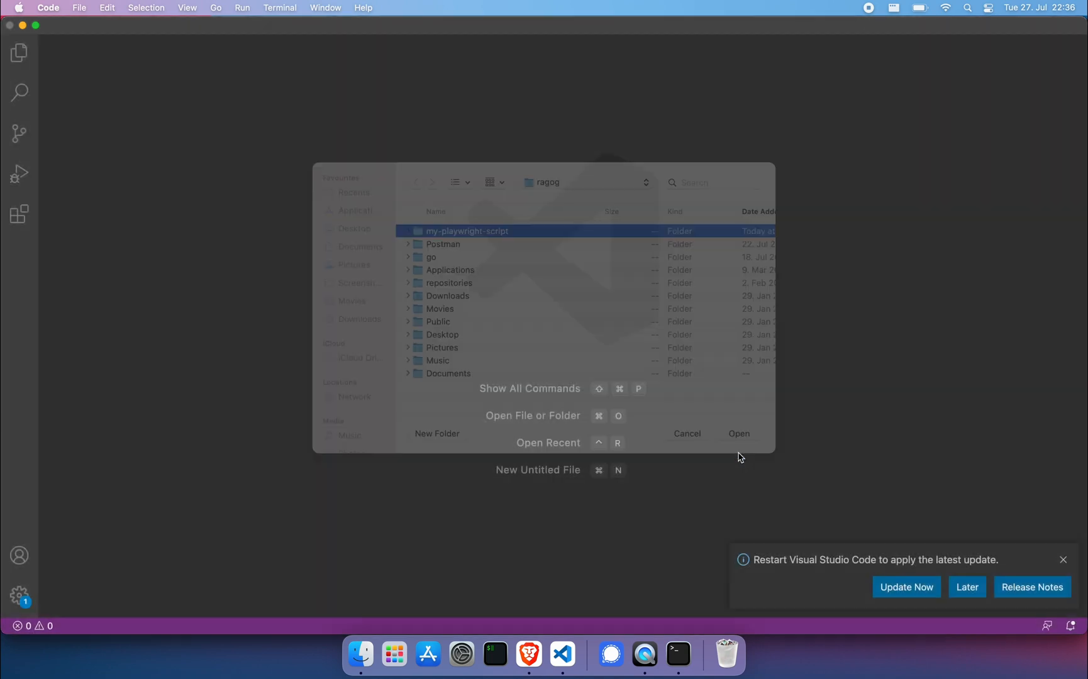
click(740, 432)
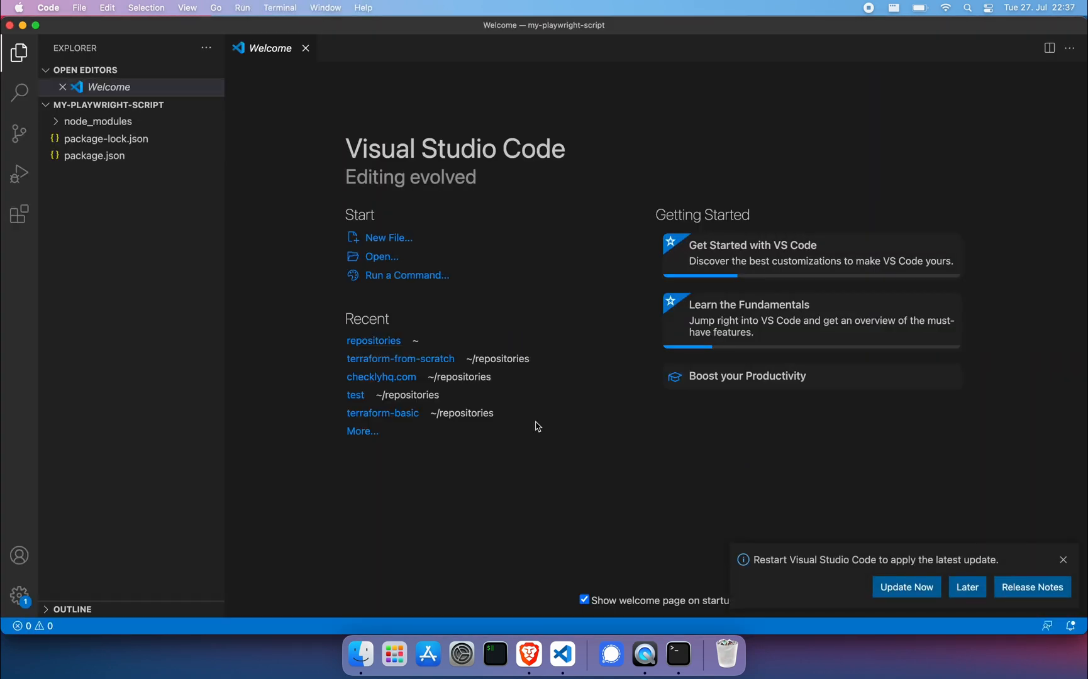
click(158, 104)
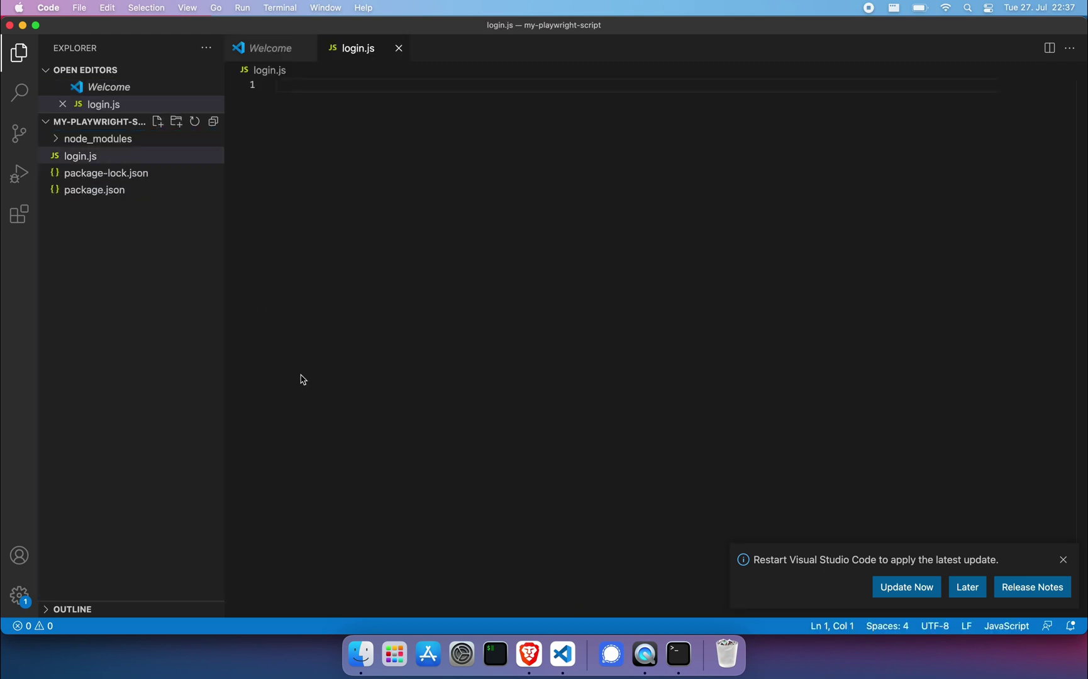
mouse_move(528, 655)
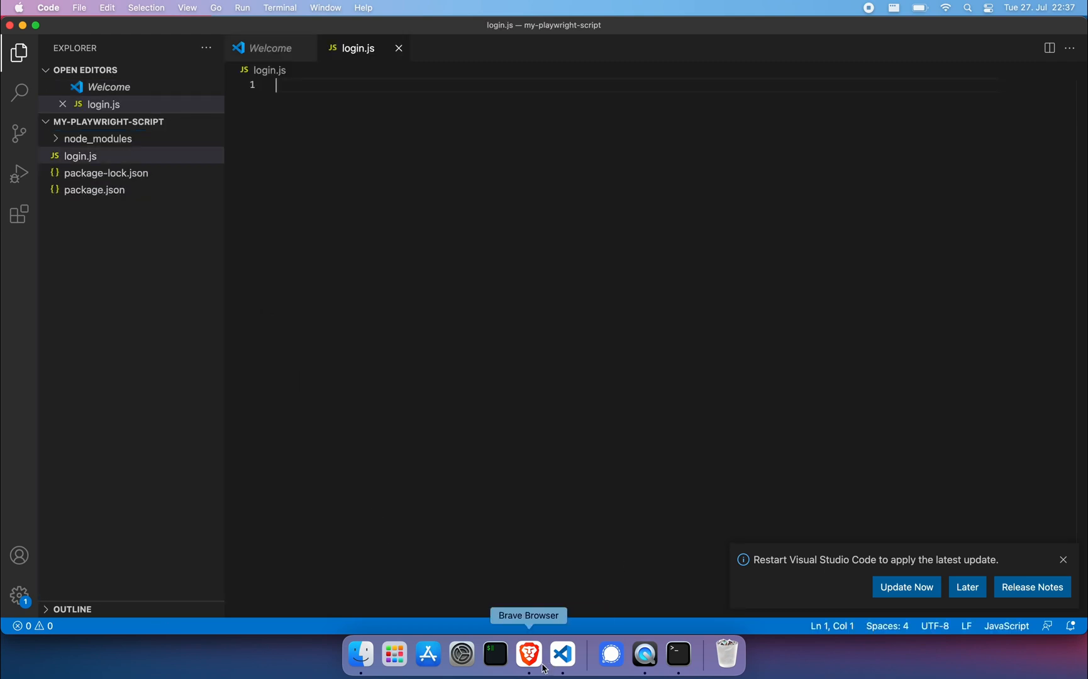
Step: Go to danube-webshop.herokuapp.com in Brave and bring up its login form
click(527, 654)
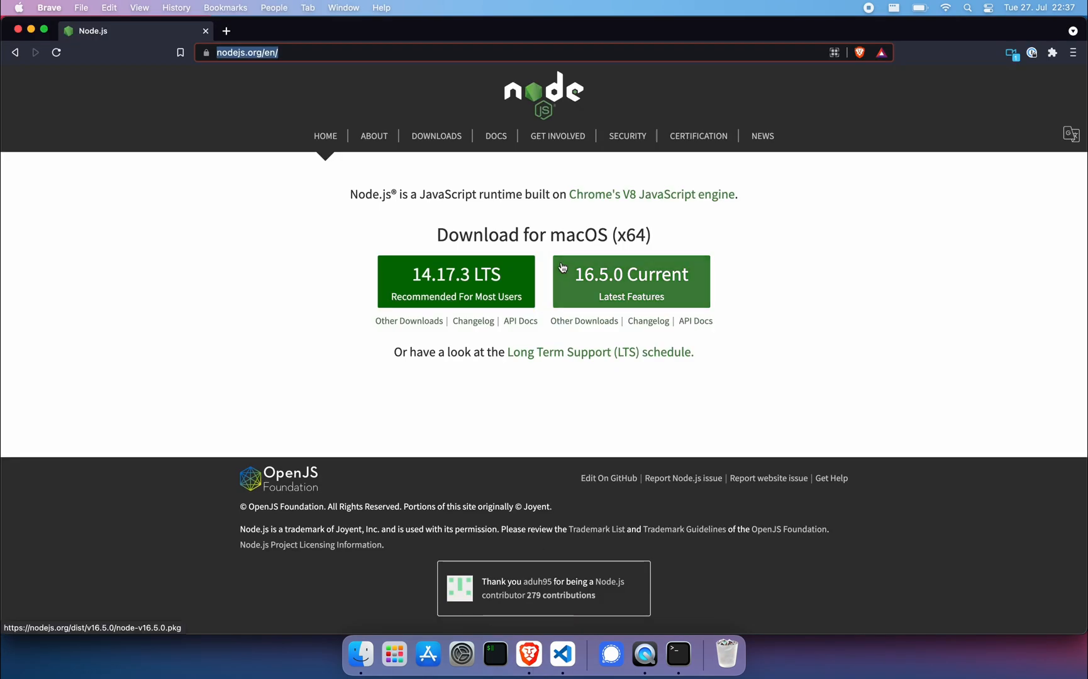
text(danube-webshop.herokuapp.com)
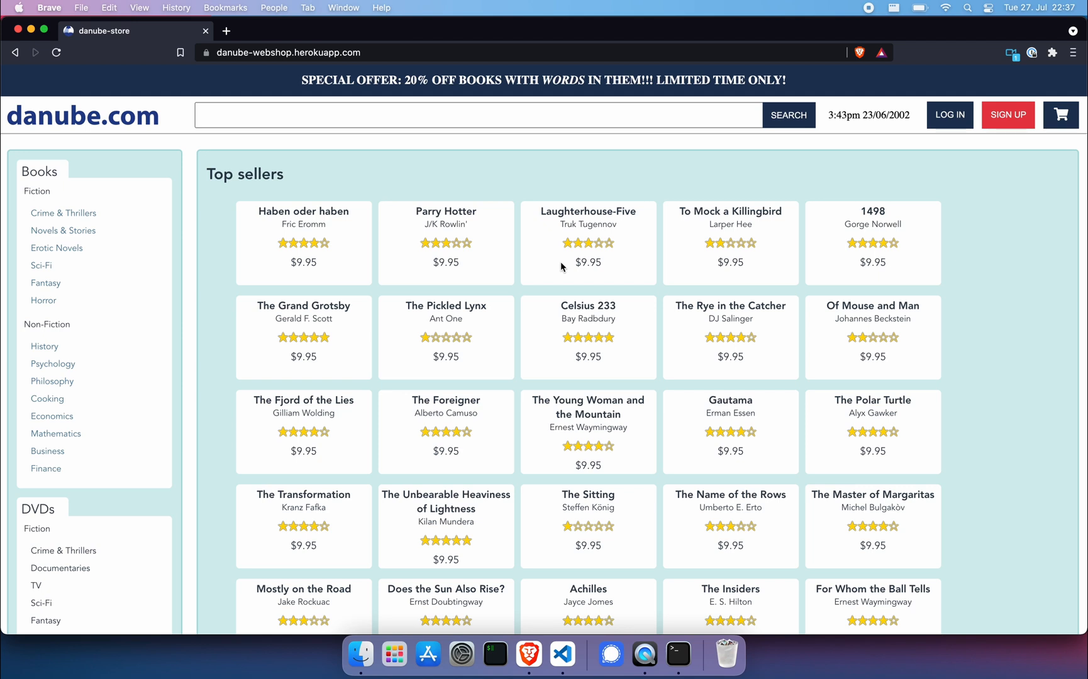
mouse_move(950, 127)
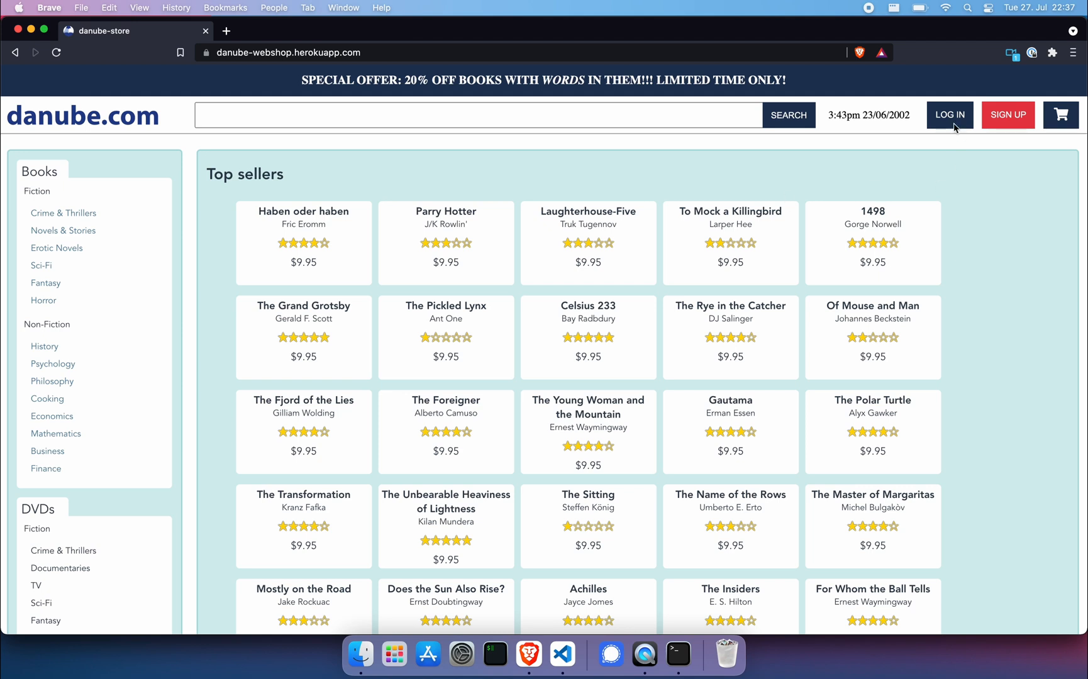
click(949, 114)
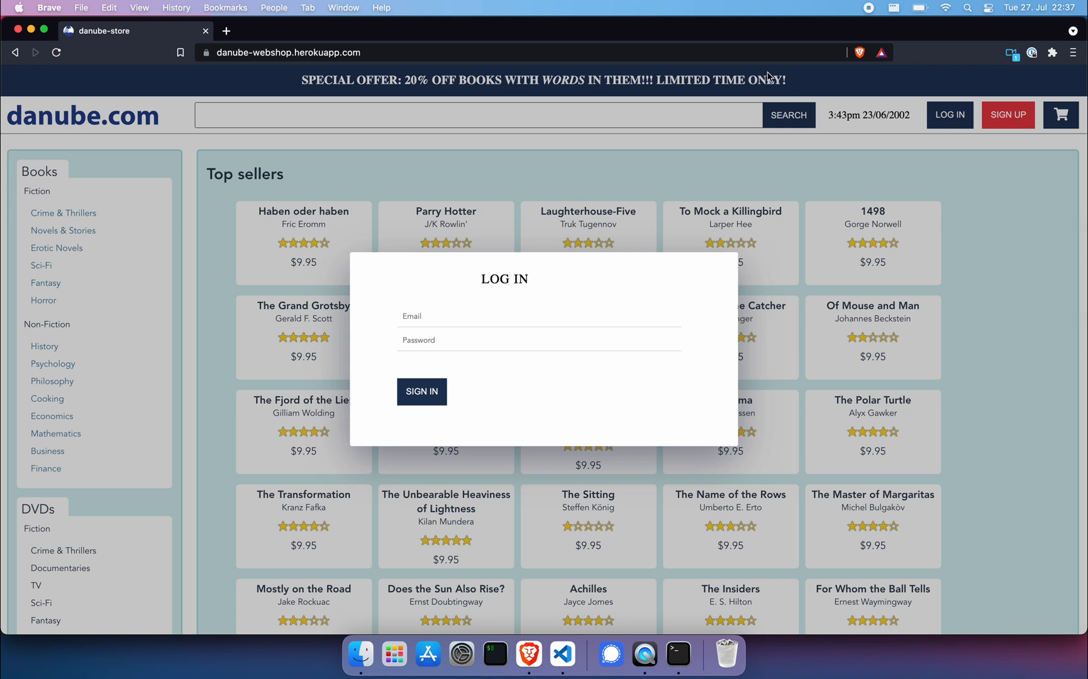
Step: Sign in with the email and password to see the welcome message, then log out again
text(user@)
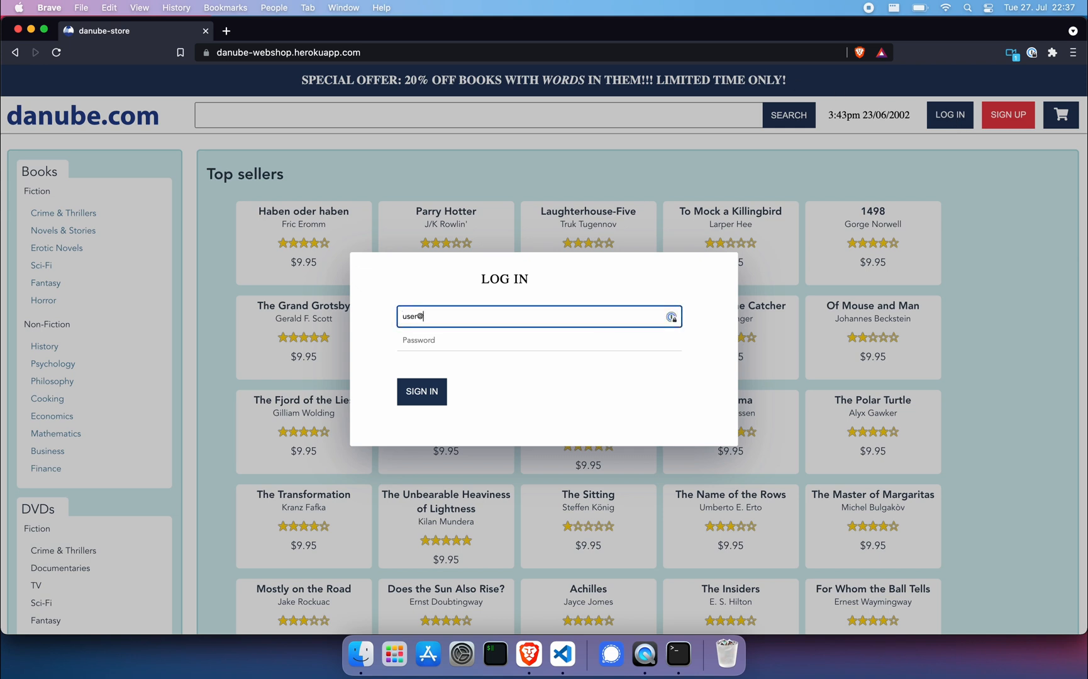
click(538, 340)
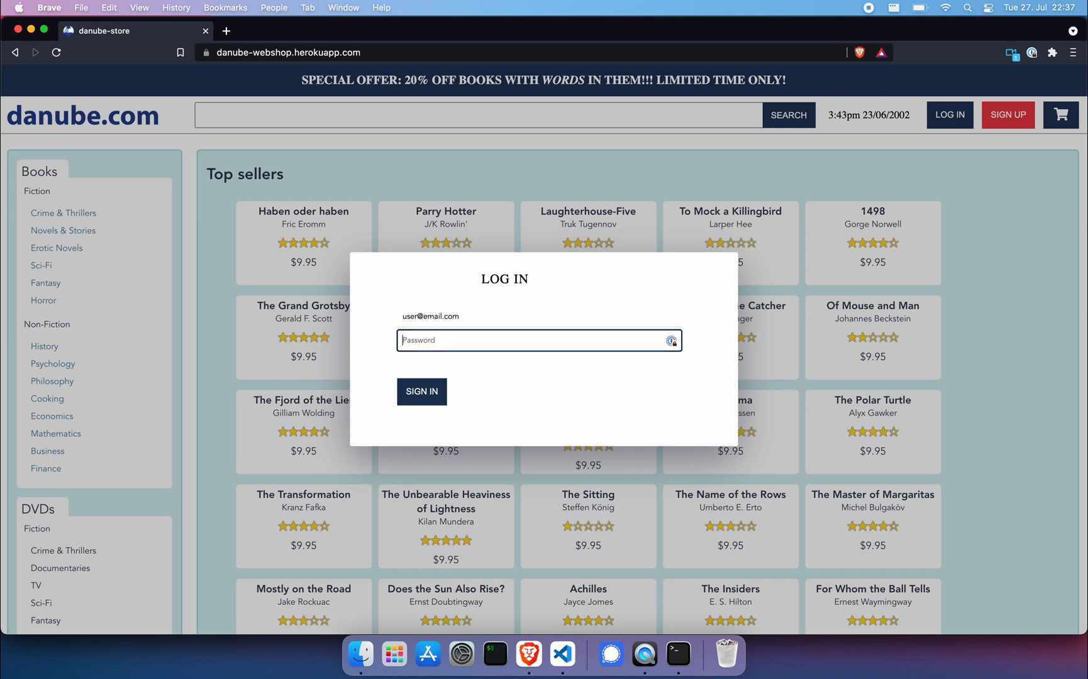
text(password)
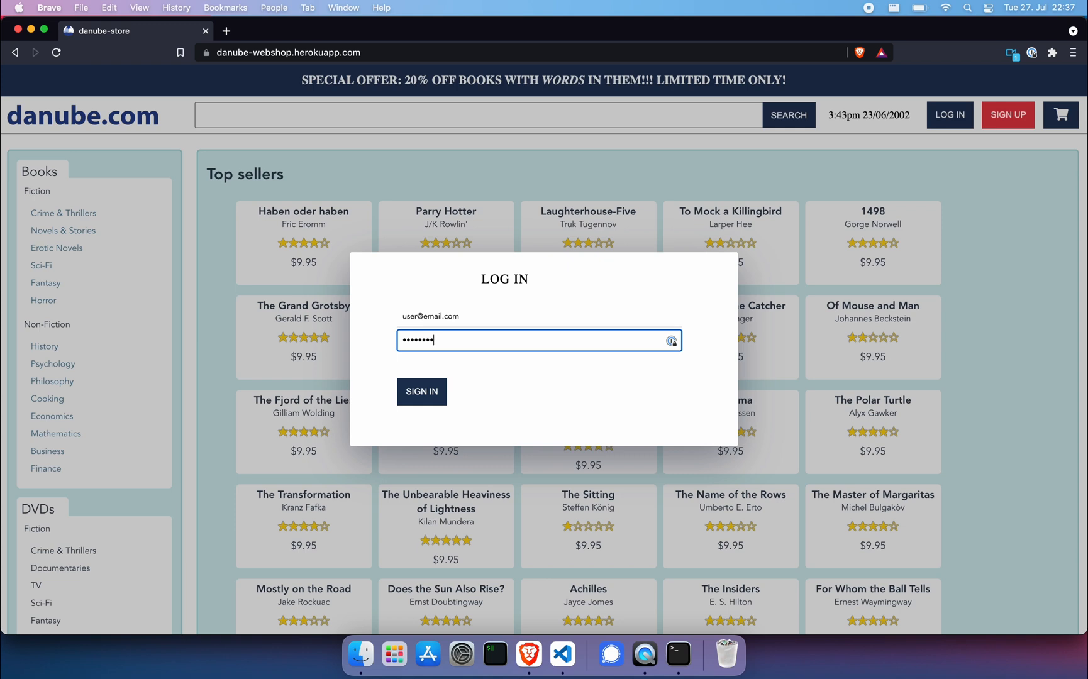
text(••)
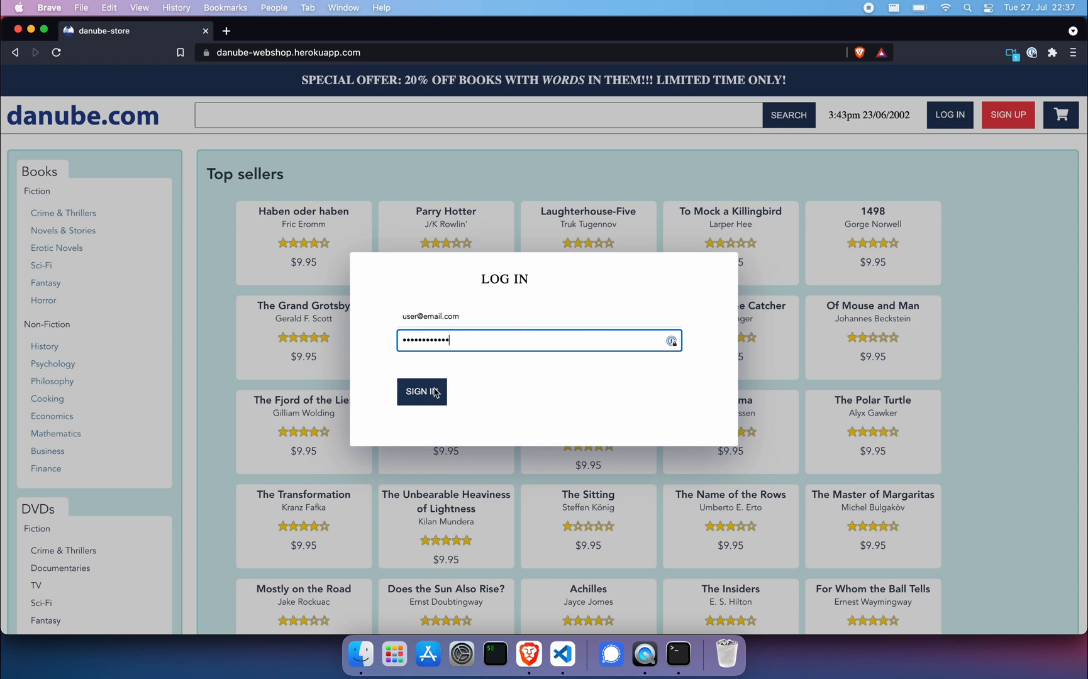
click(421, 391)
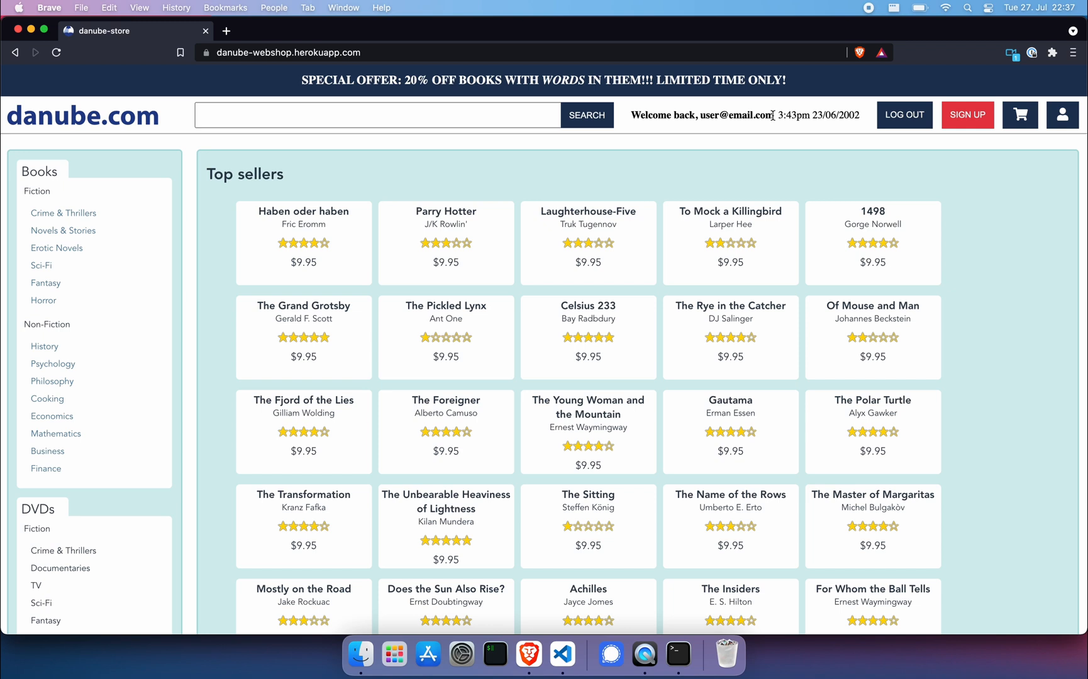
click(904, 115)
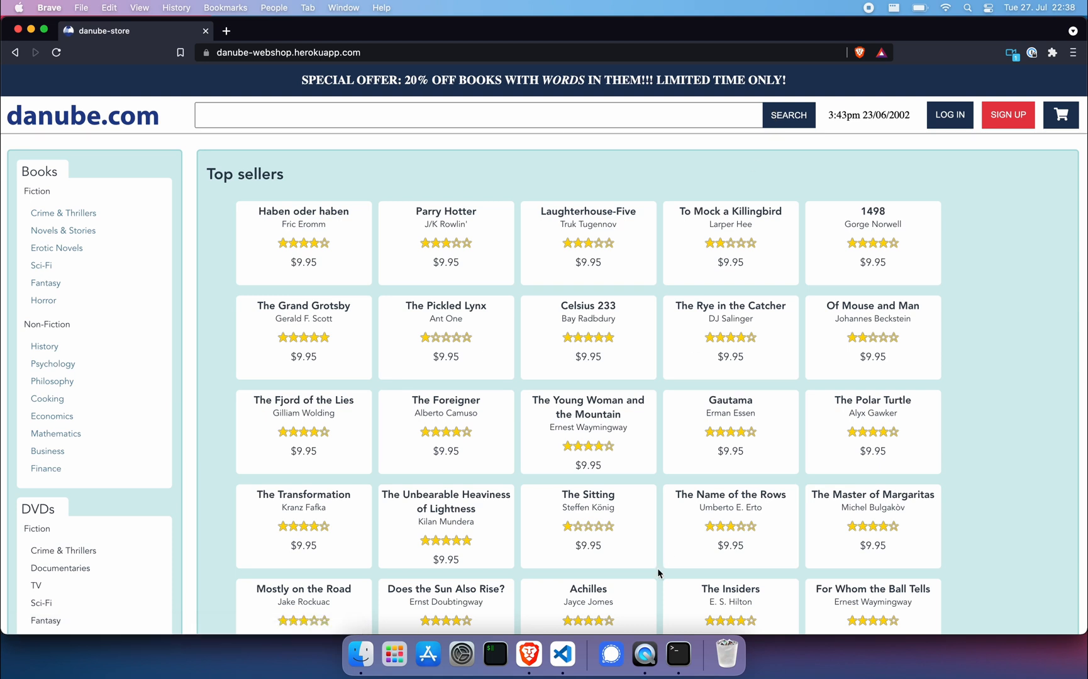
click(561, 654)
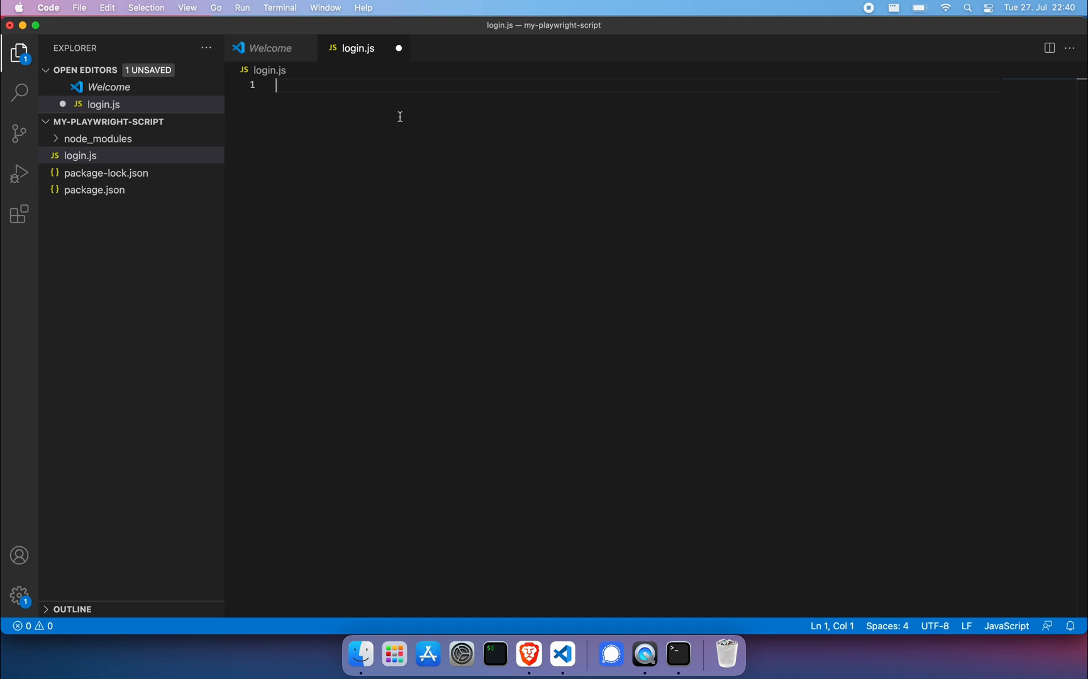
Step: Require chromium from playwright and add an empty async arrow function, saved
text(const)
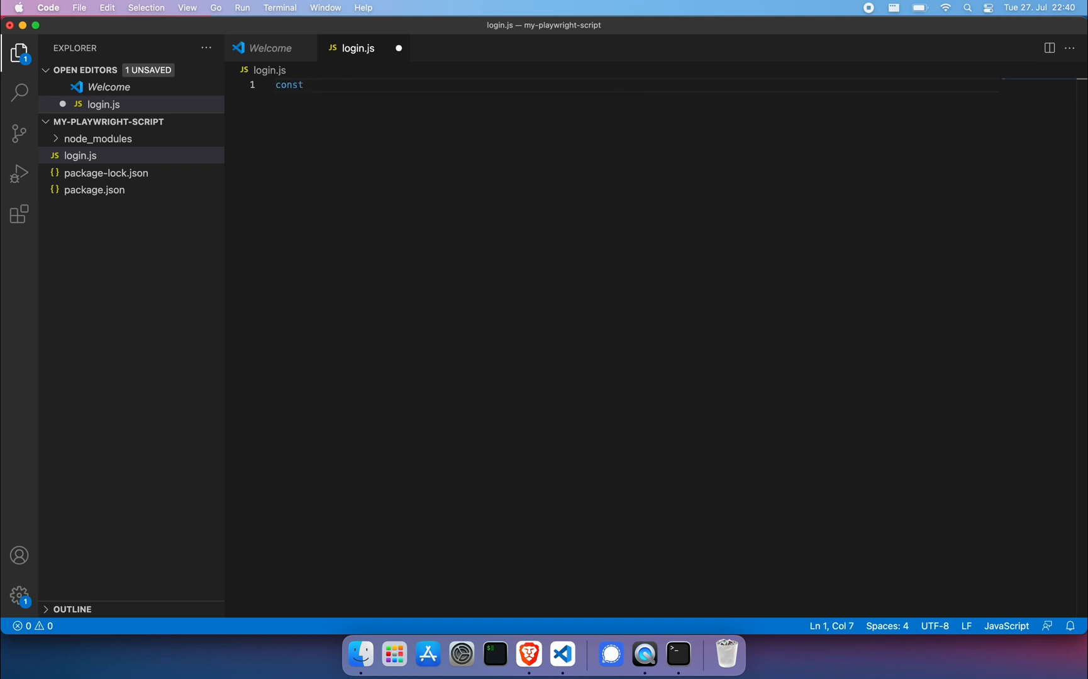
text({)
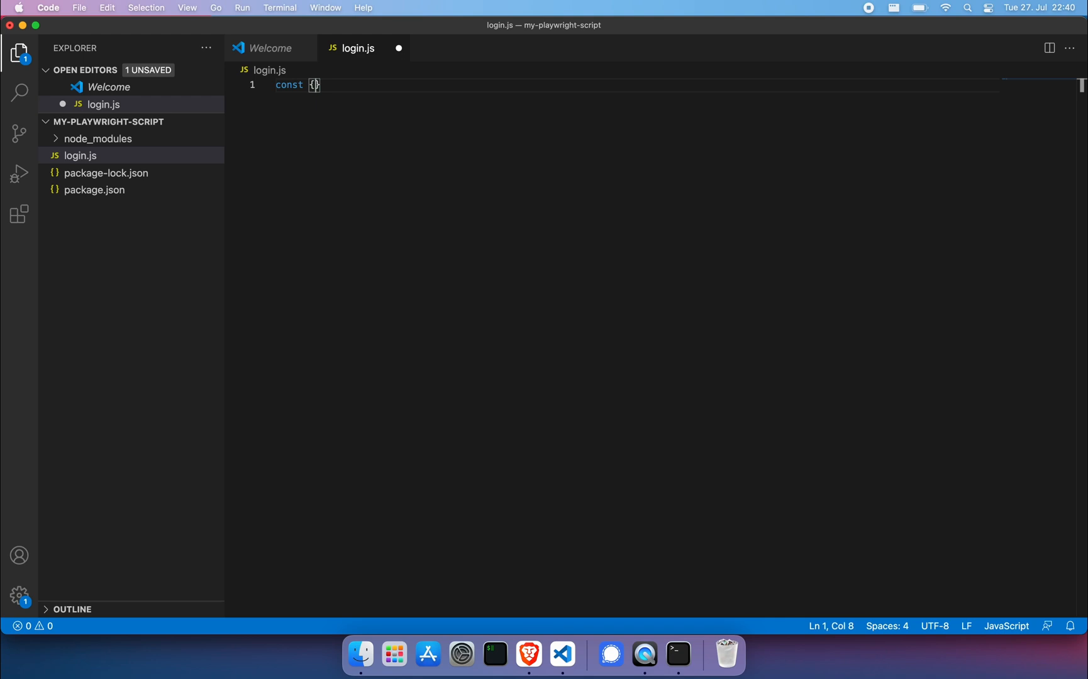
text(chromium)
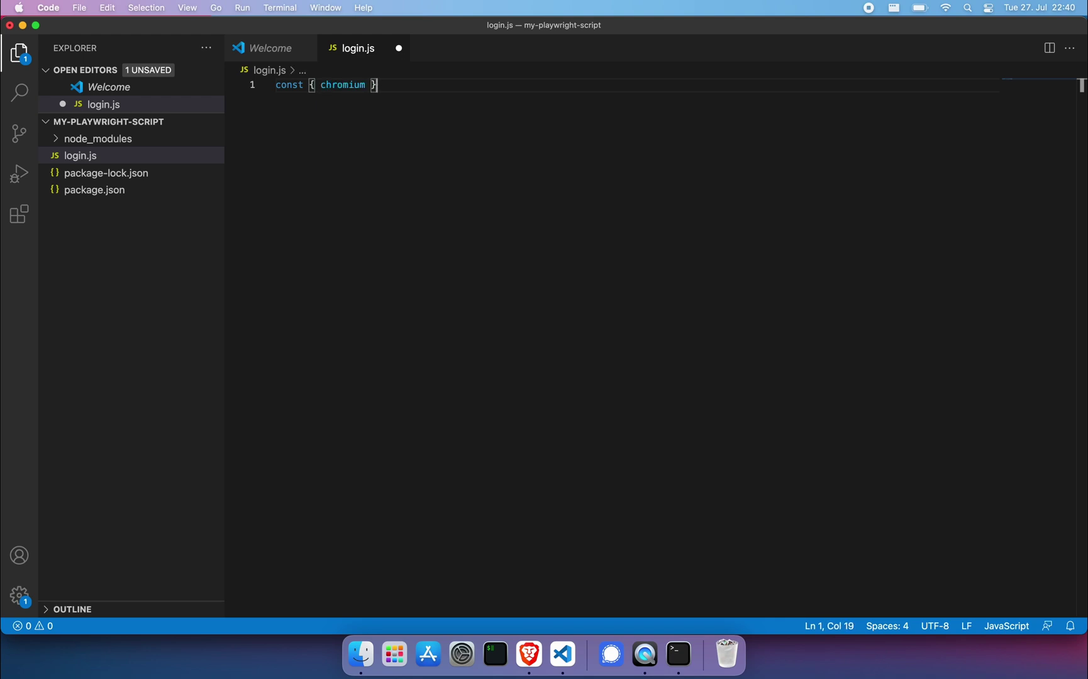
text(= require)
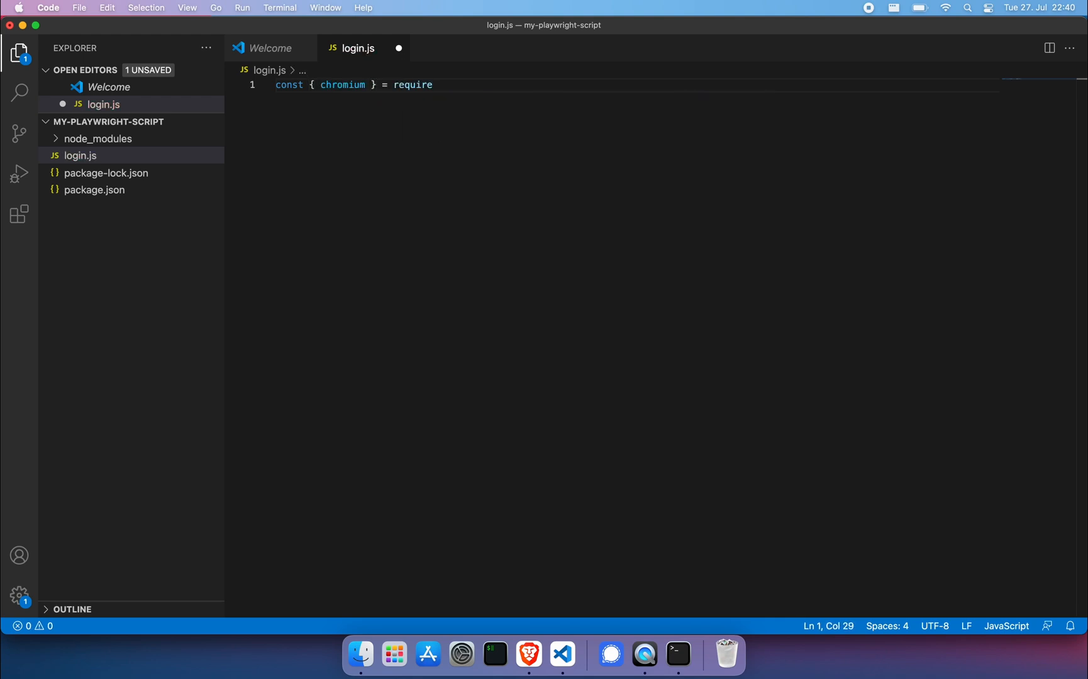
text(('playwright');)
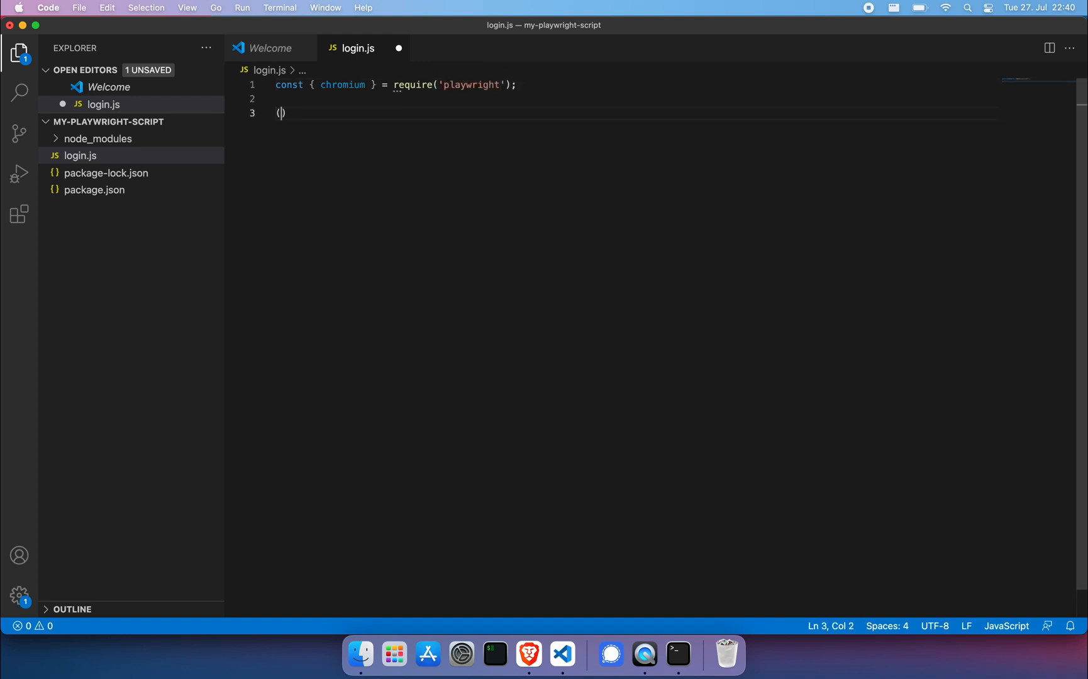
text(asy)
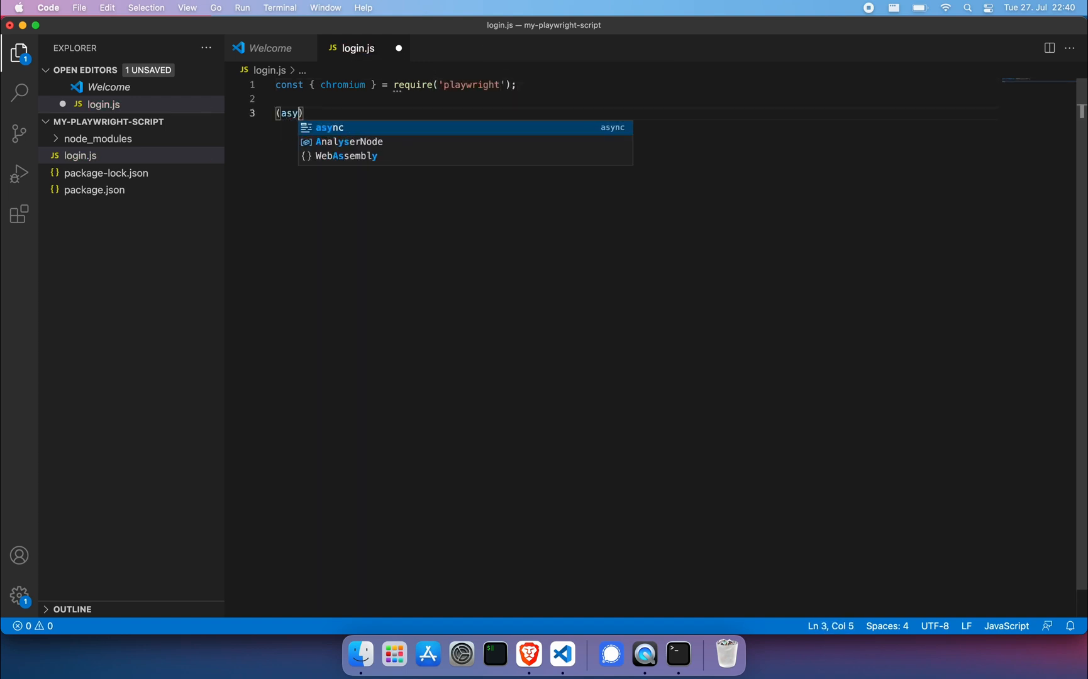
text(async () =>))
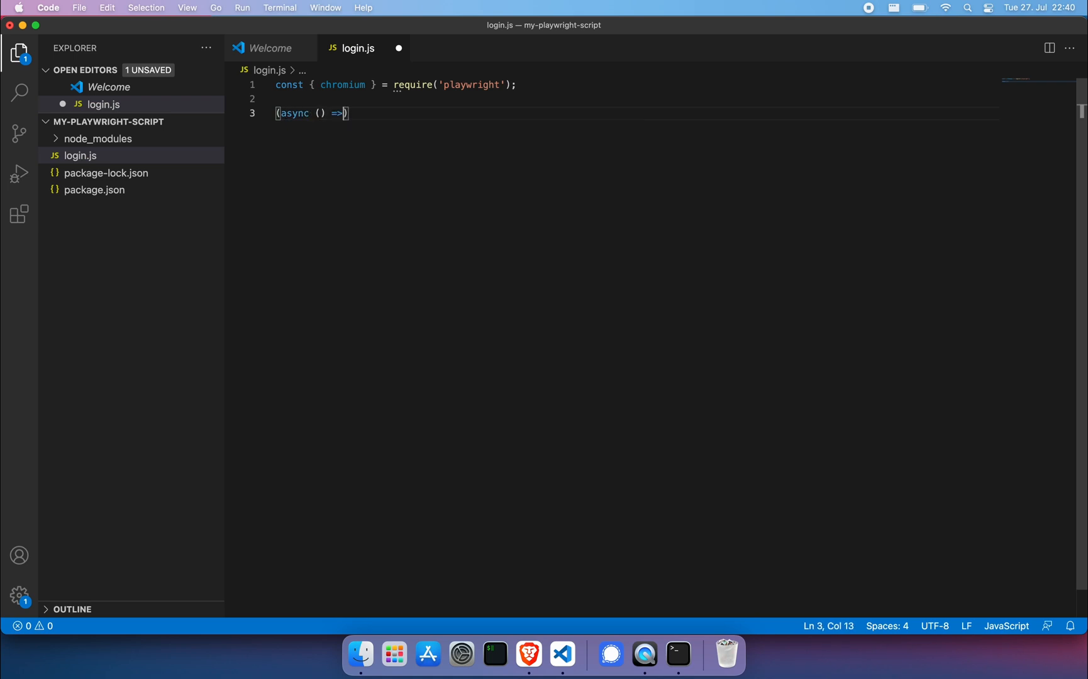
text({)
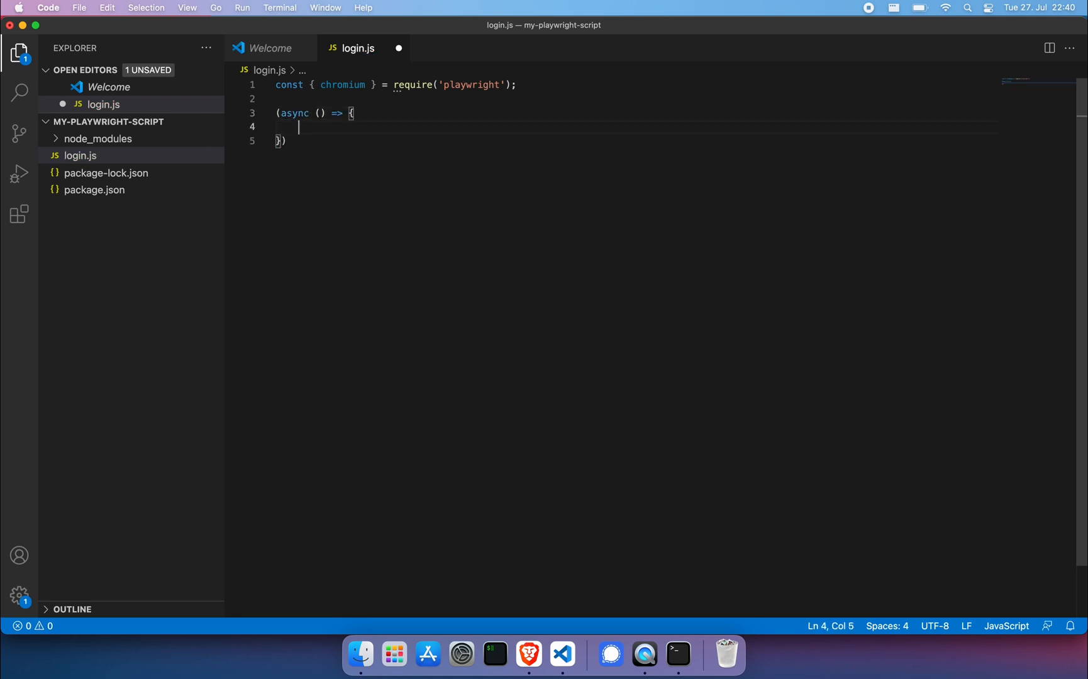
key(Enter)
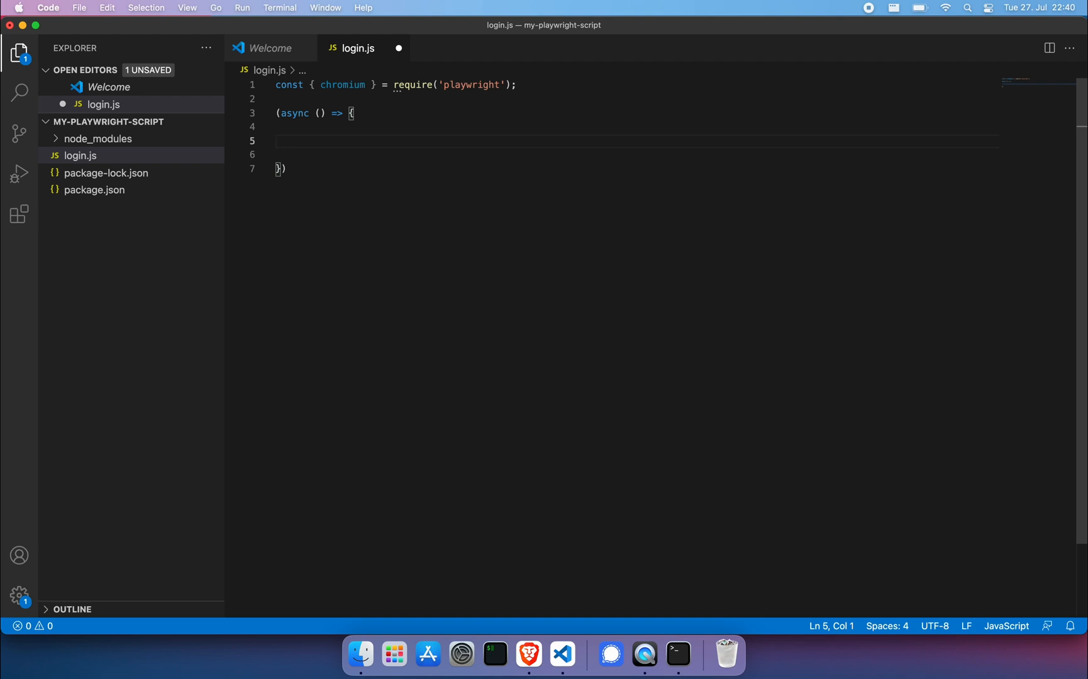
key(cmd+s)
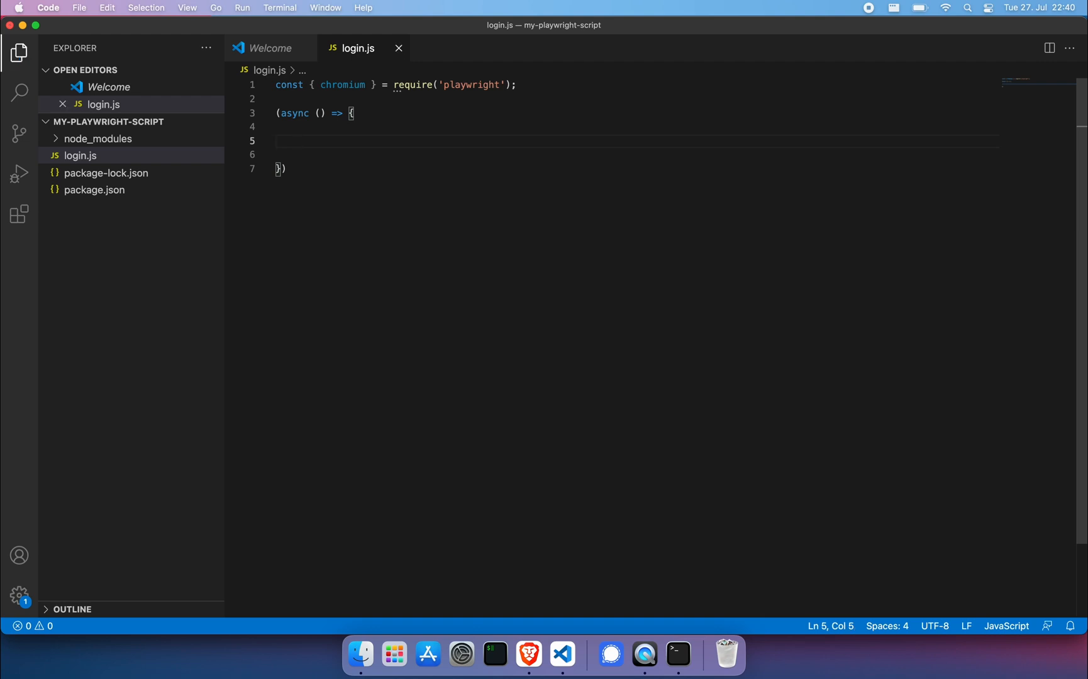
Step: Inside the function, launch Chromium into browser and await browser.close()
text(const br)
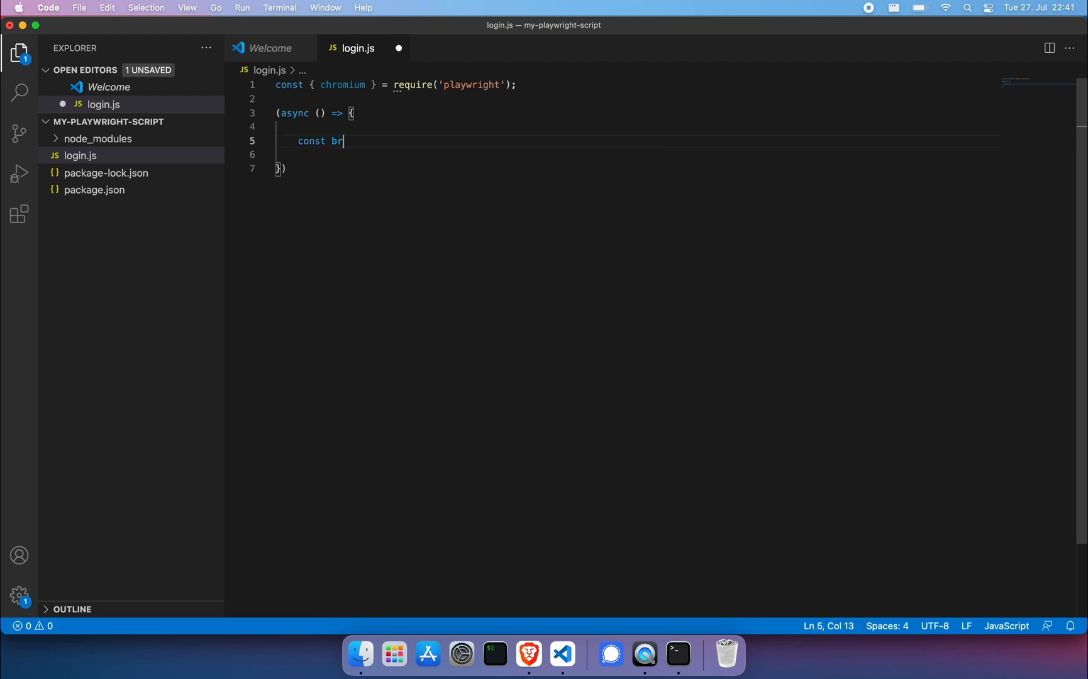
text(owser =)
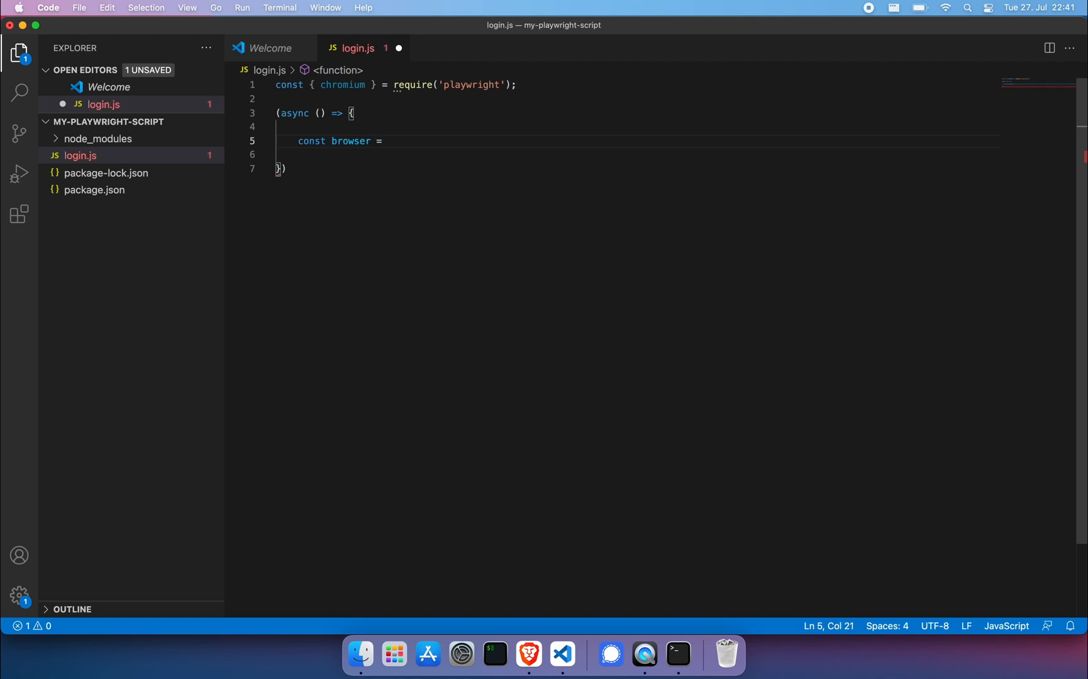
text(chromium.l)
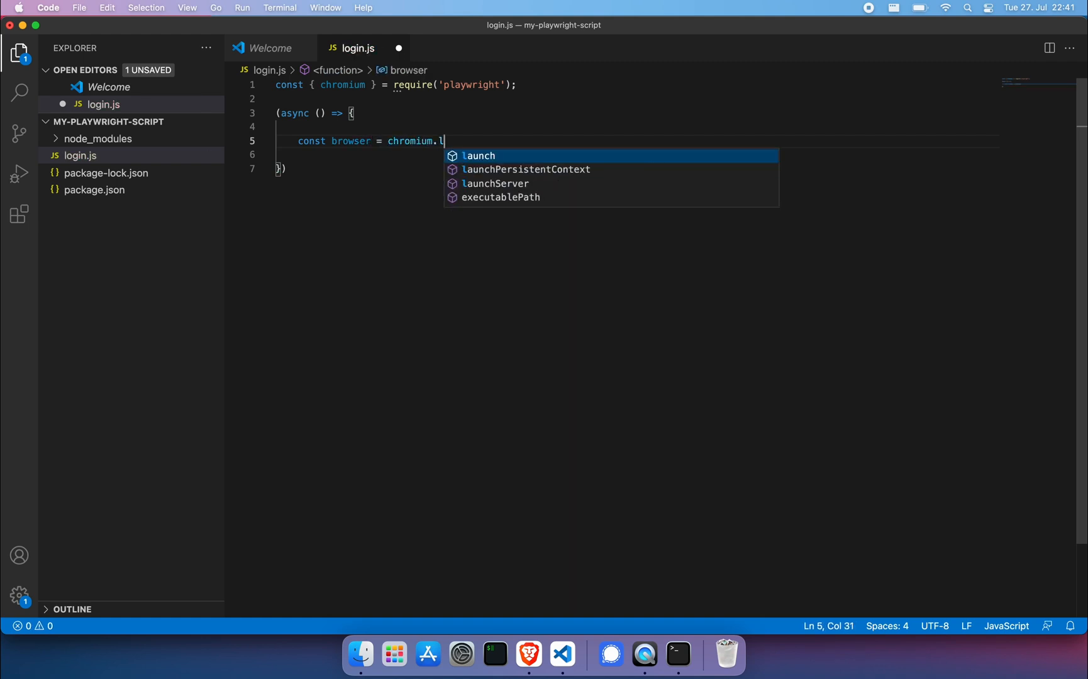
key(Tab)
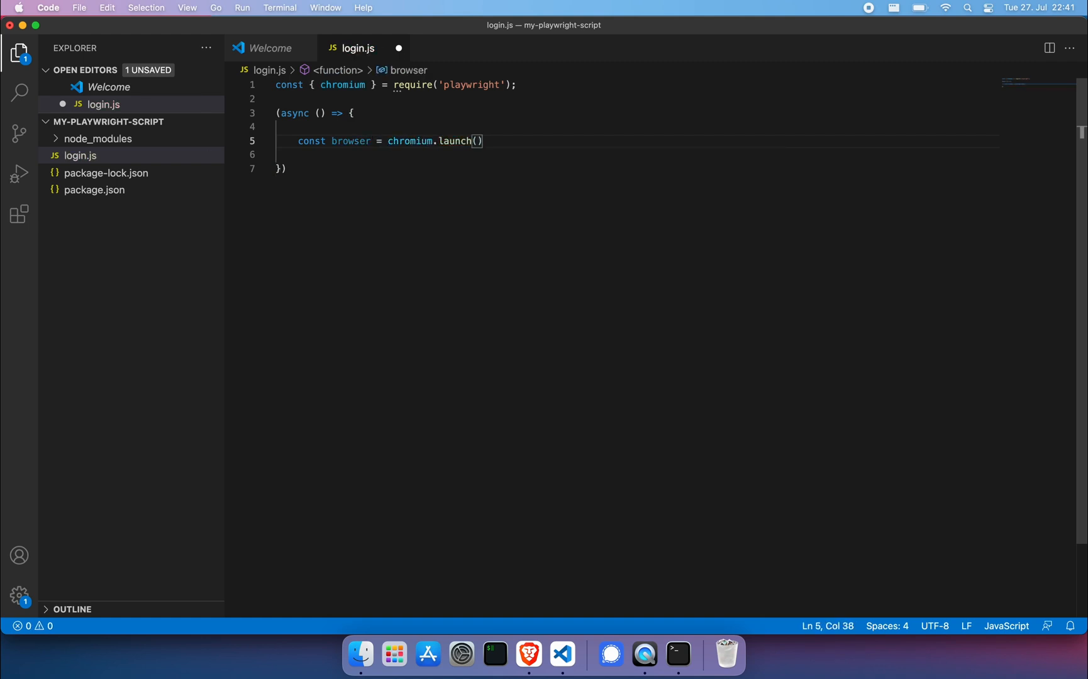
text(await)
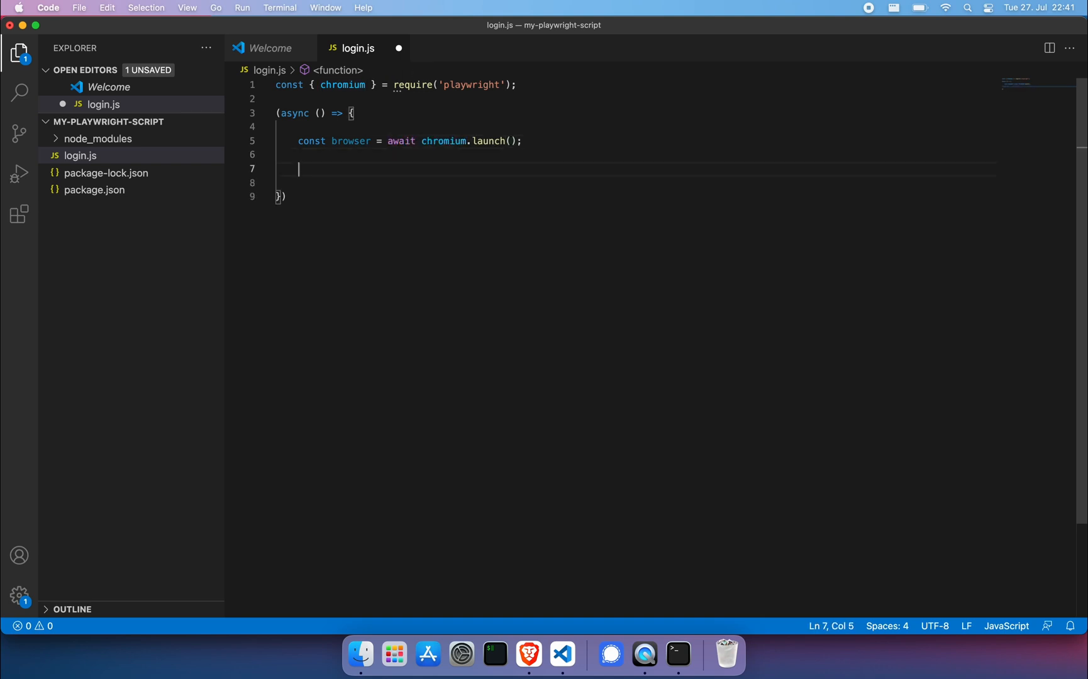
text(await)
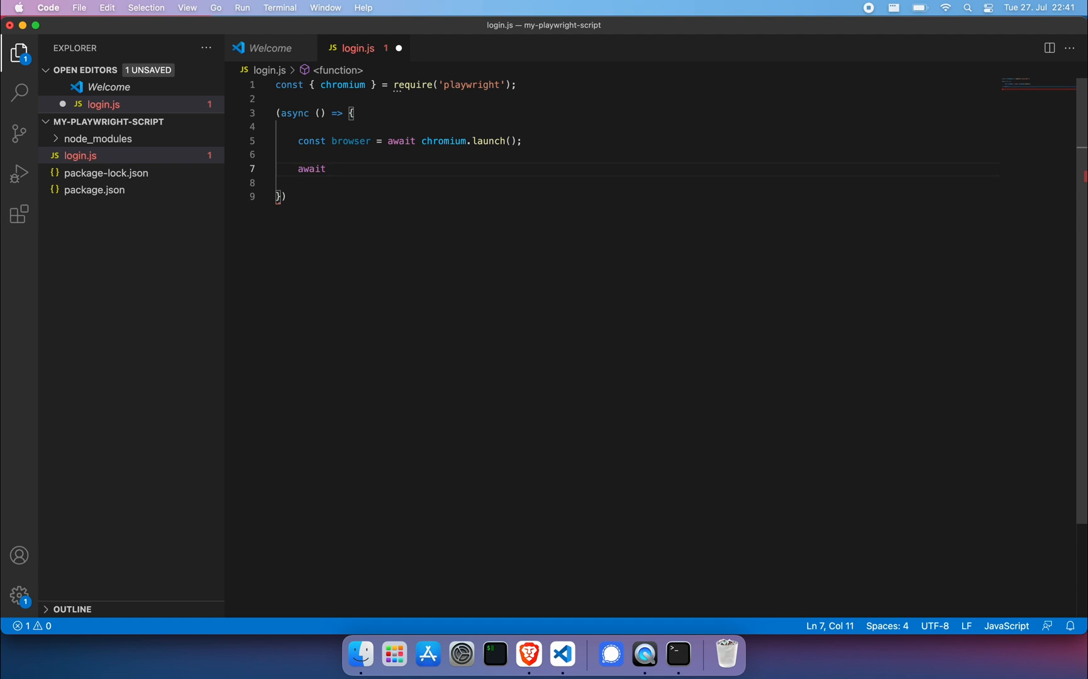
text(browser.close)
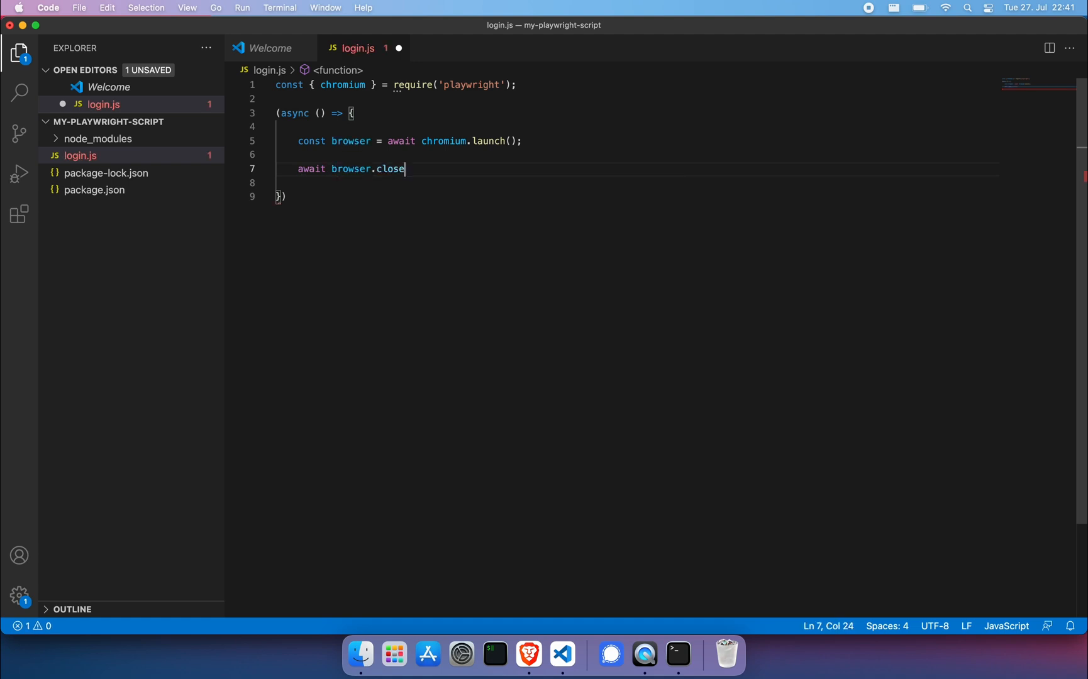
text(();)
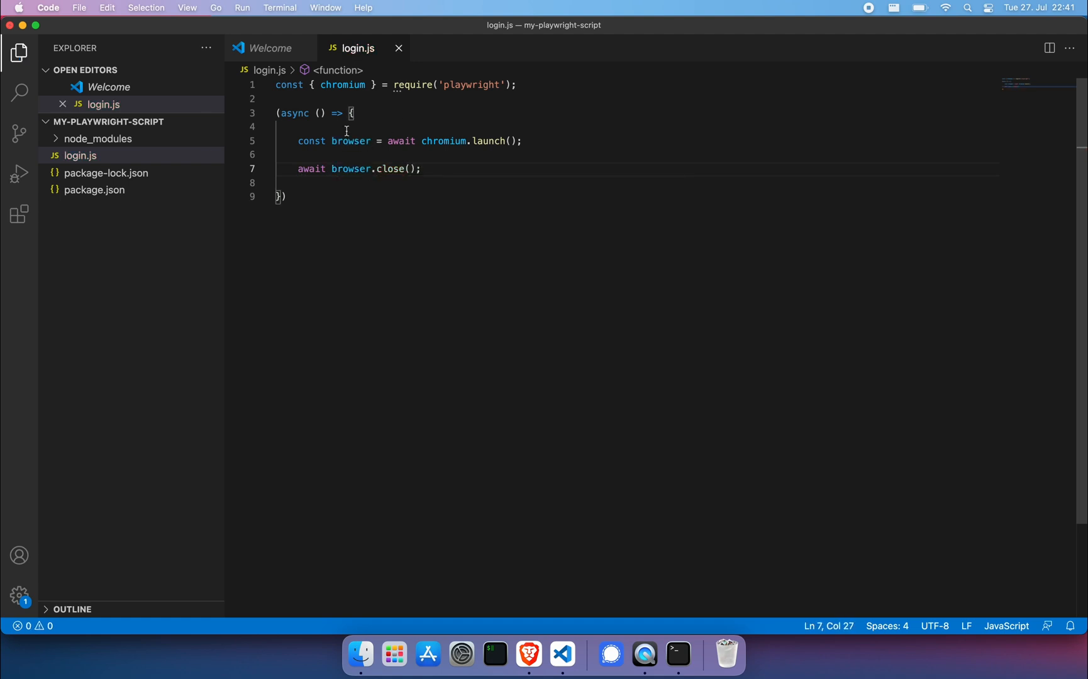
Step: Run node login.js in a new integrated terminal, make the async function self-invoking, and rerun it
click(278, 7)
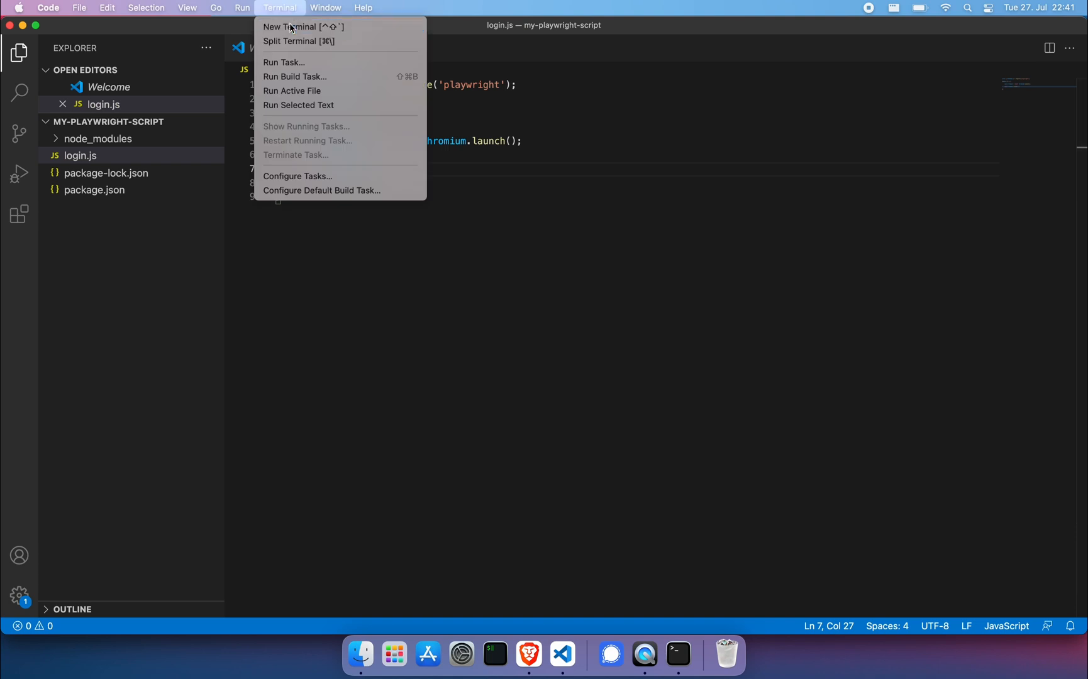
click(289, 26)
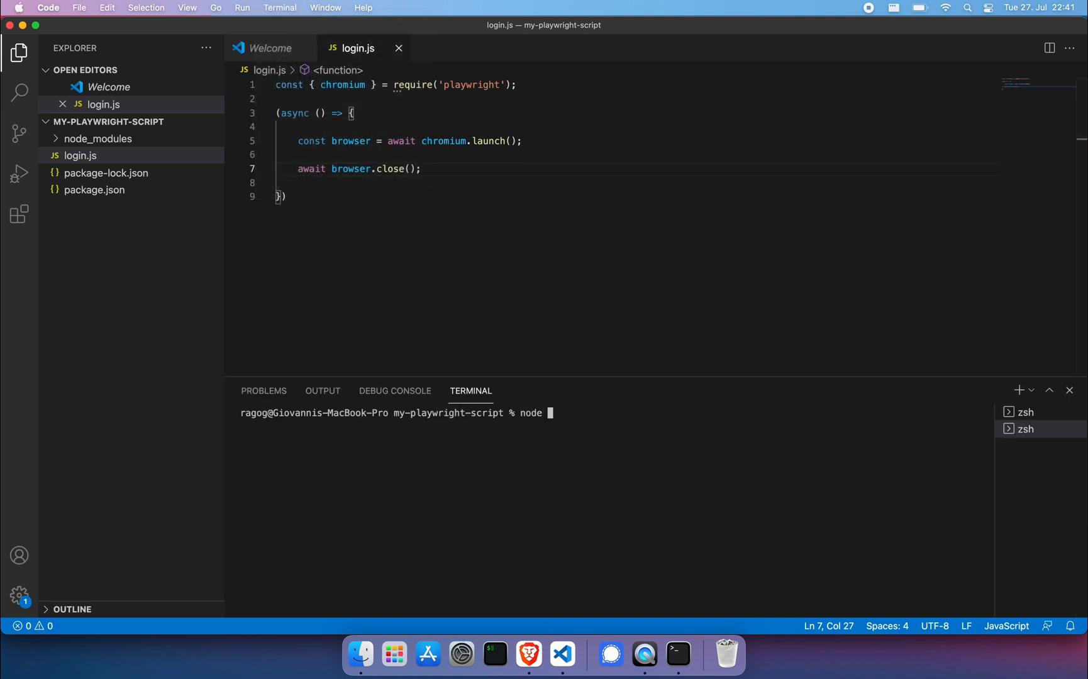
text(login.js)
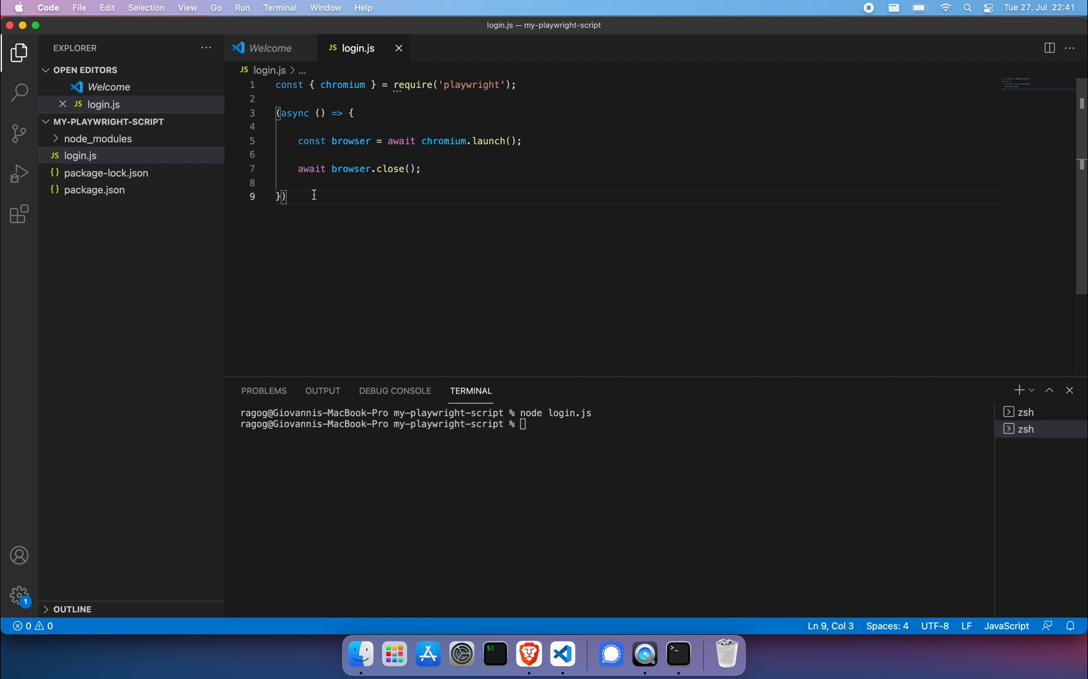
text(())
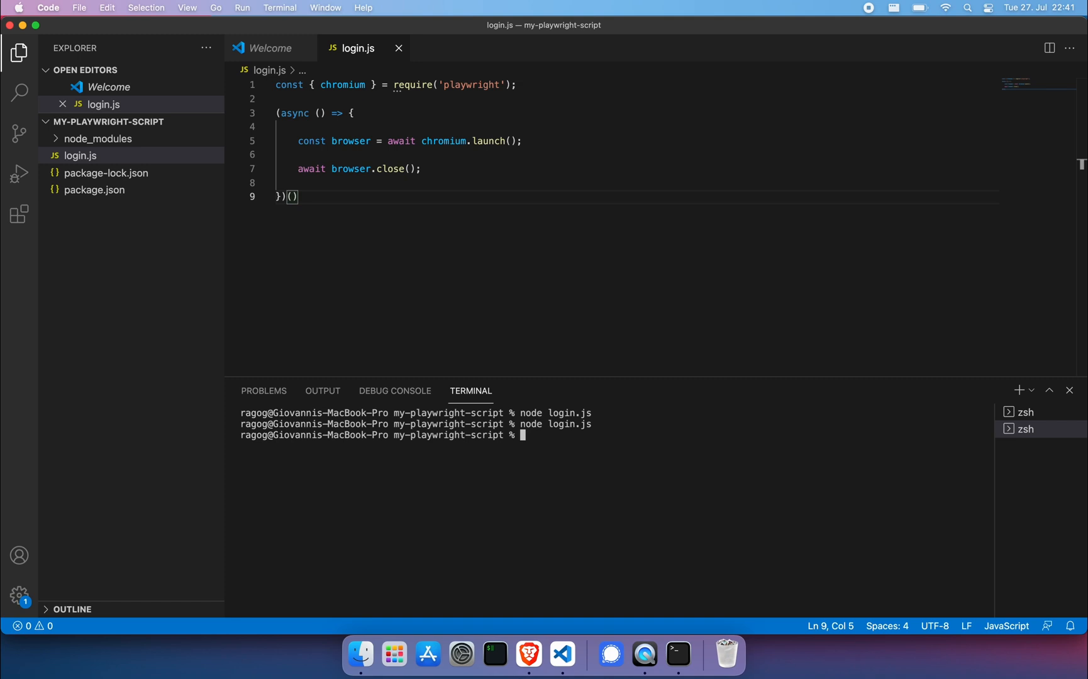
text(node login.js)
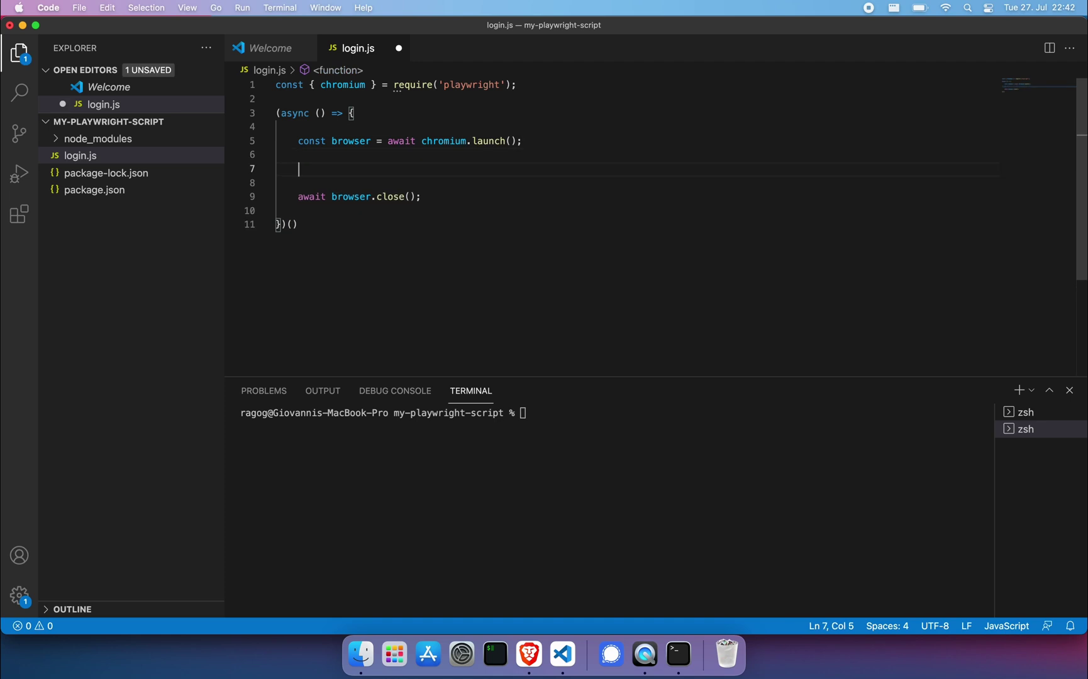
key(Backspace)
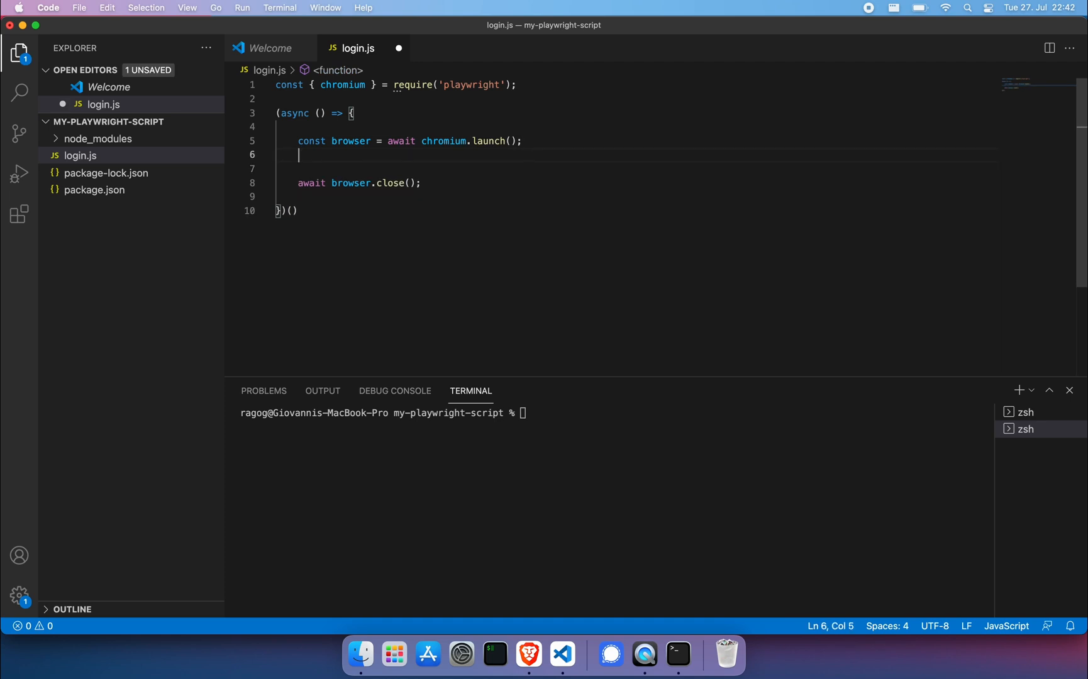
text(const page =)
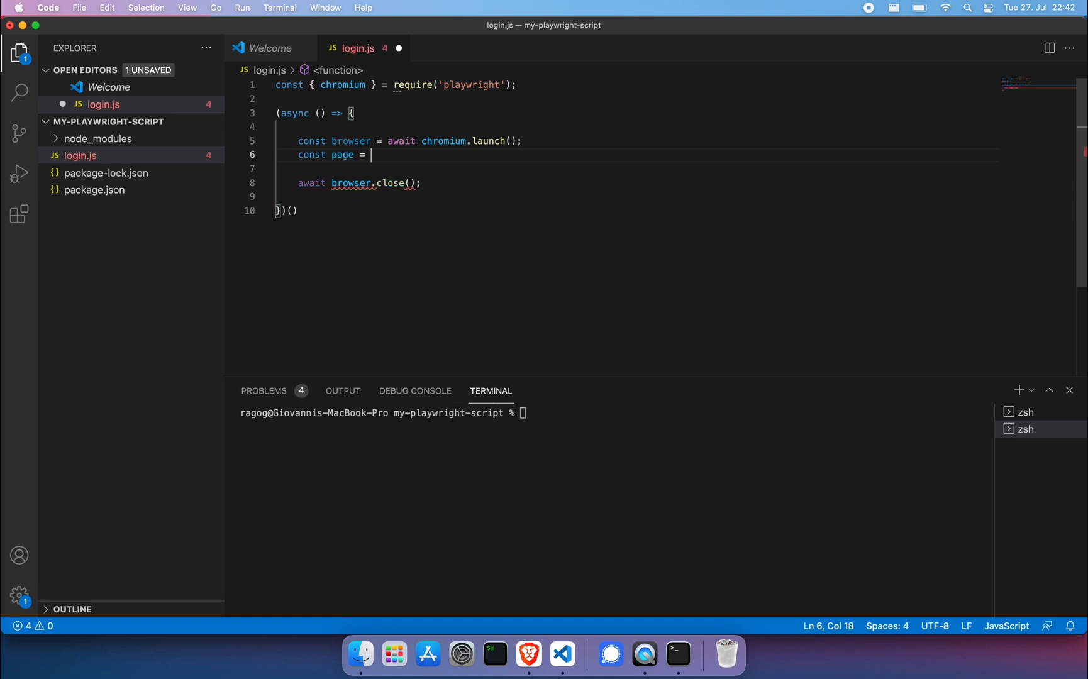
text(await)
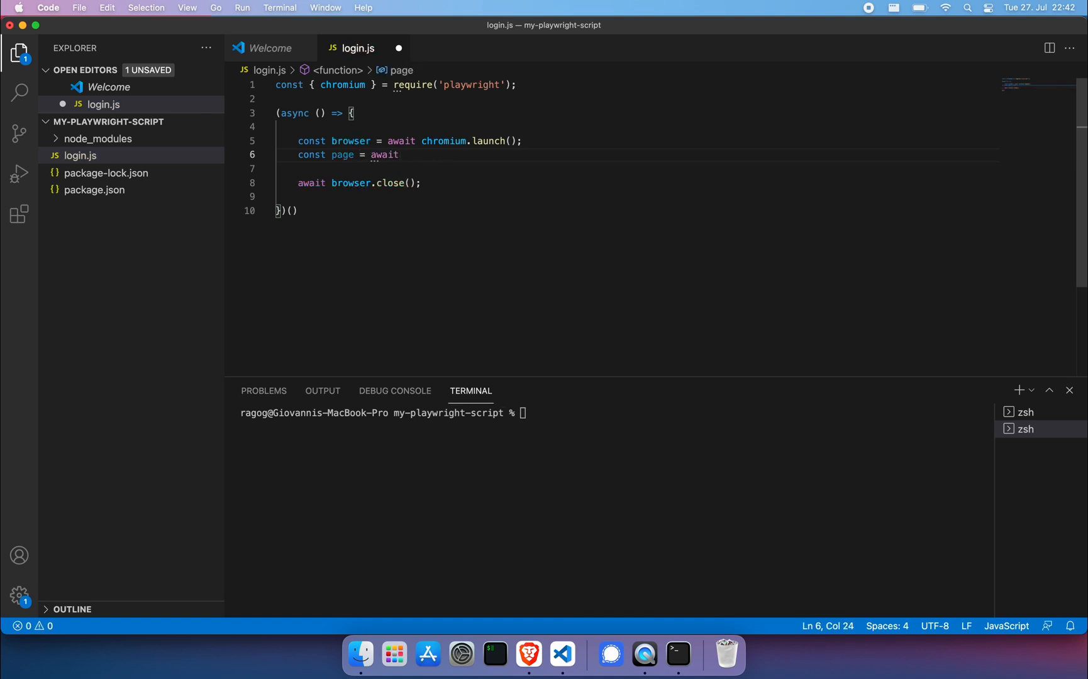
text(browser.newPage();)
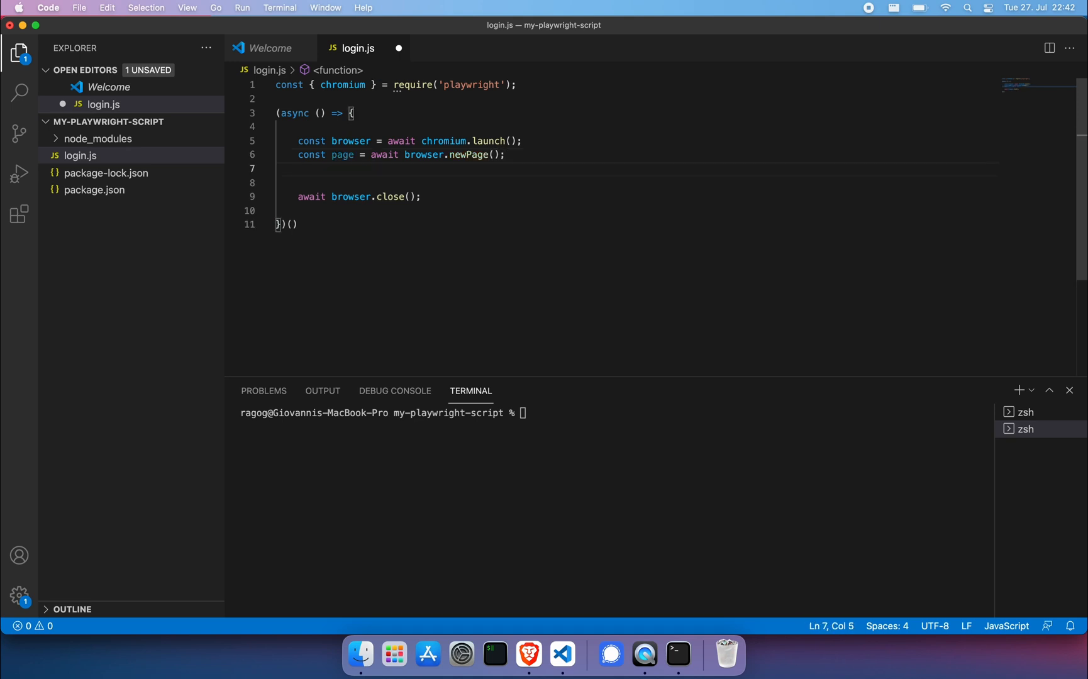
text(await page.)
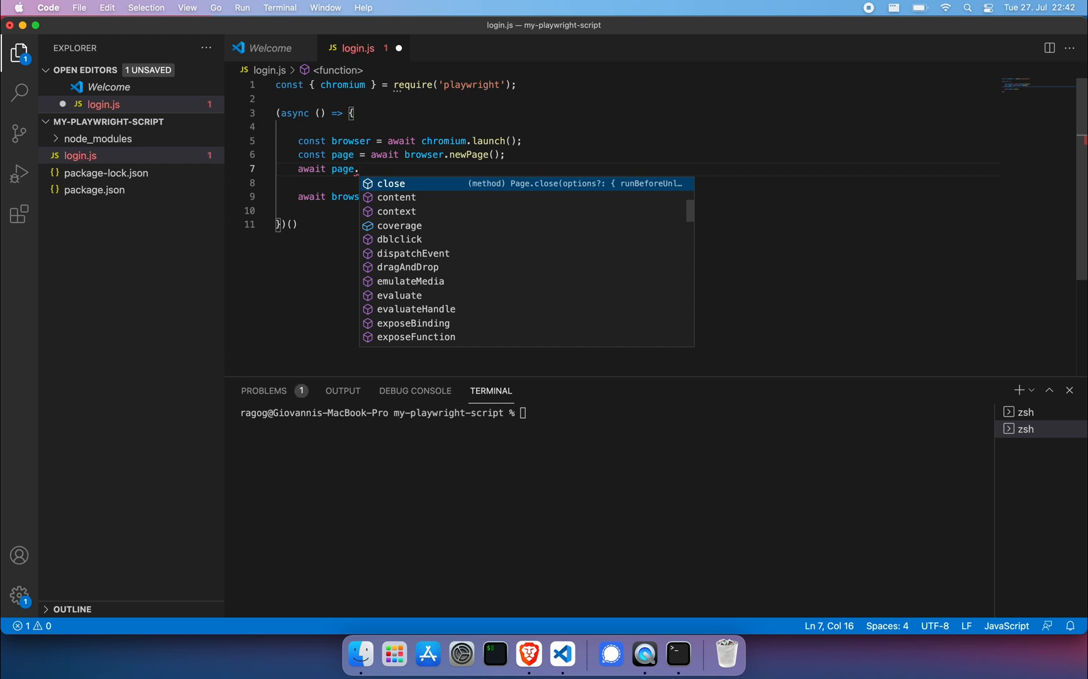
text(goto("https://danube-s)
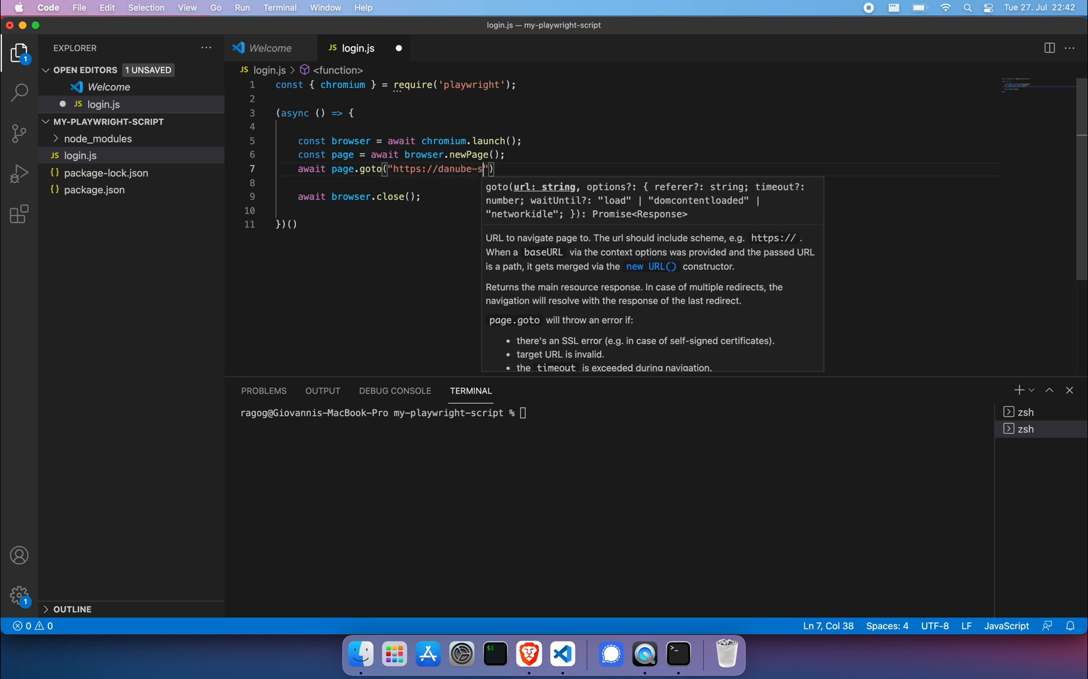
text(webshop.heroku)
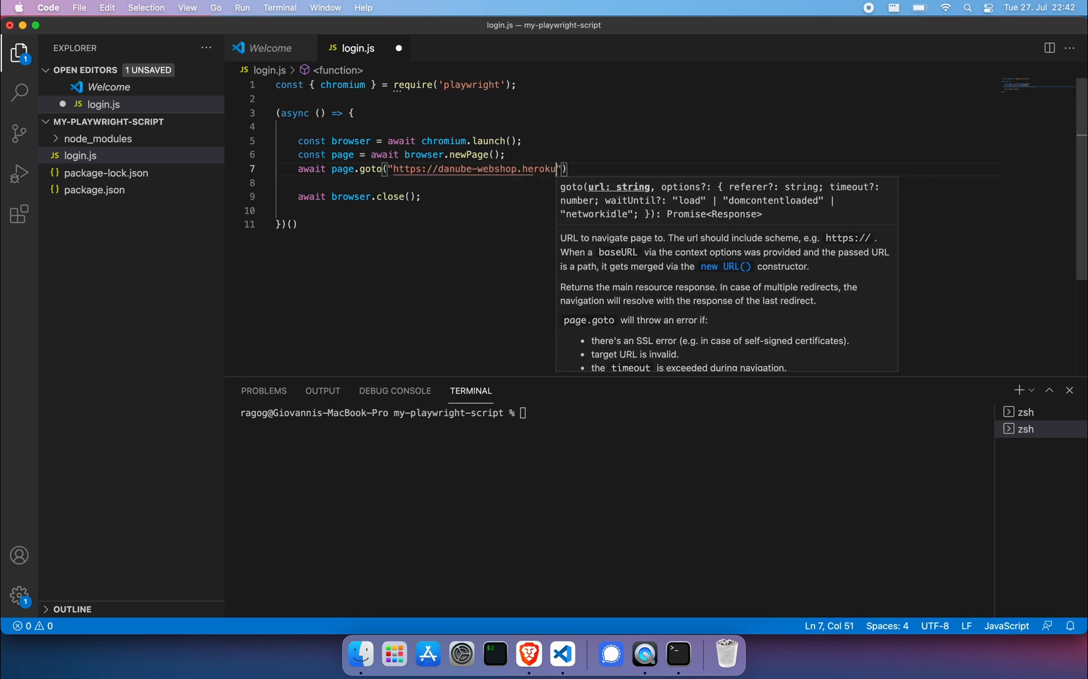
text(app.com)
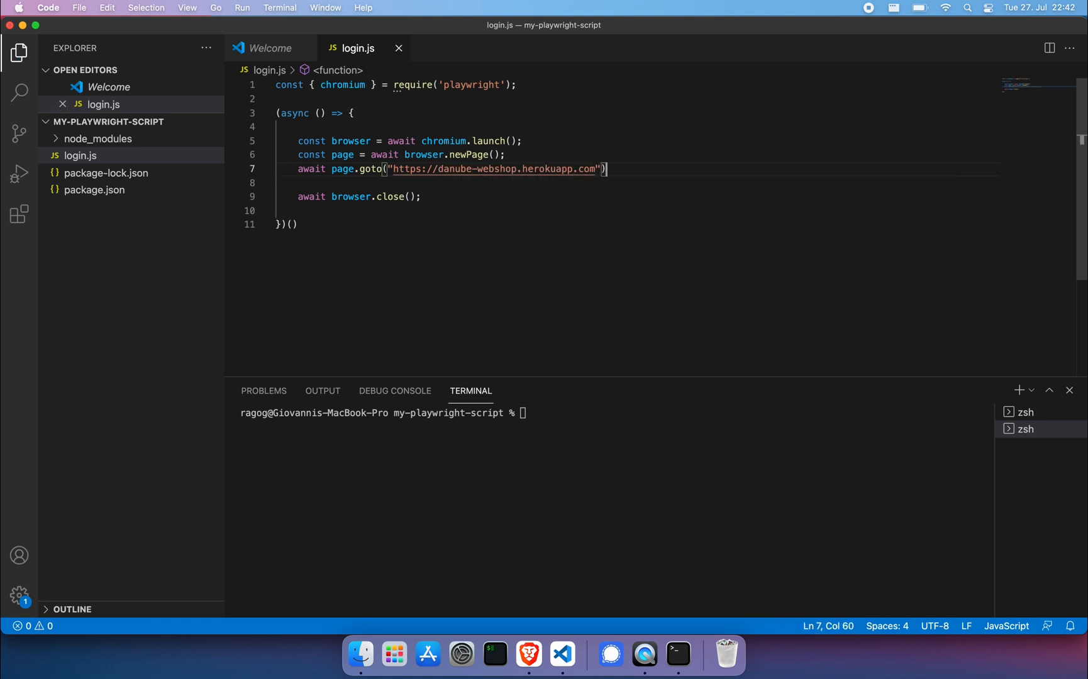
key(Enter)
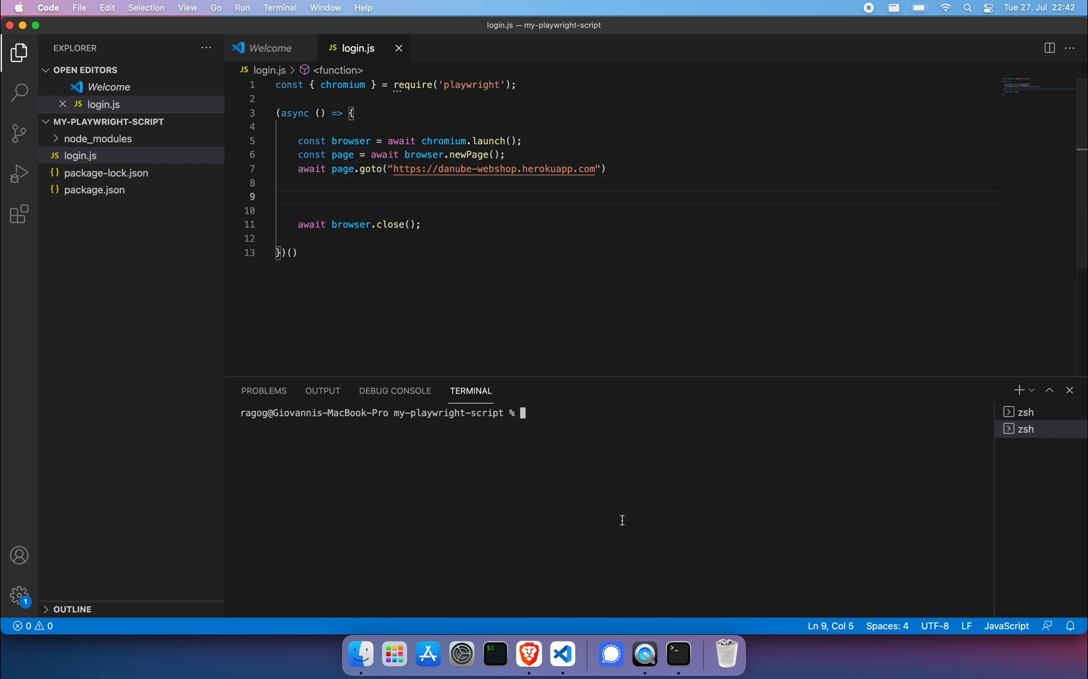
Step: Run the script, add { headless: false } to chromium.launch(), and run it again
text(node login.js)
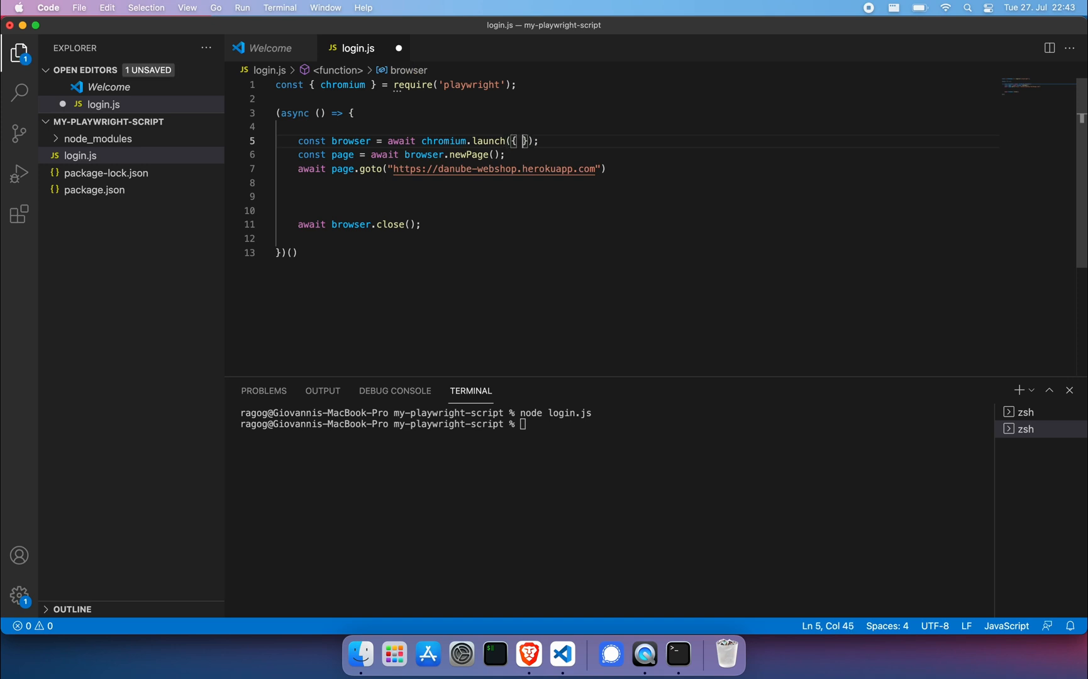
text(hadless: false)
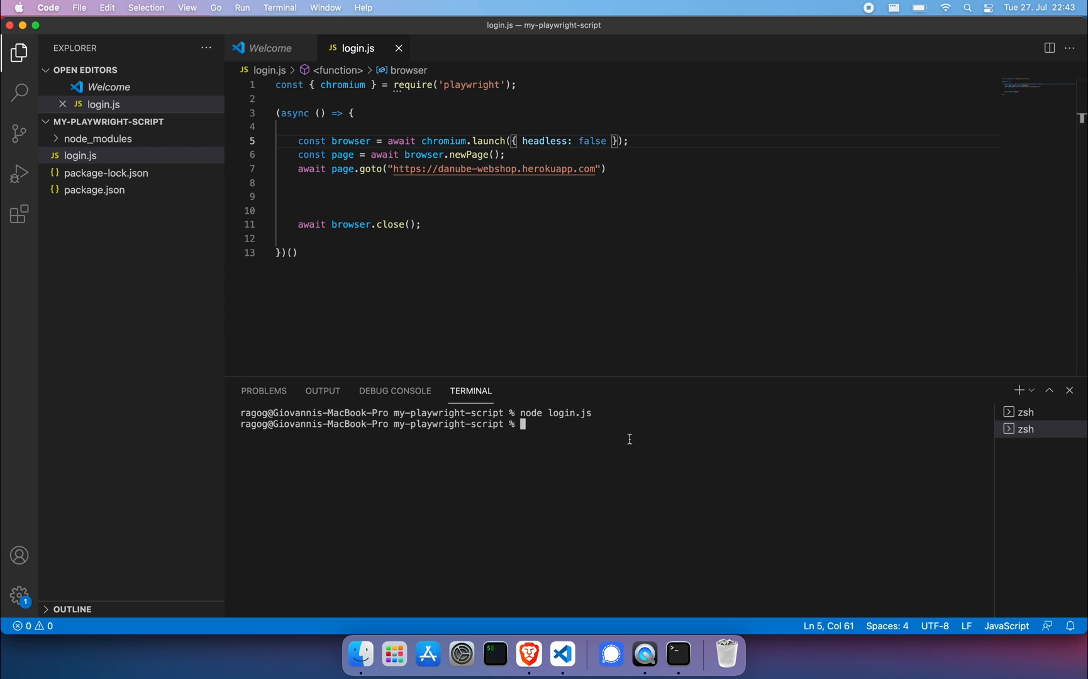
text(node login.js)
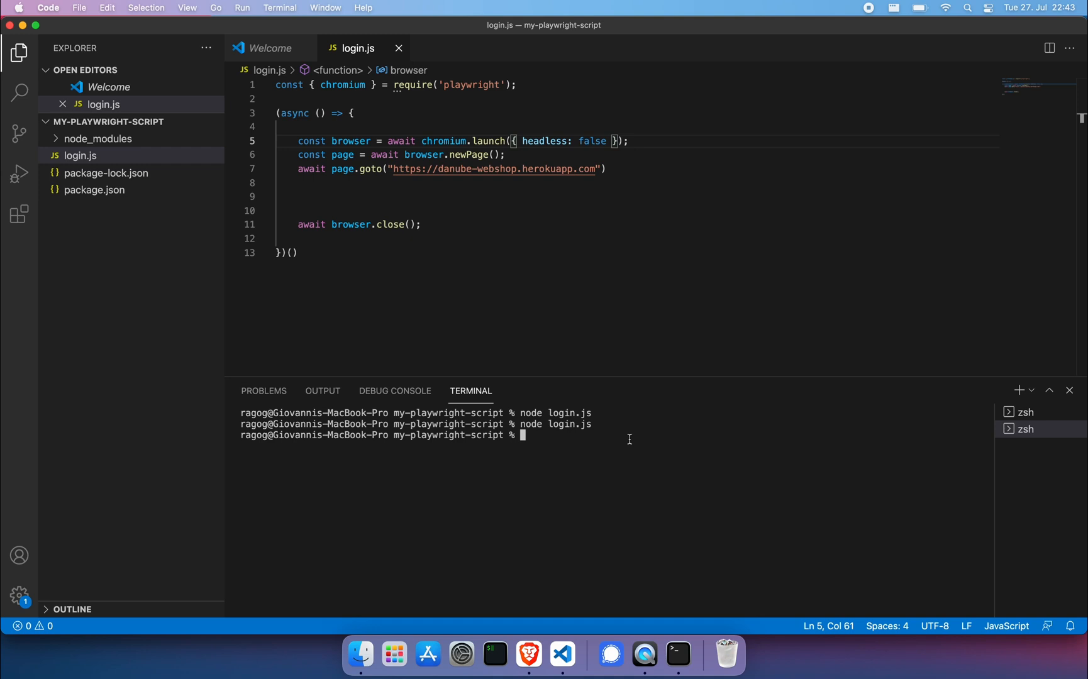
Step: Add a 5000 ms page wait after navigation, save, and run node login.js again
click(633, 169)
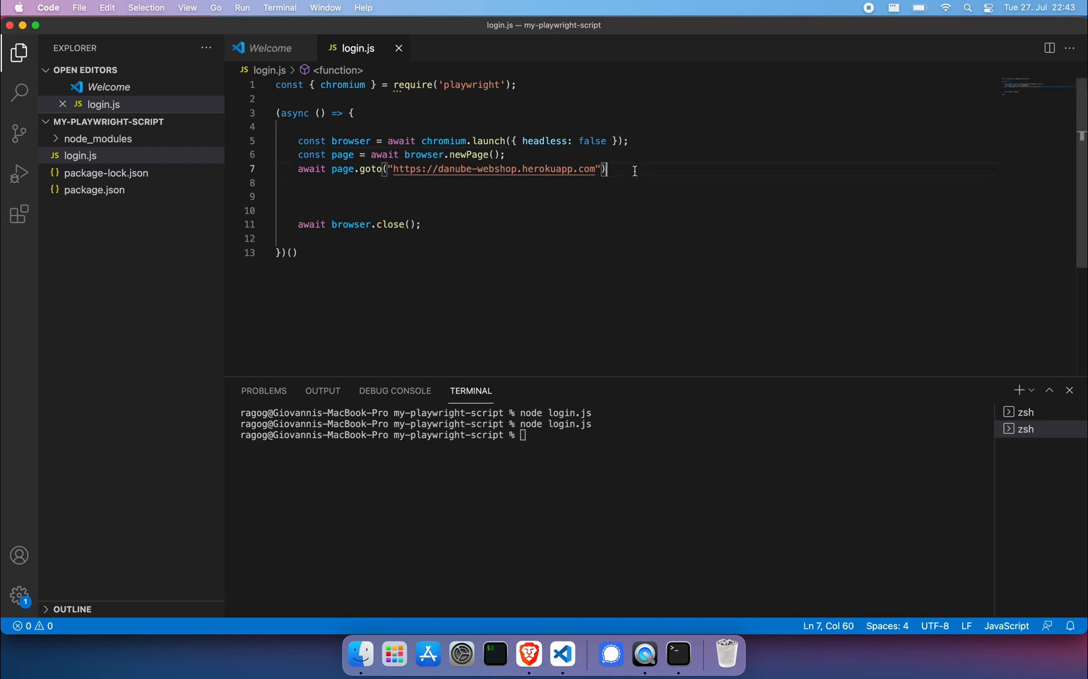
text(await)
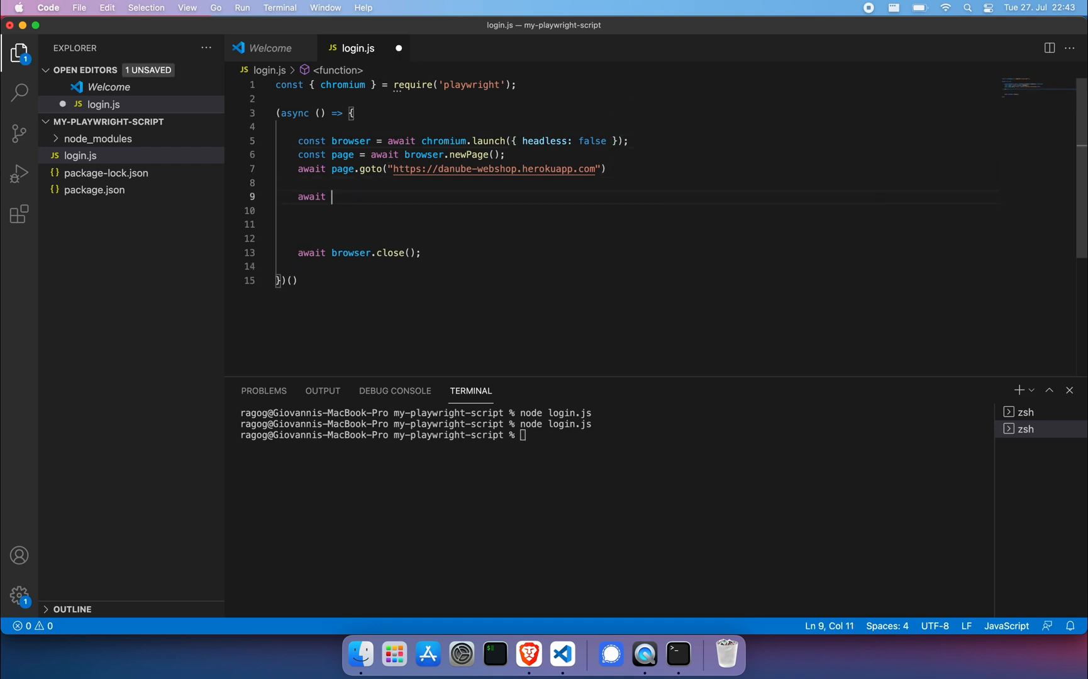
text(page.wa)
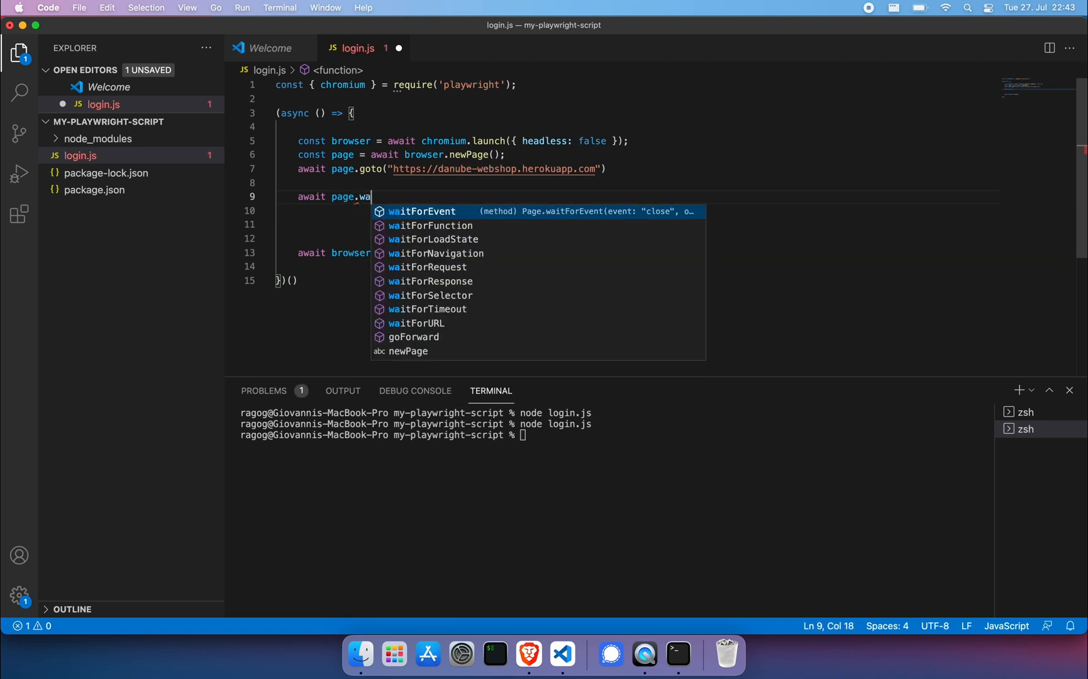
text(itForTimeout(5000)
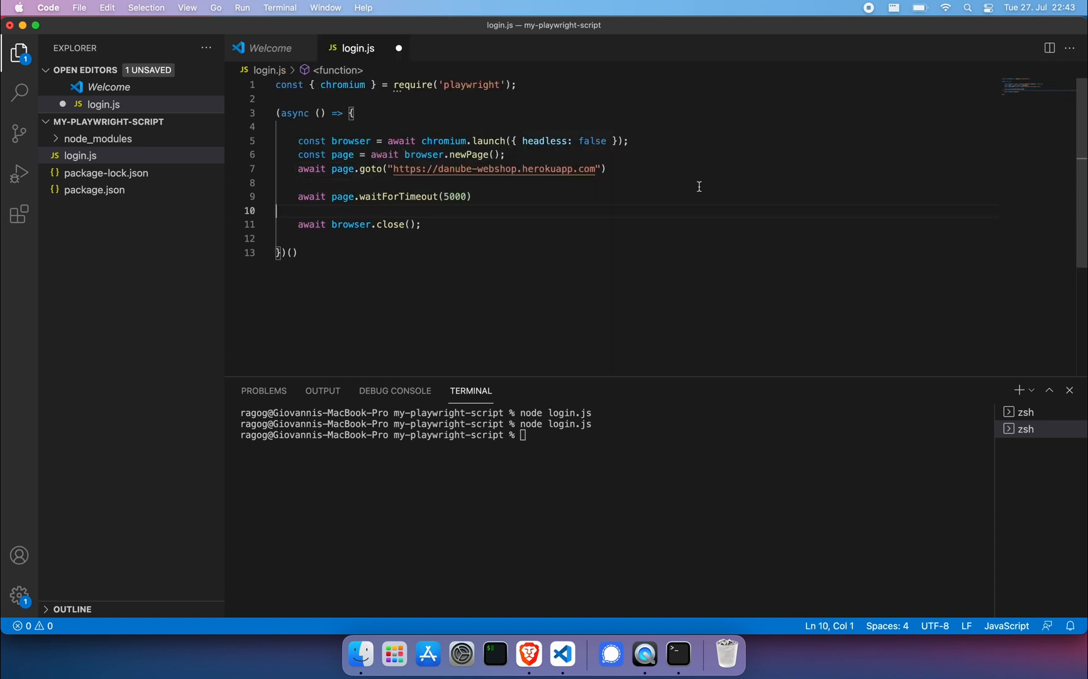
drag(297, 196, 472, 196)
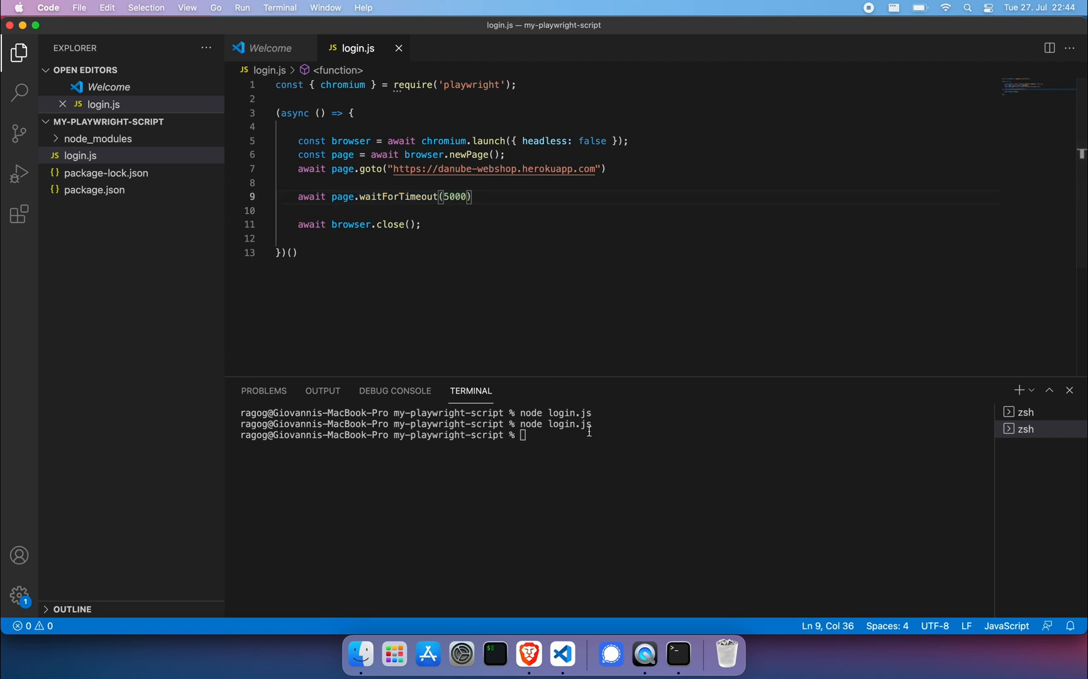
text(node login.js)
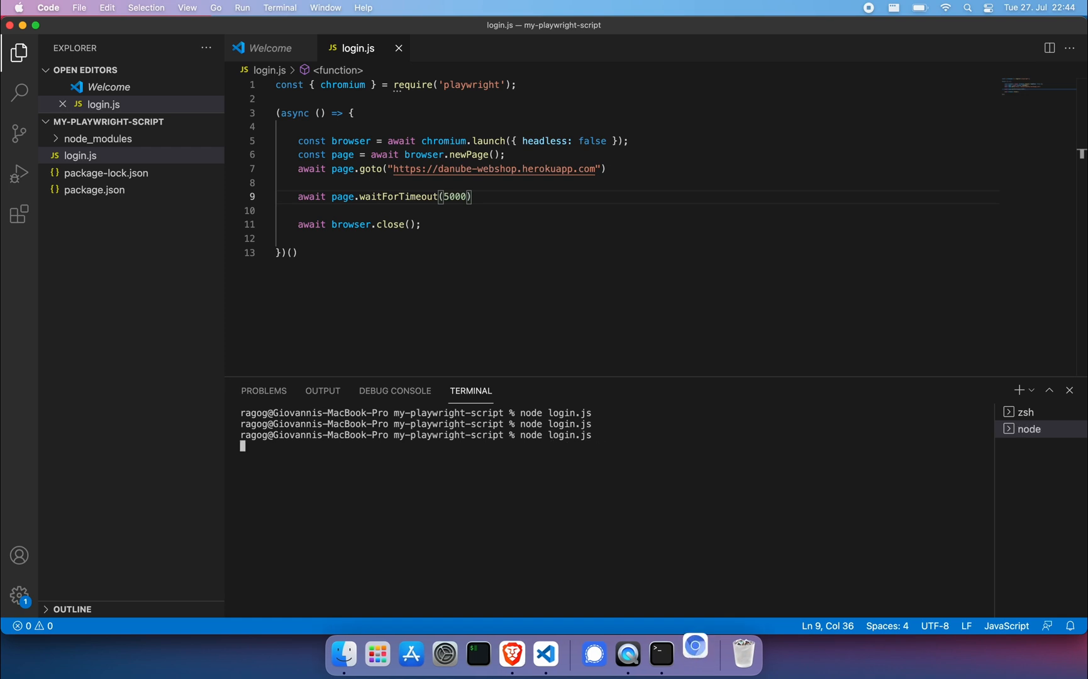
key(Enter)
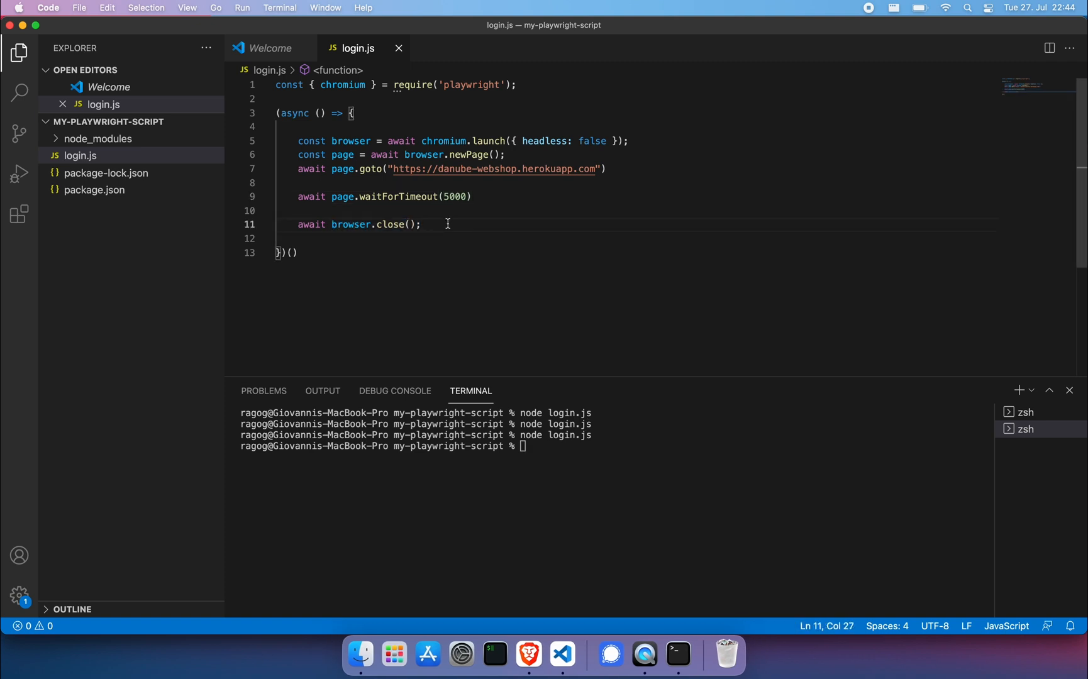
click(472, 196)
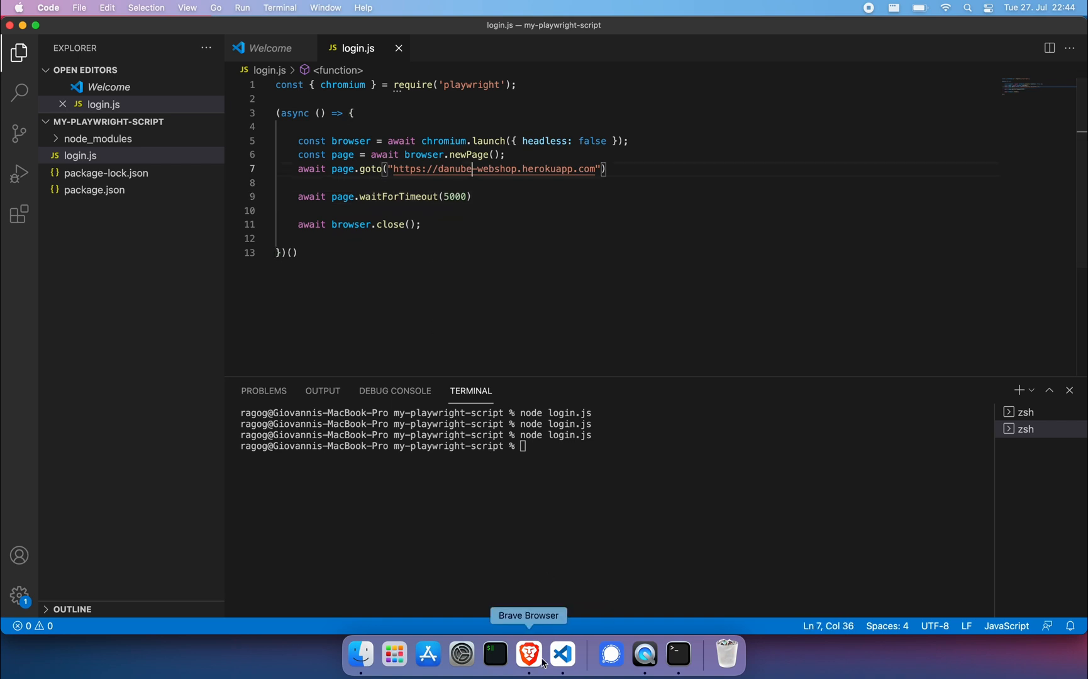
Step: Inspect the webshop's LOG IN button in Brave's developer tools to find its id "login"
click(528, 655)
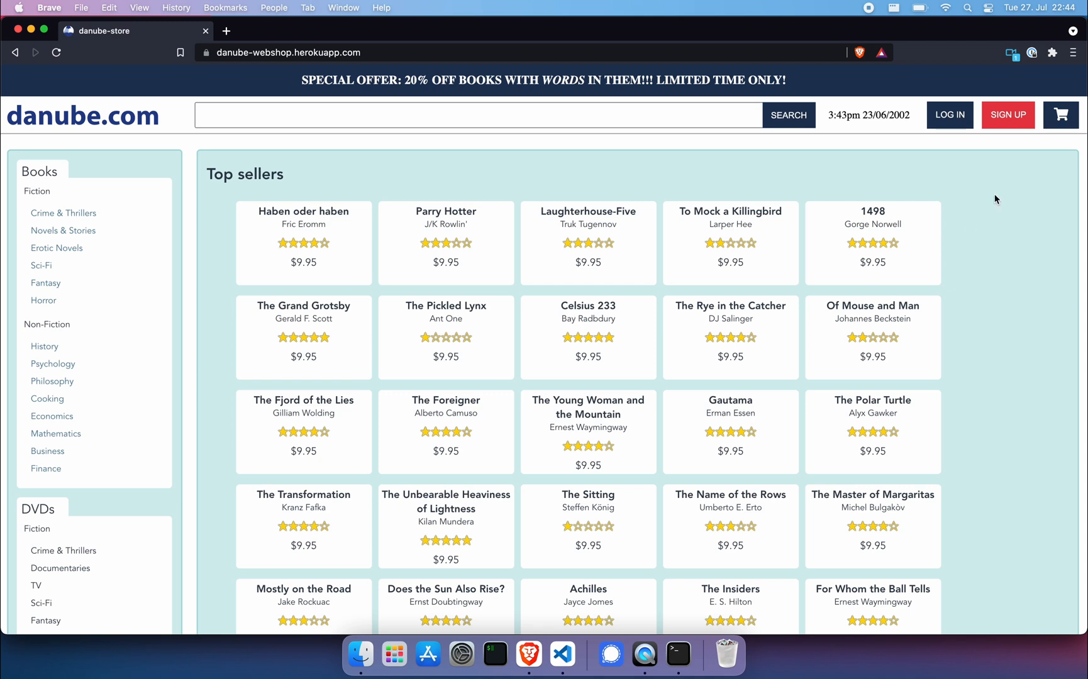
mouse_move(961, 203)
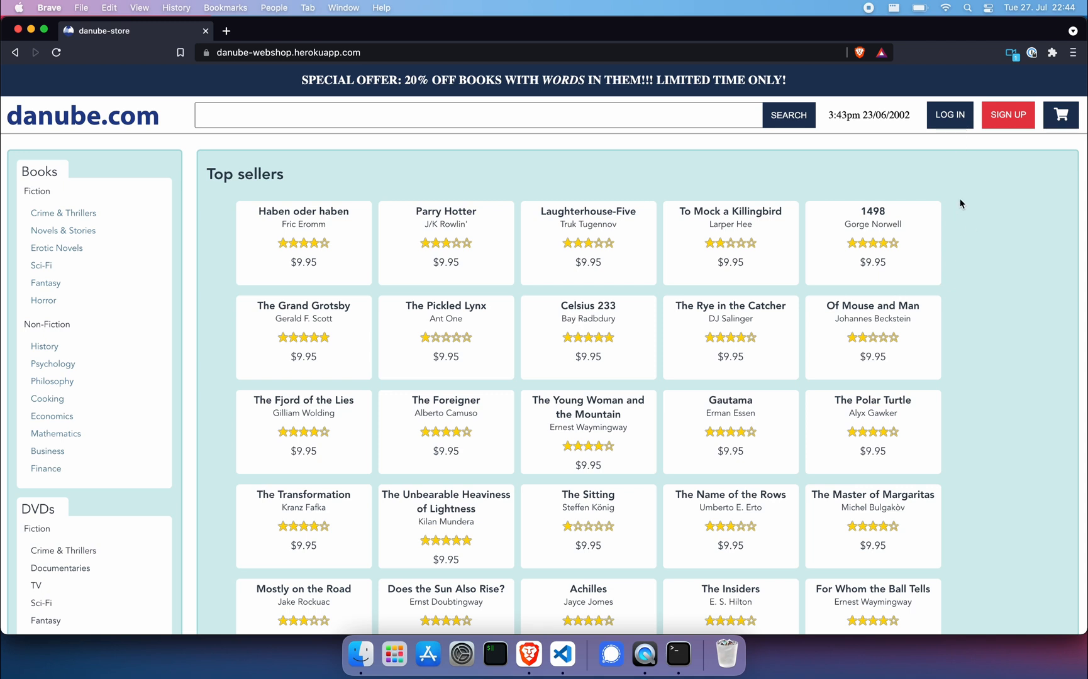
mouse_move(965, 201)
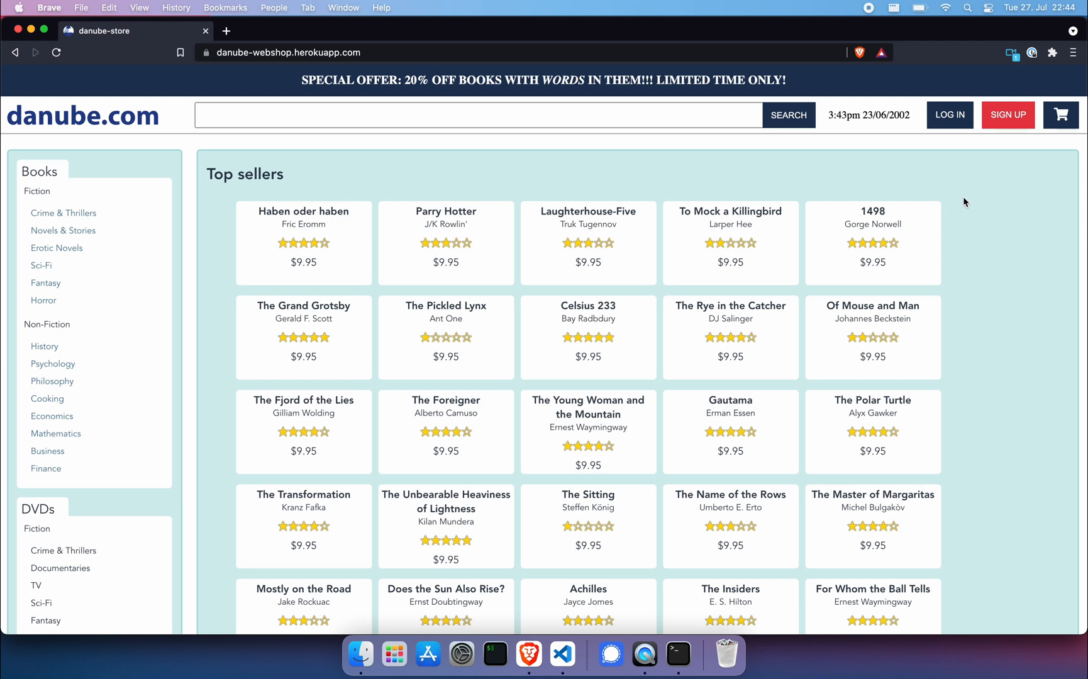
right_click(964, 201)
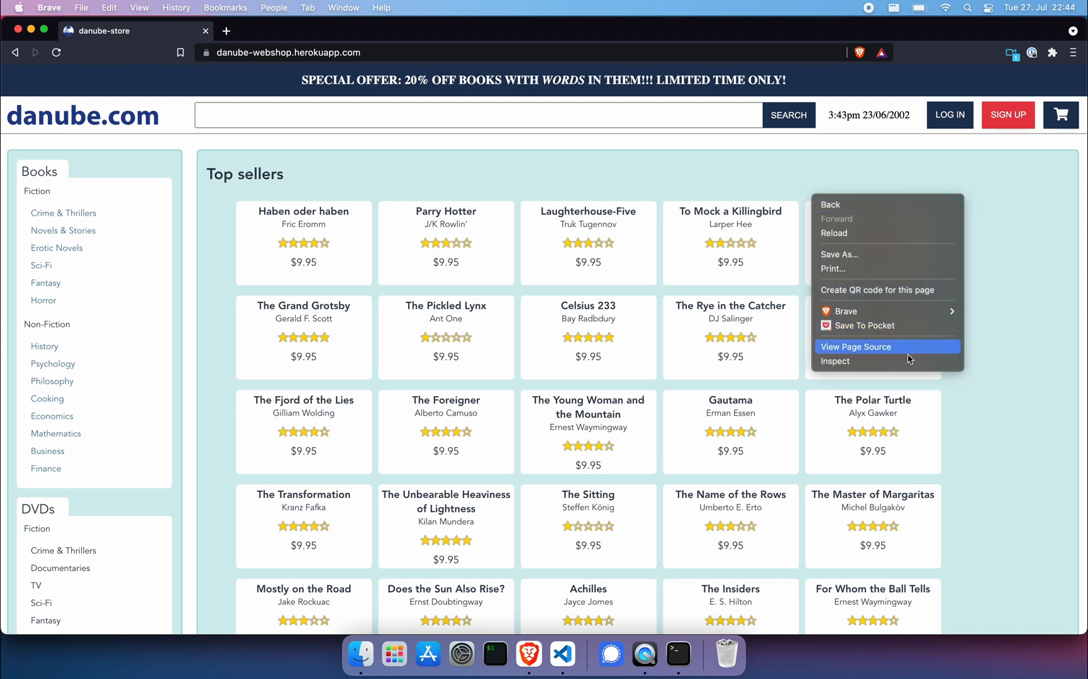
click(835, 361)
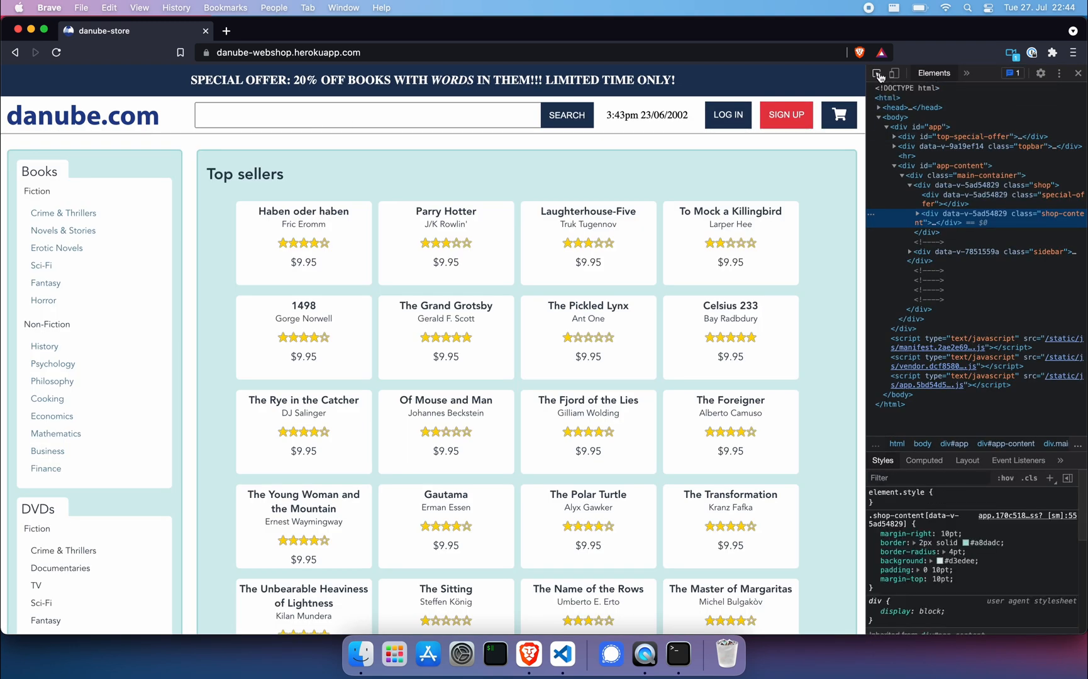
mouse_move(728, 114)
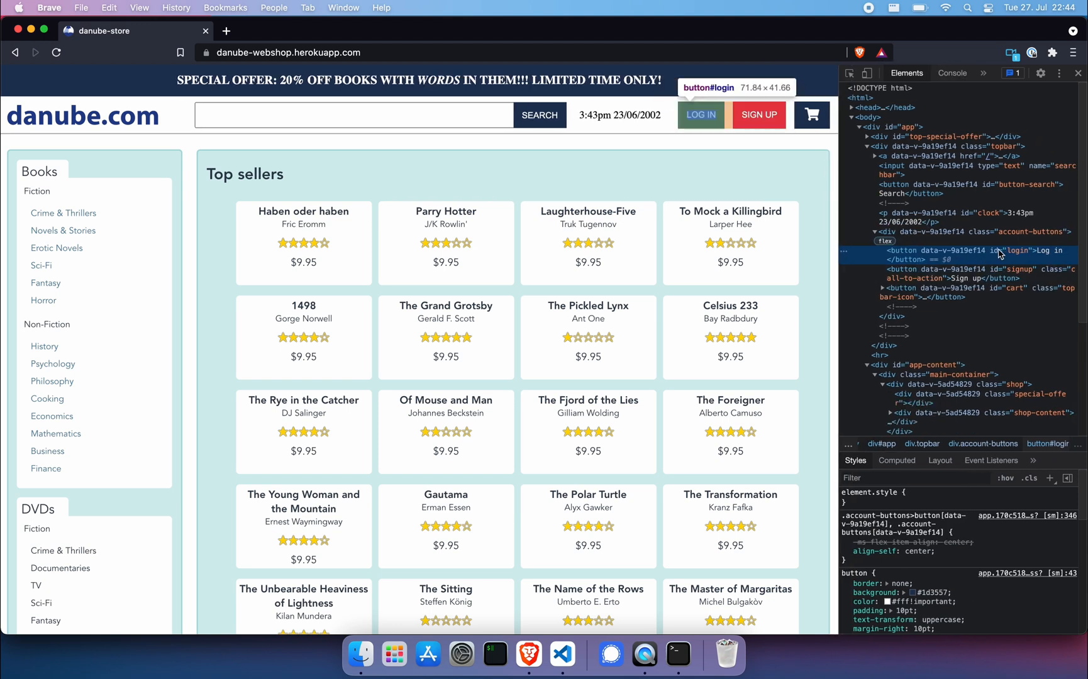
mouse_move(1014, 257)
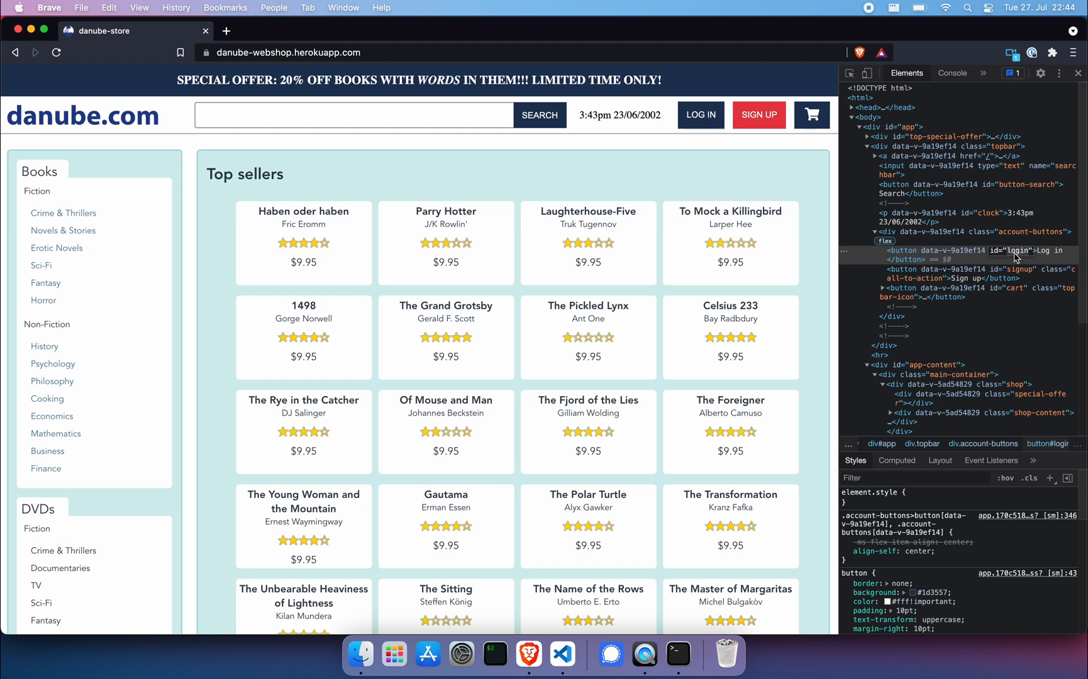
click(561, 654)
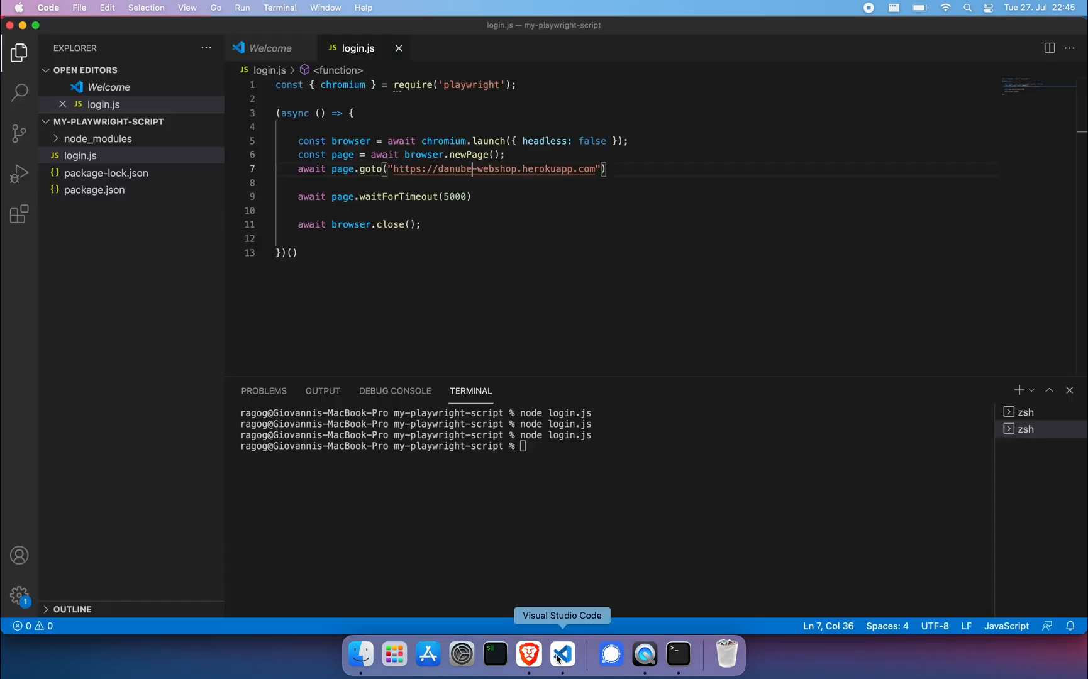
Step: Add await page.click("#login") after page.goto and rerun node login.js
key(Enter)
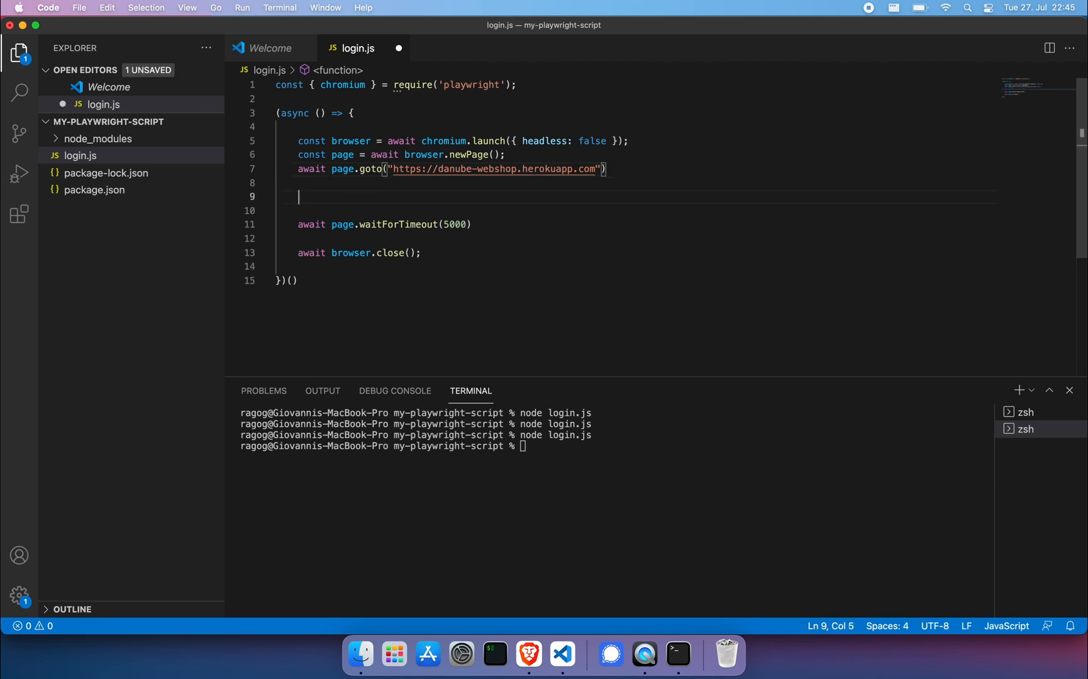
text(await page.click(")
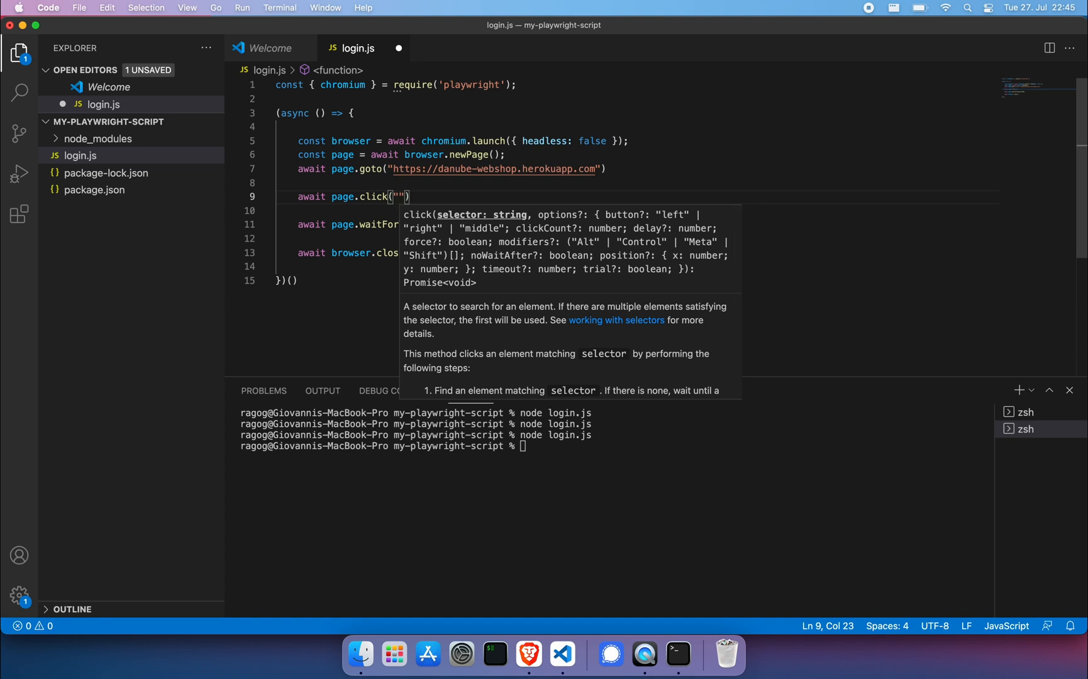
text(#)
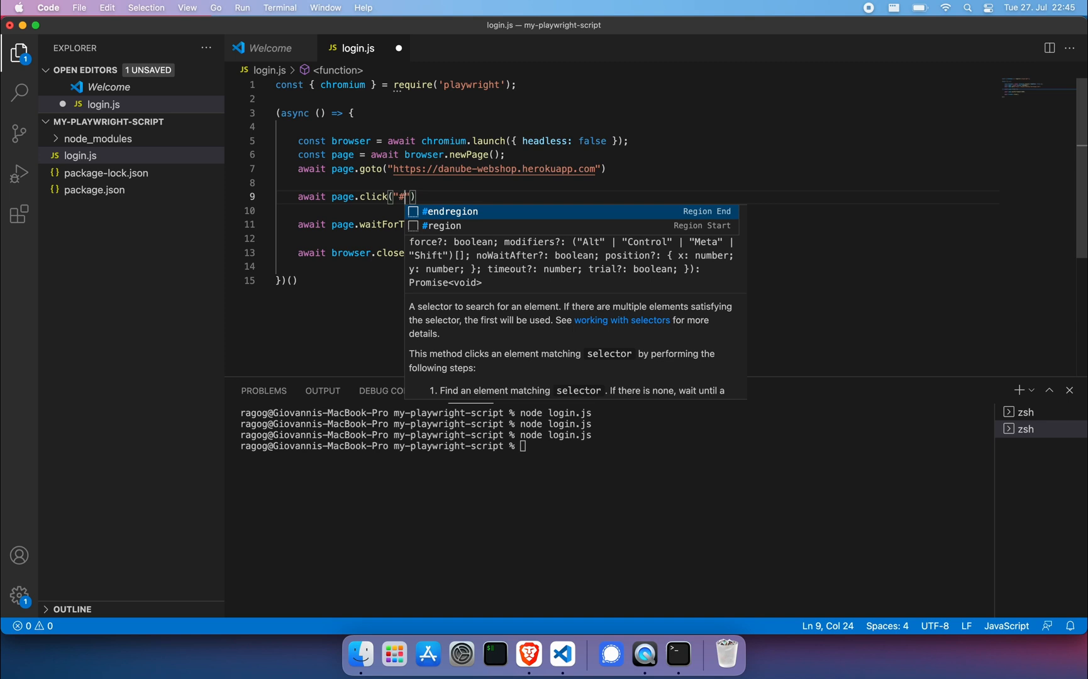
text(login)
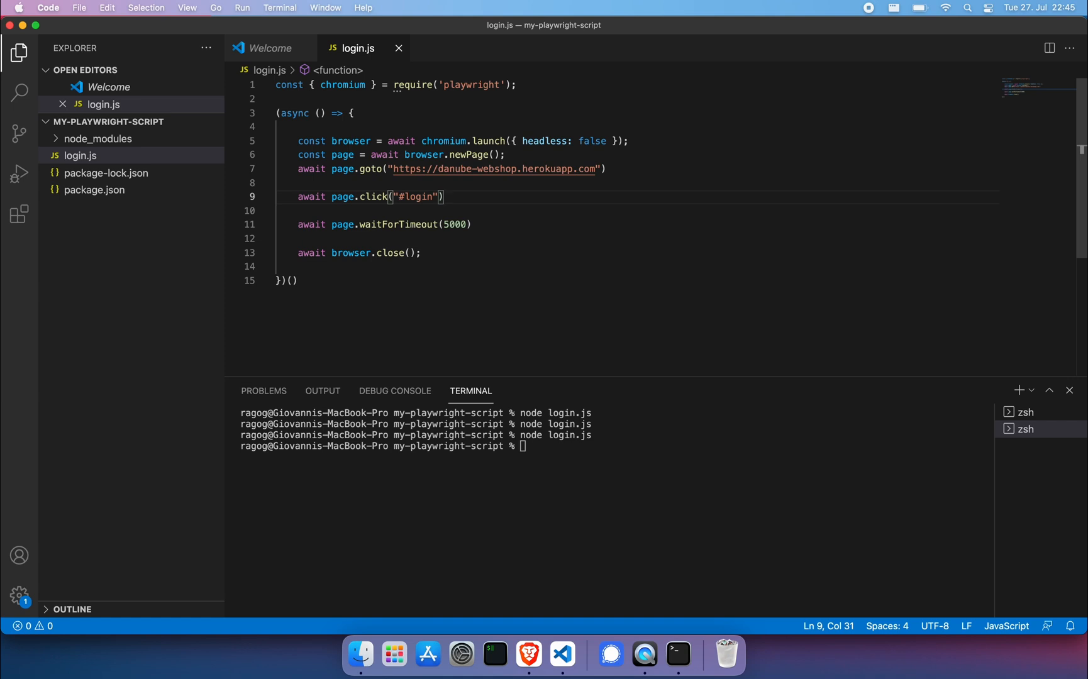
mouse_move(562, 654)
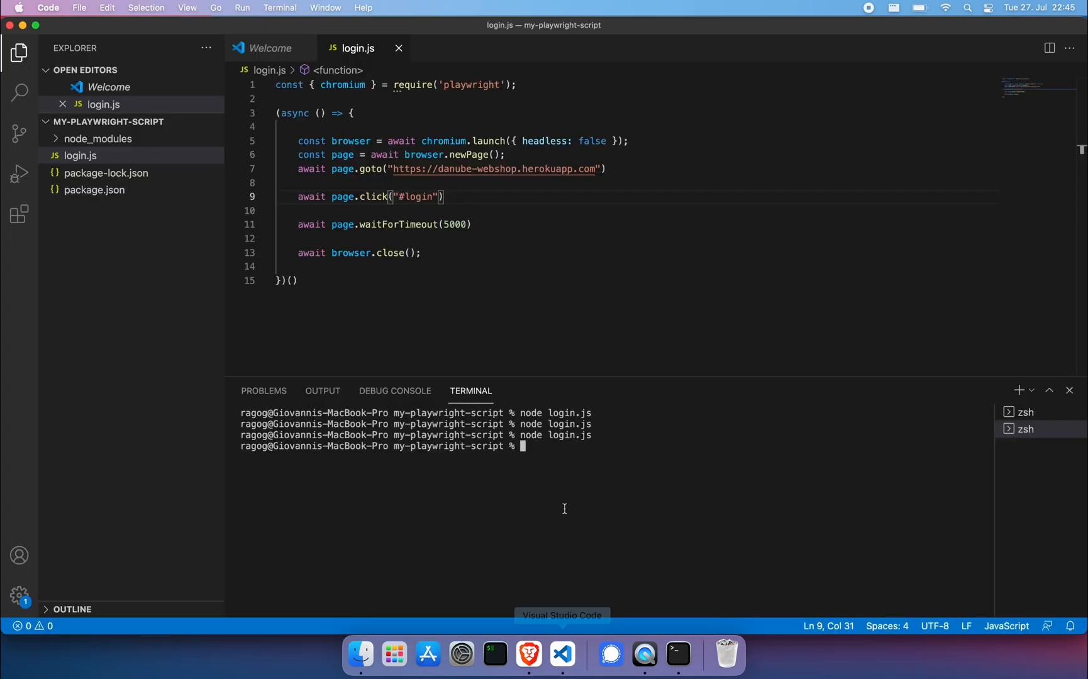
text(node login.js)
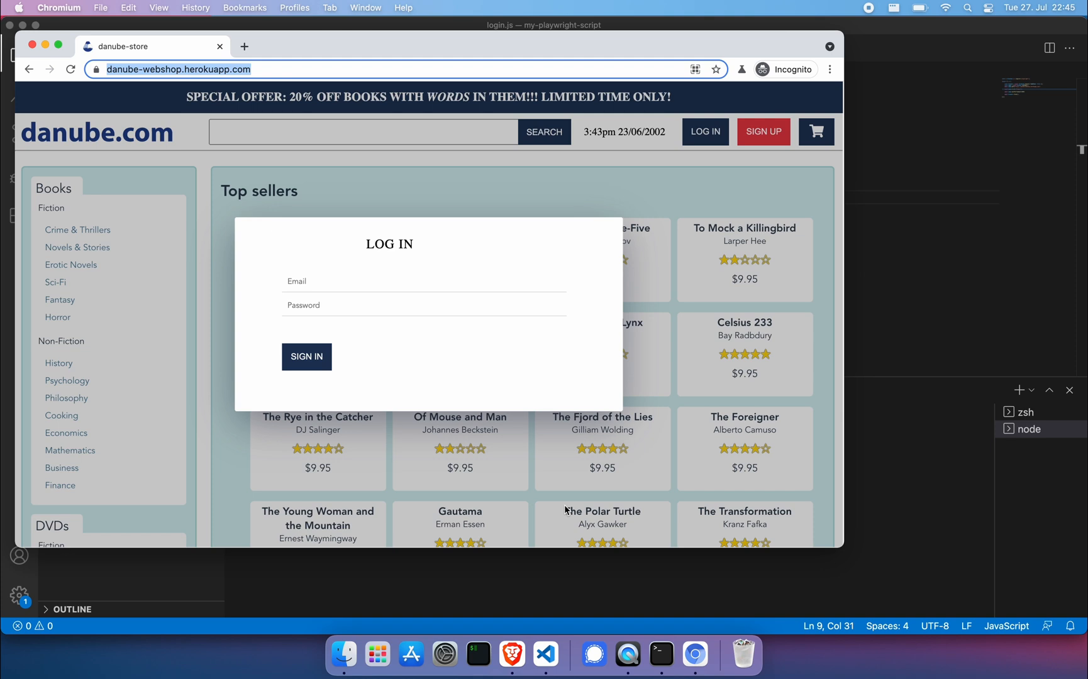
mouse_move(883, 269)
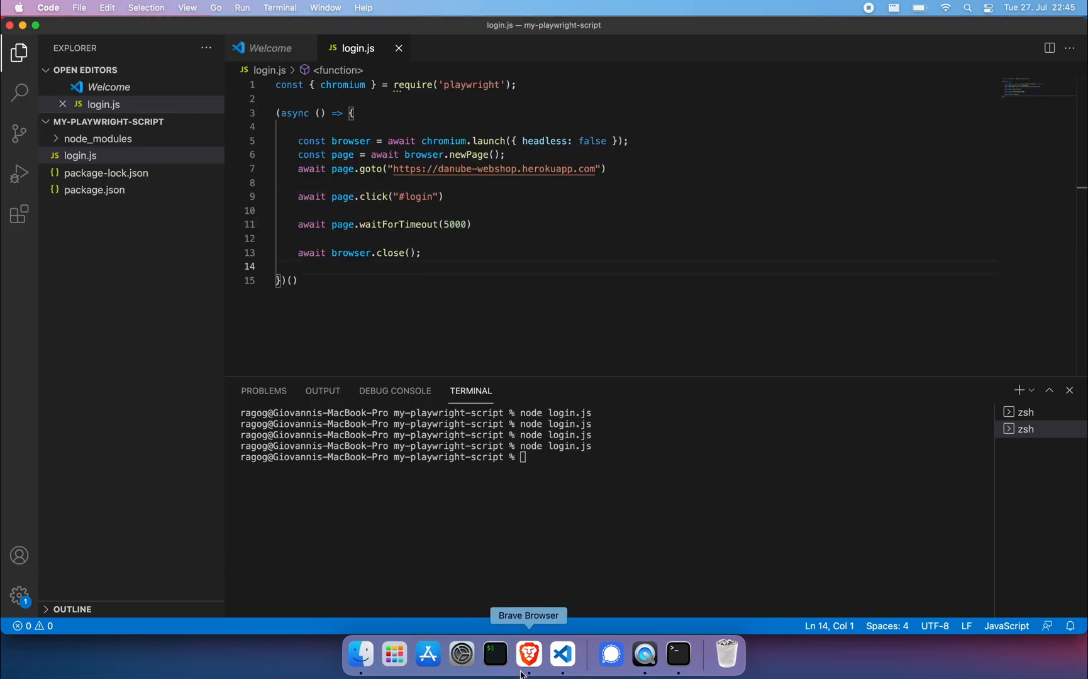
Step: Open the webshop's LOG IN dialog in Brave and inspect the Email input, id "n-email"
click(528, 653)
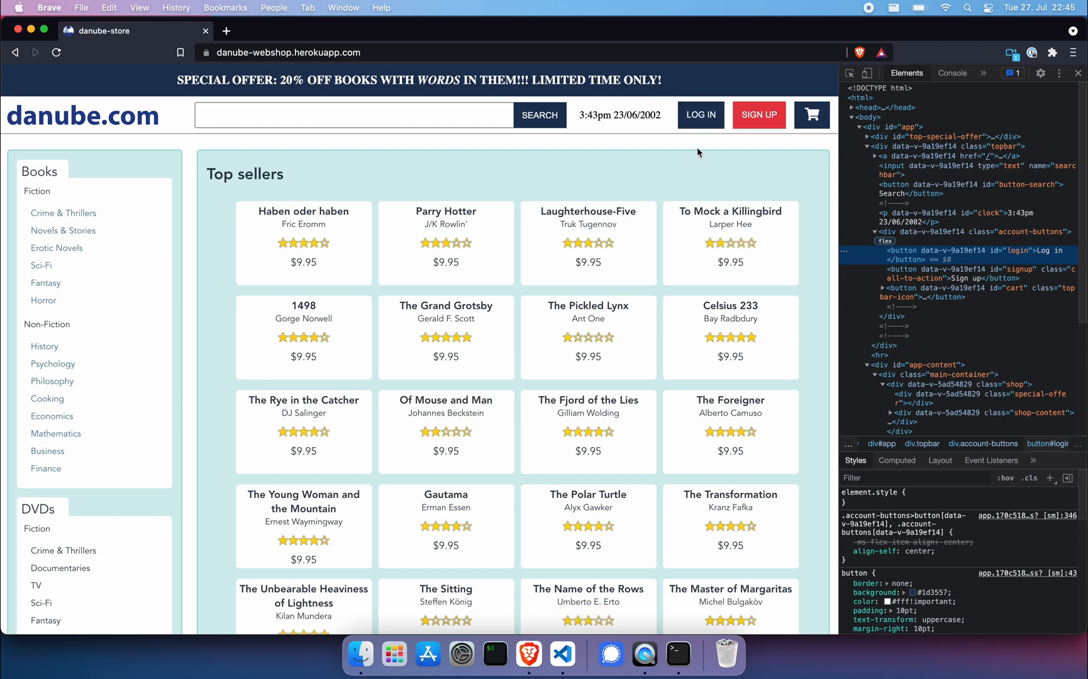
click(702, 114)
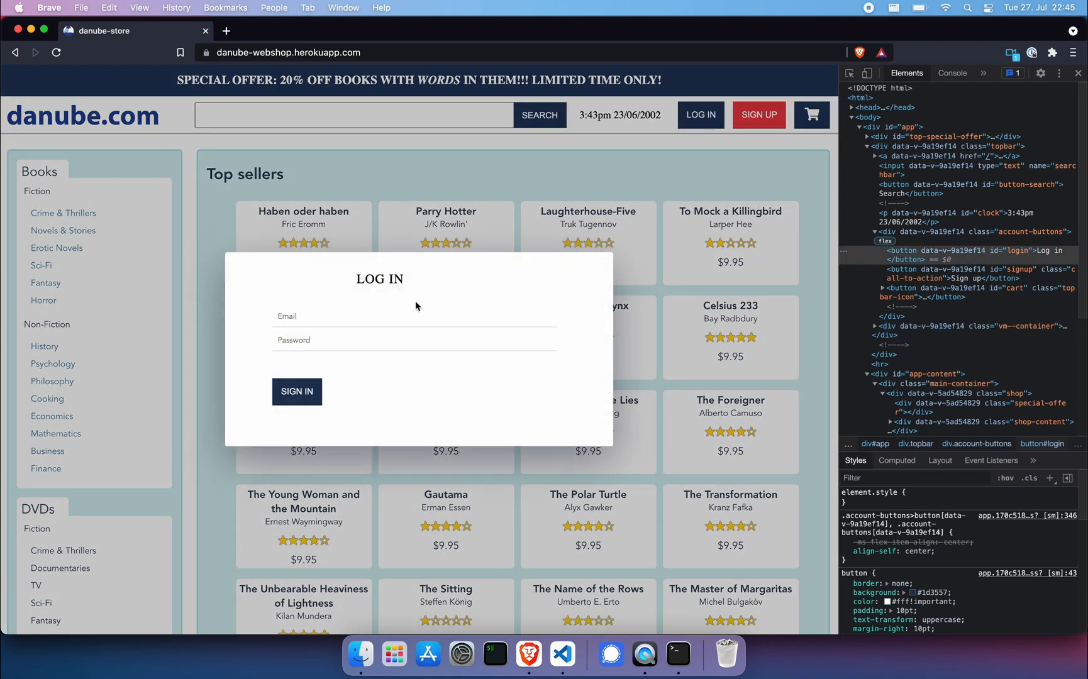
mouse_move(320, 339)
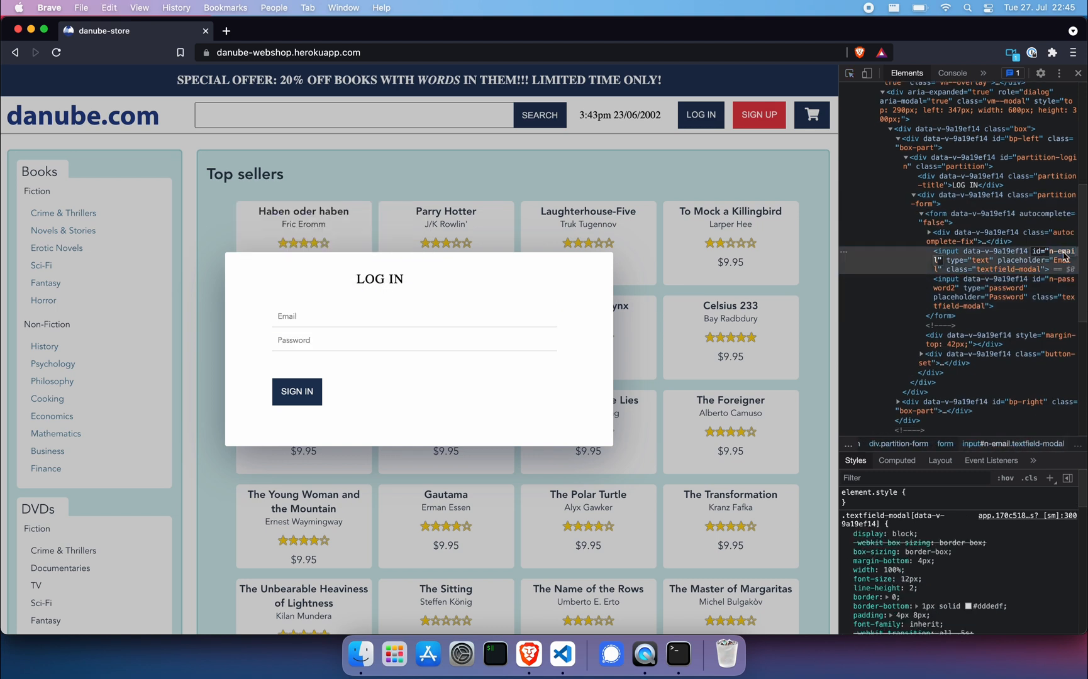
click(560, 654)
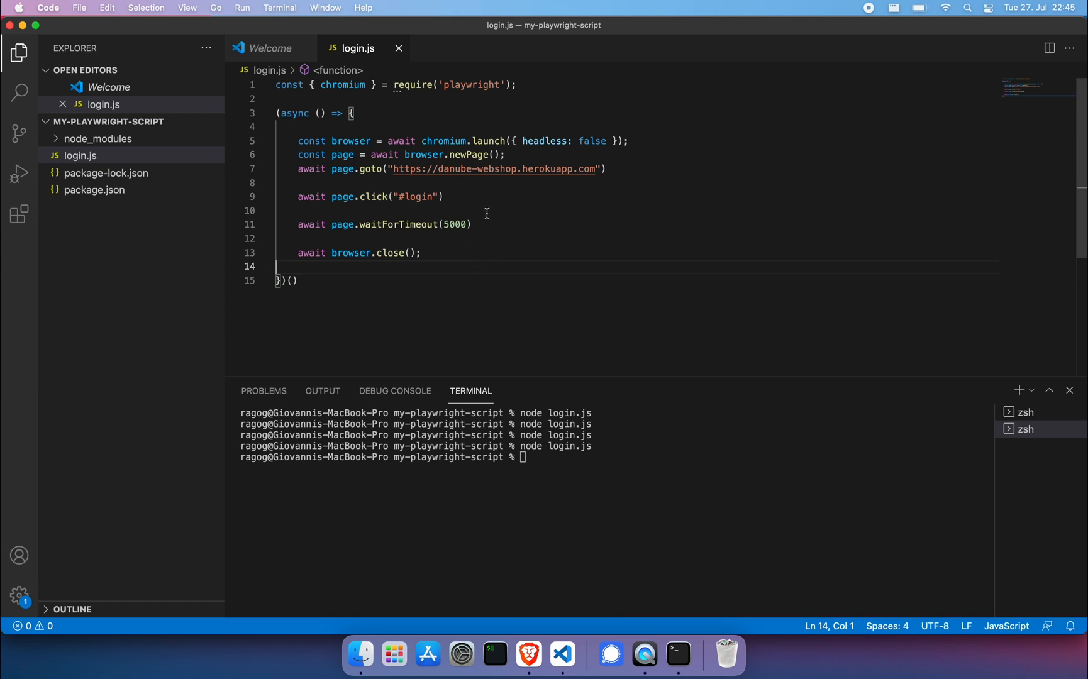
text(a)
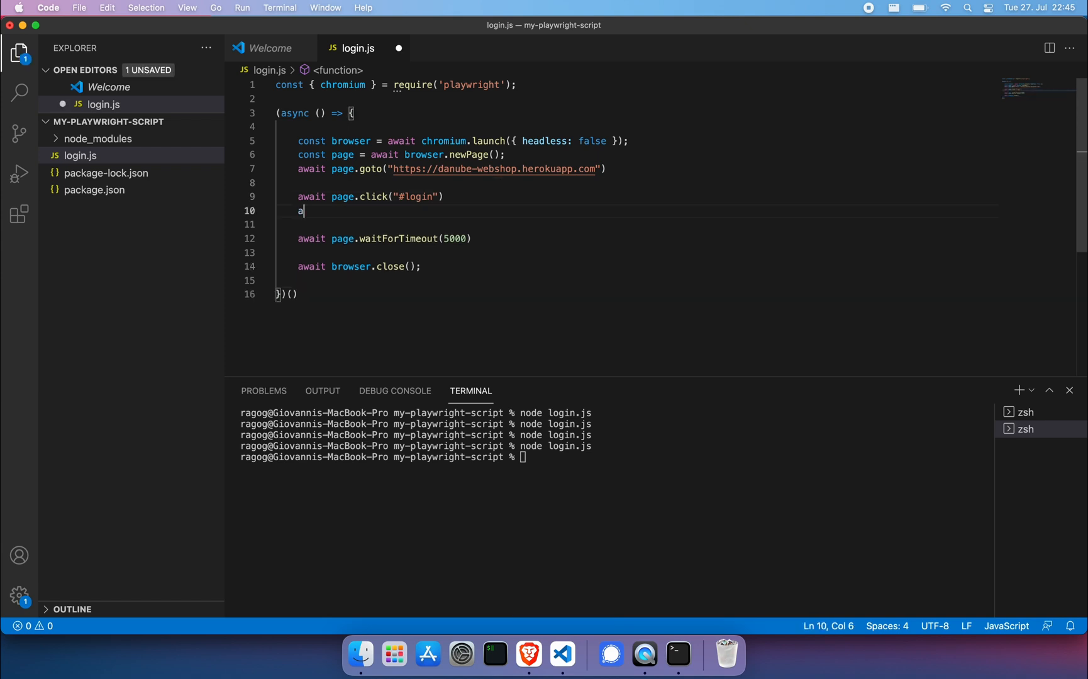
text(wait page.t)
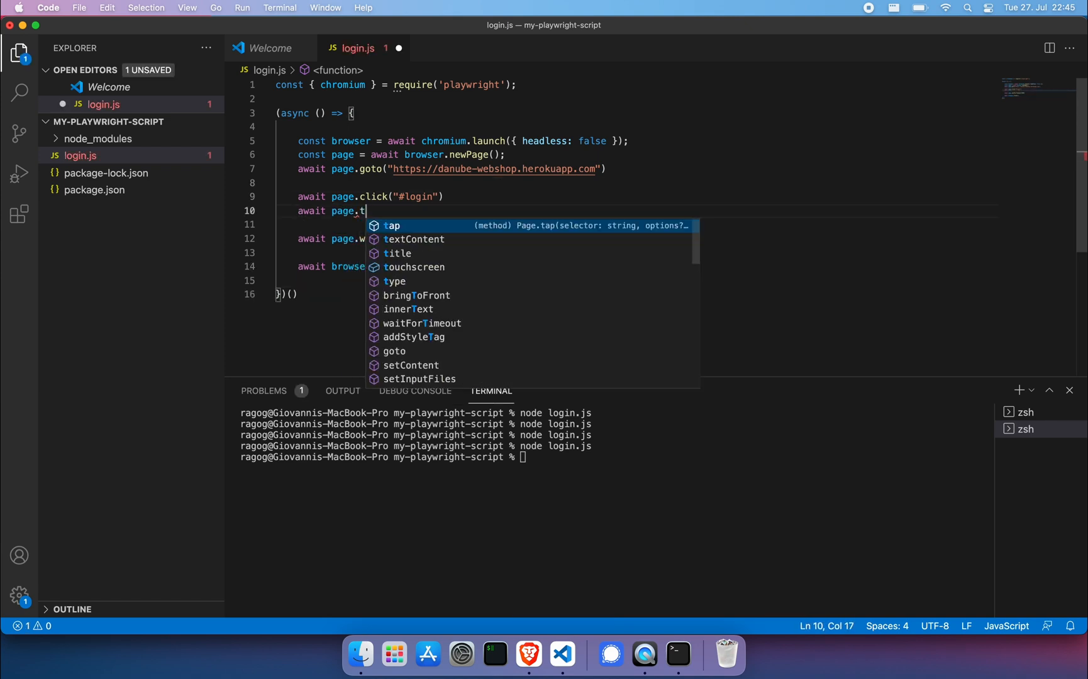
text(ype())
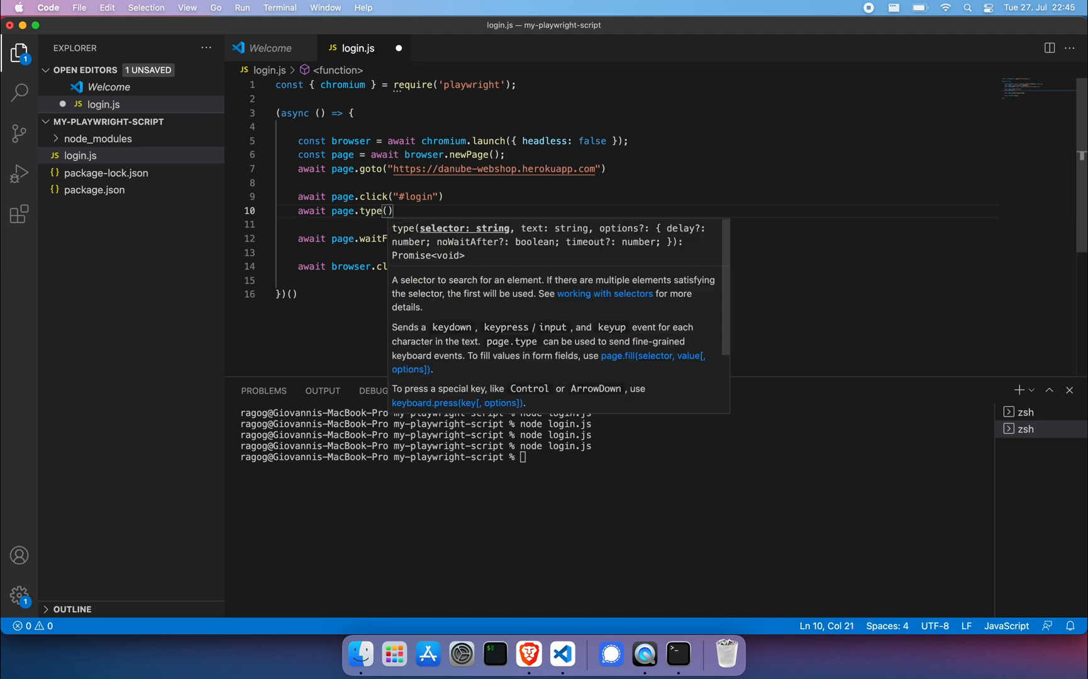
text("#n-email",)
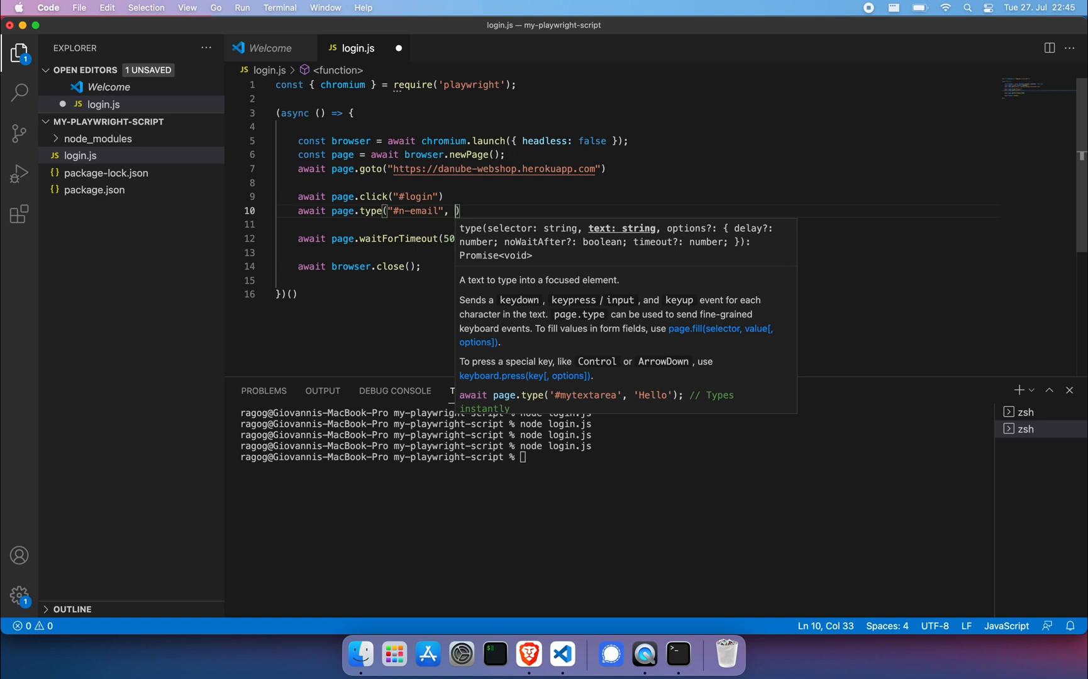
text("")
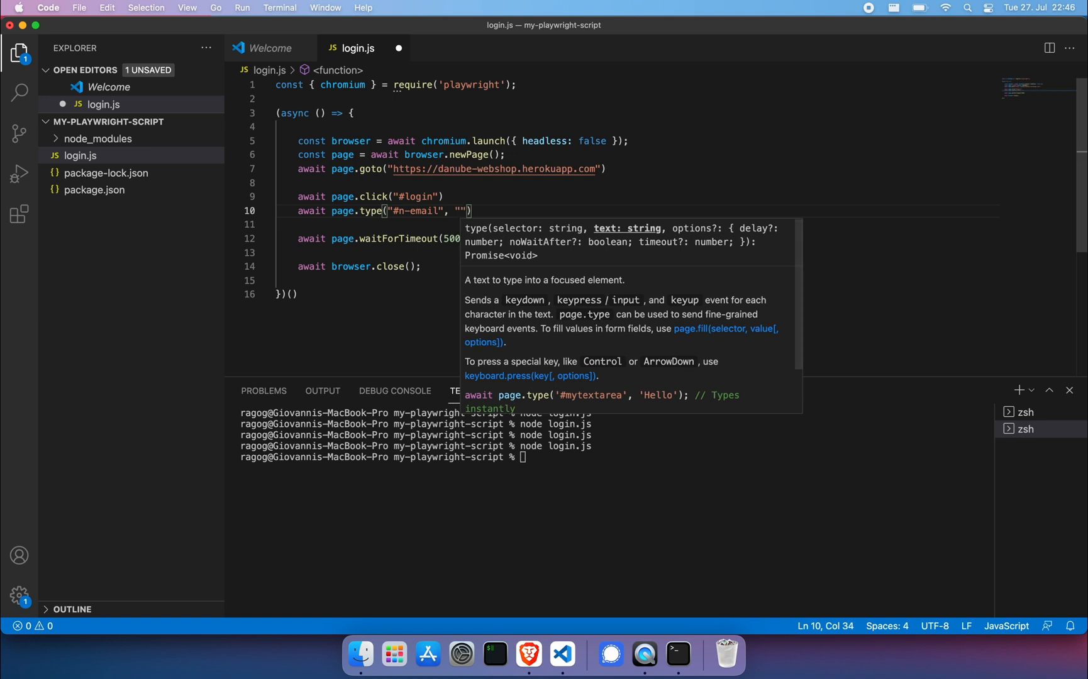
text(use)
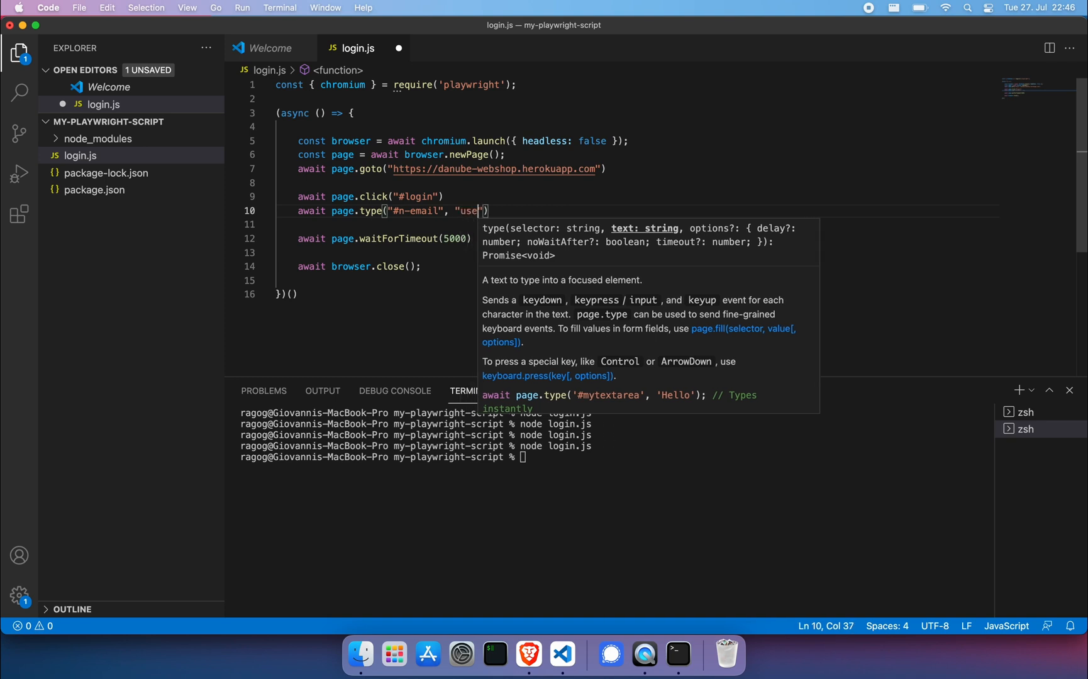
text(r@email)
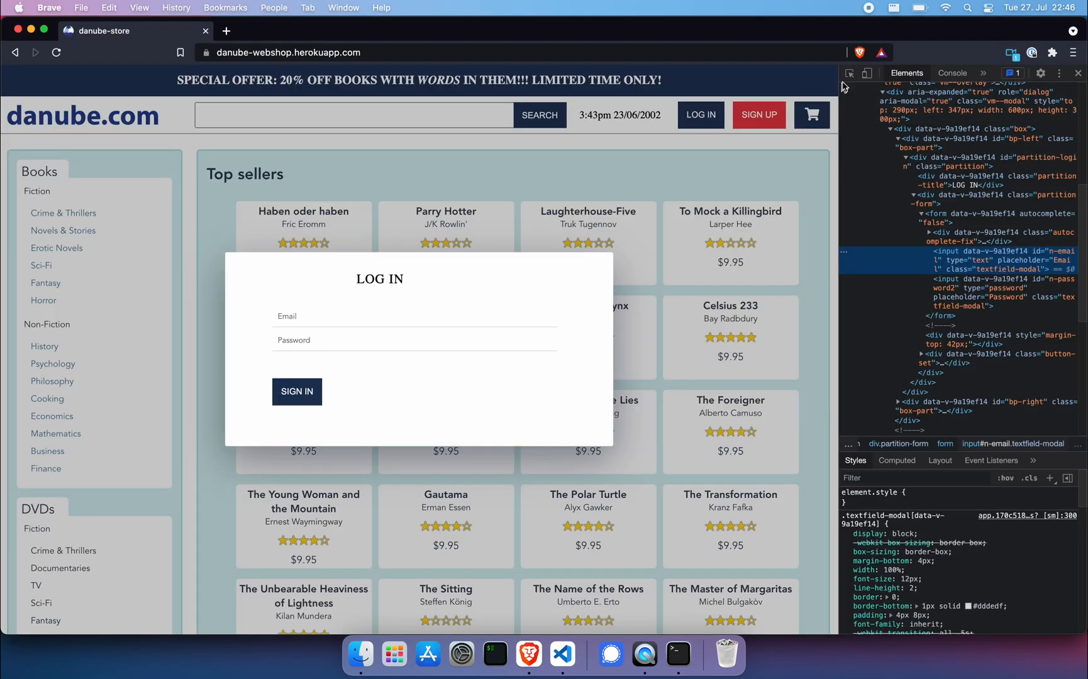
mouse_move(312, 343)
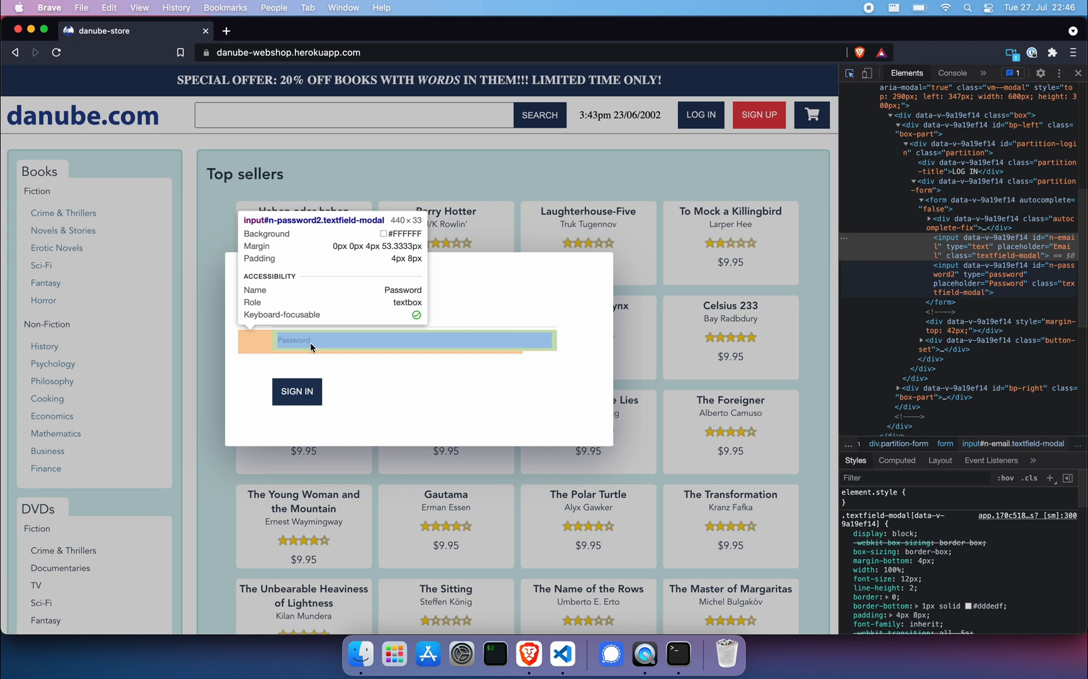
Step: Inspect the Password input in Brave's developer tools to read its id n-password2
click(560, 654)
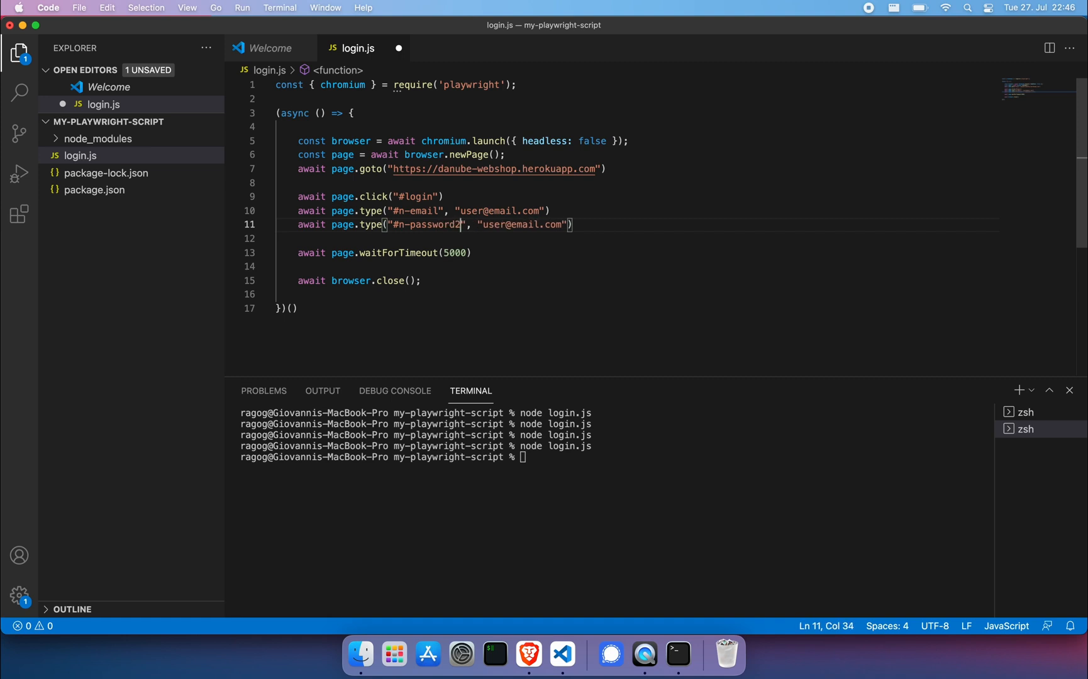
drag(484, 224, 564, 224)
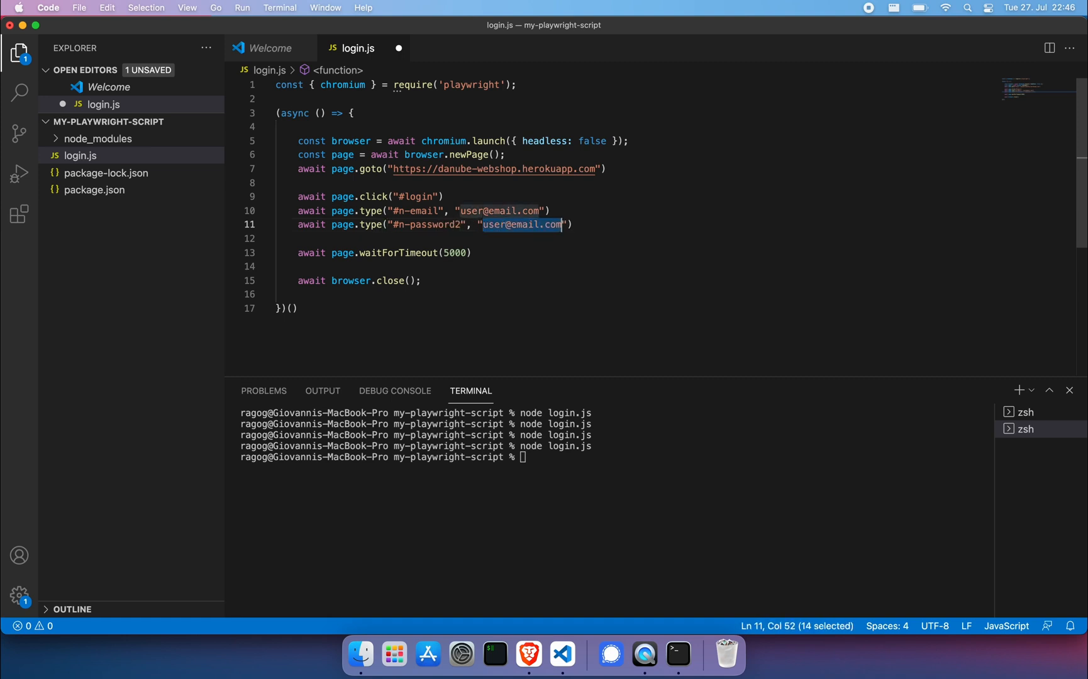
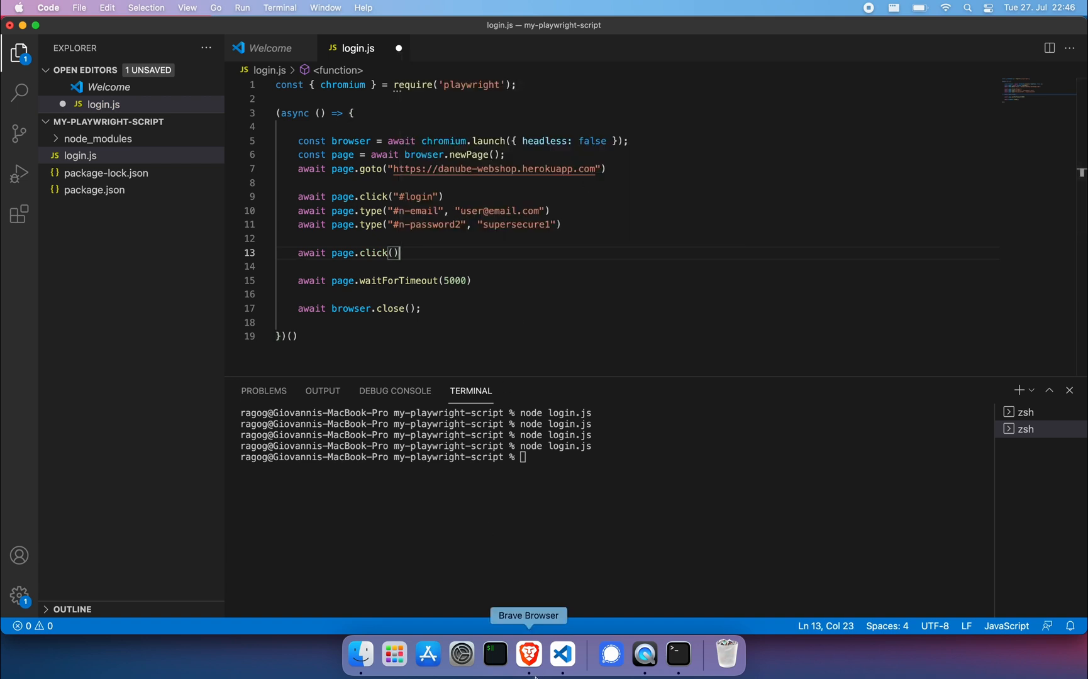
Step: Check the sign-in button's id in Brave, complete page.click("#goto-signin-btn") and rerun node login.js
click(529, 652)
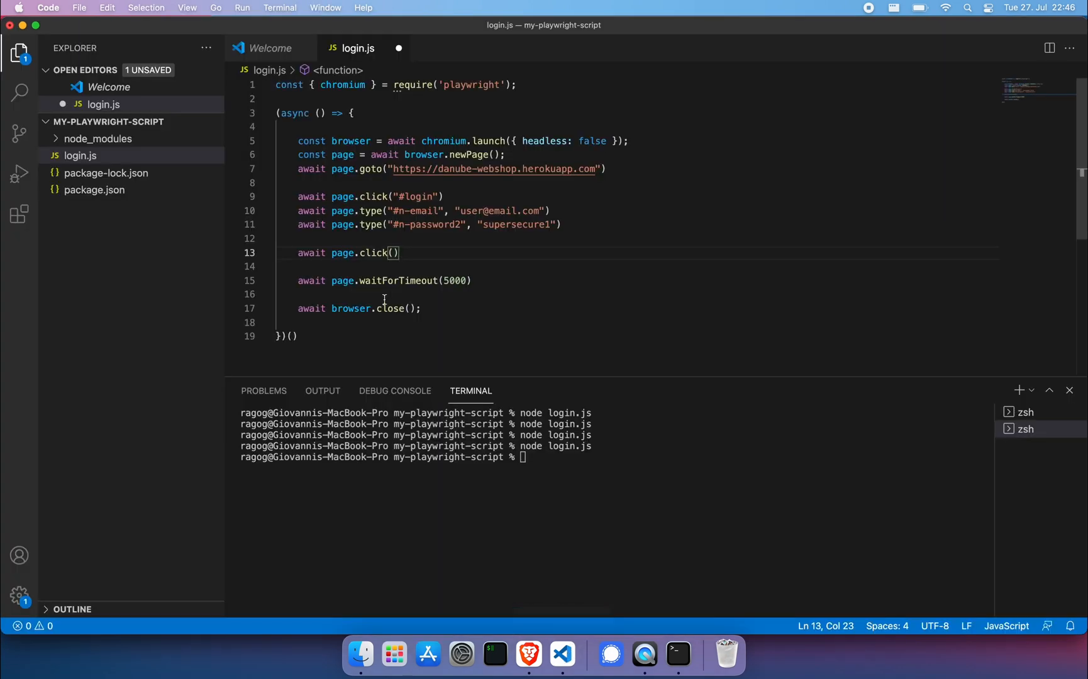
text("")
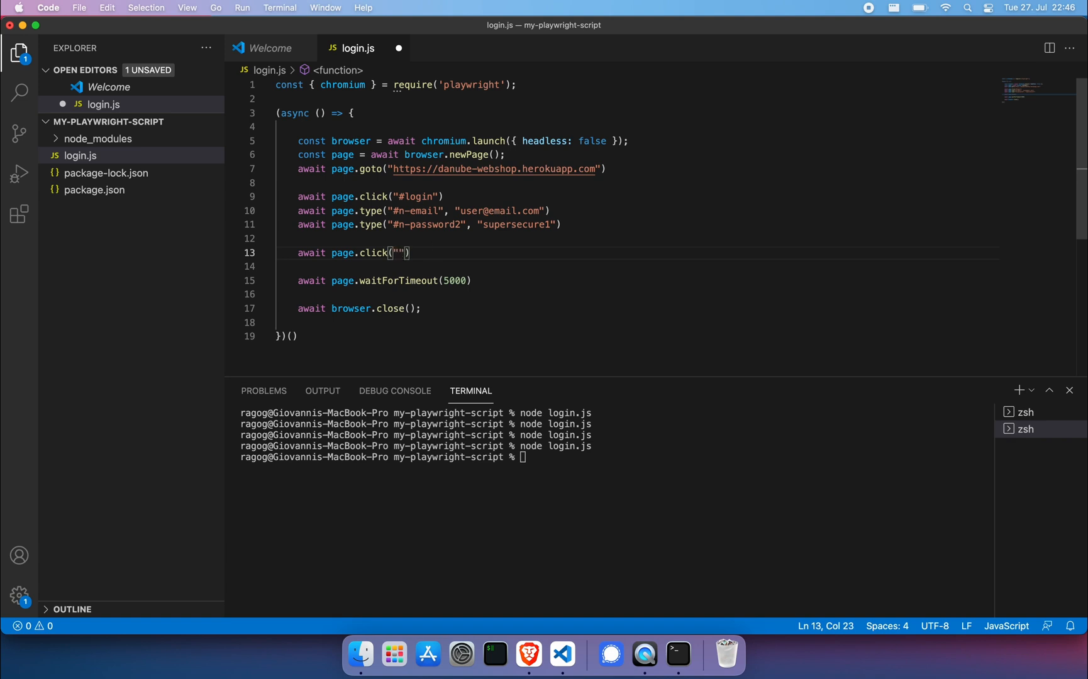
text(#goto-signin-btn)
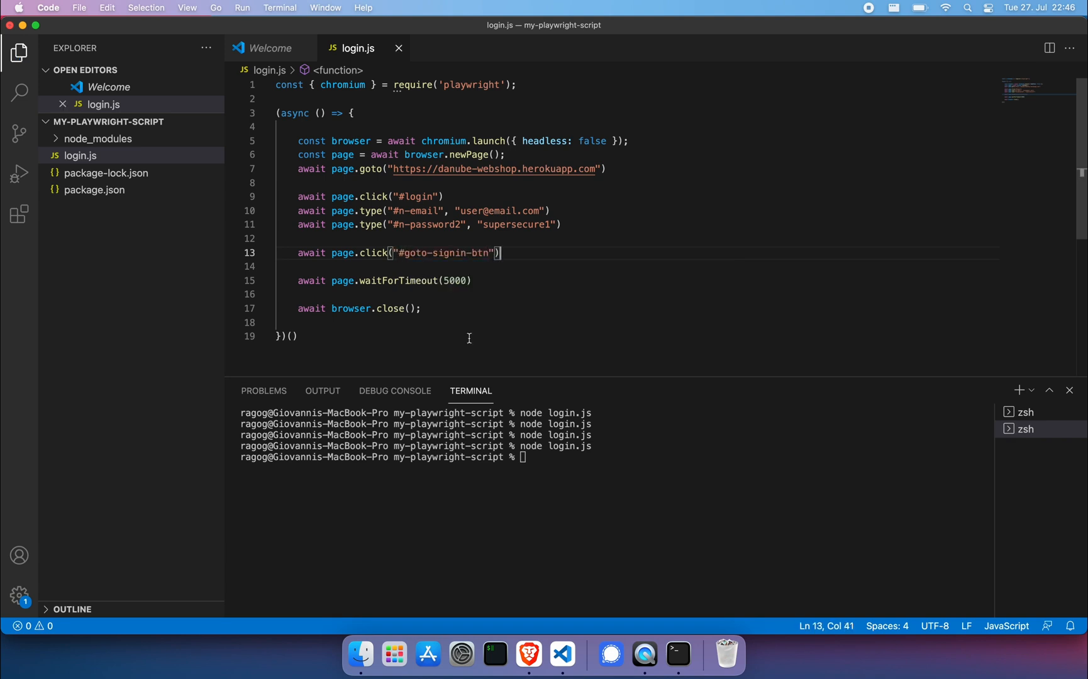
text(node login.js)
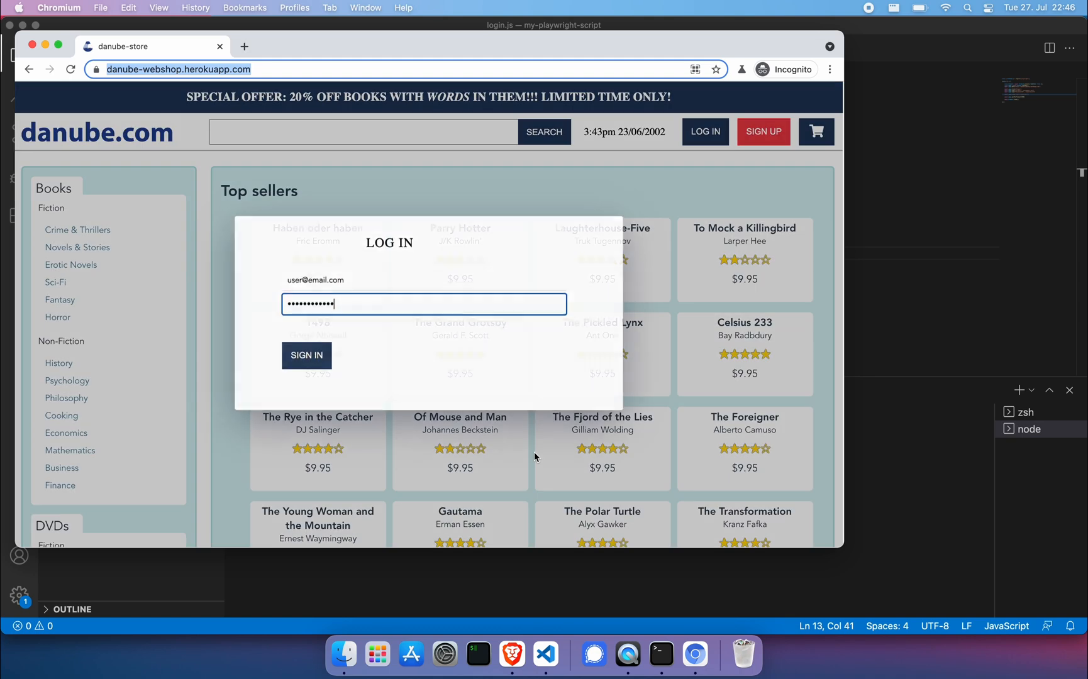
Step: Sign in to the webshop manually in Brave with the test email and password to find the welcome message element
click(307, 355)
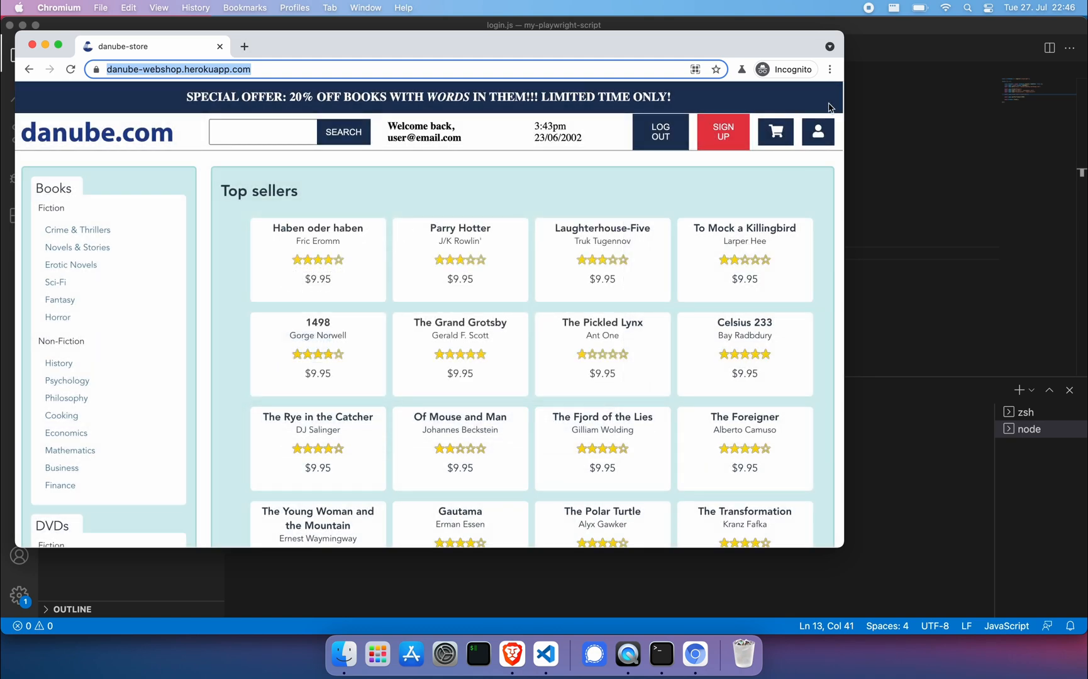
mouse_move(693, 340)
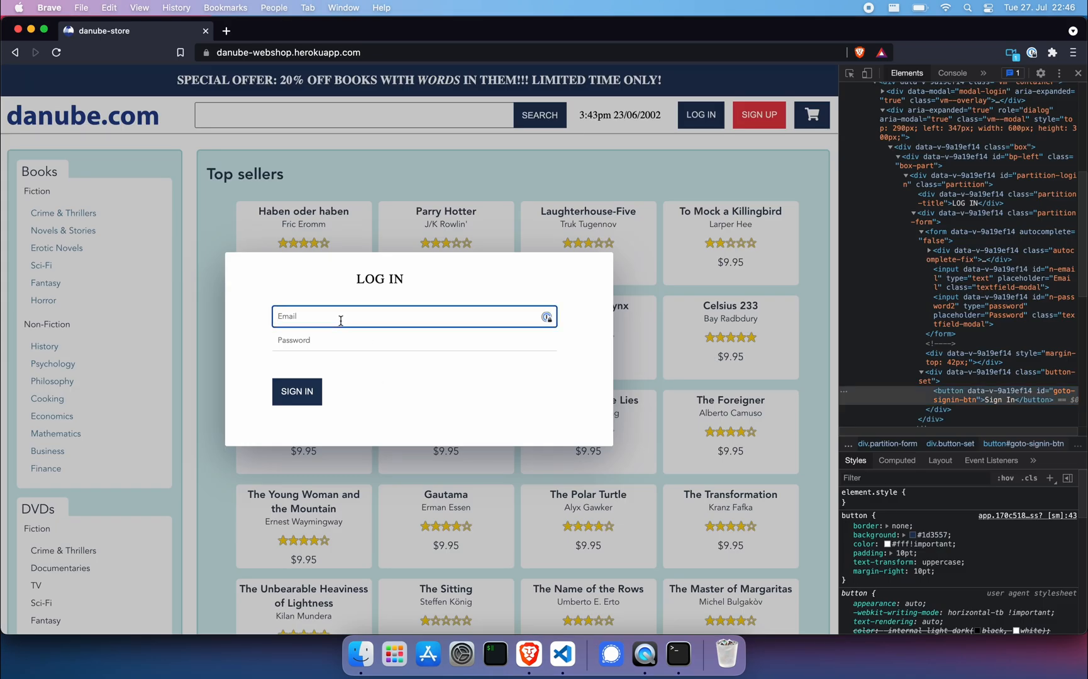
text(use)
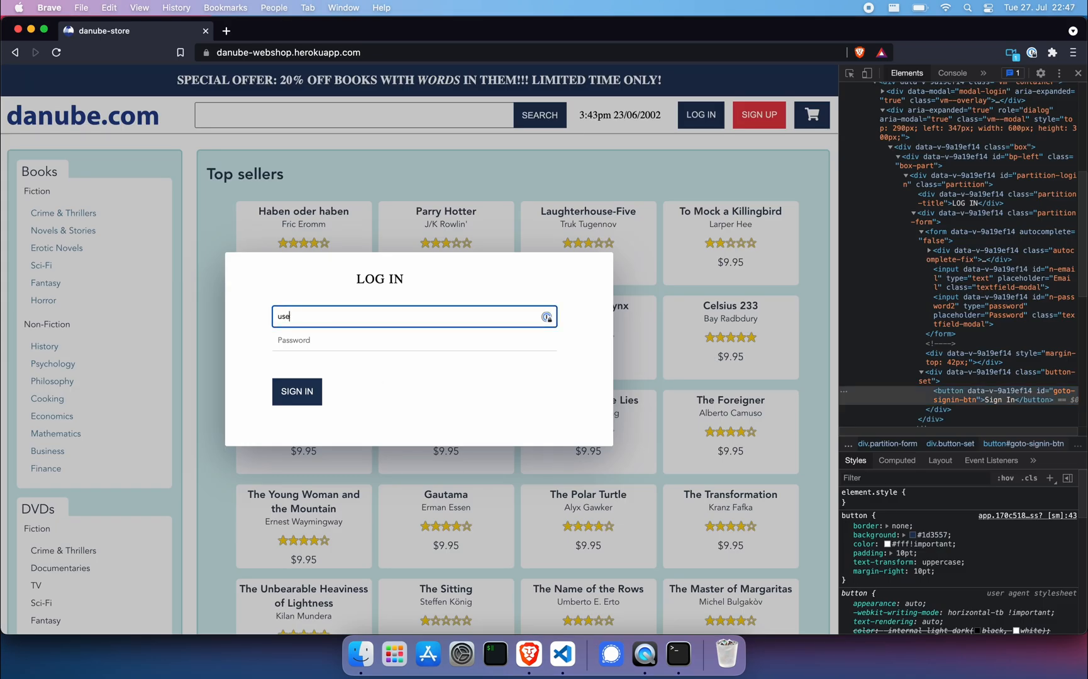
click(414, 340)
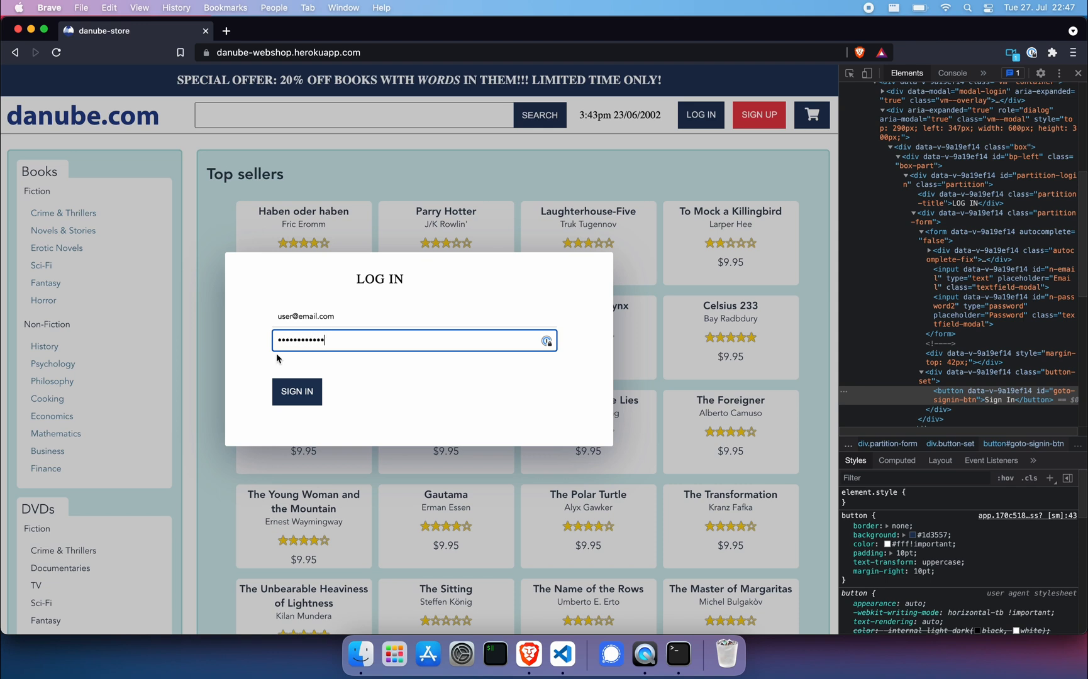
click(297, 391)
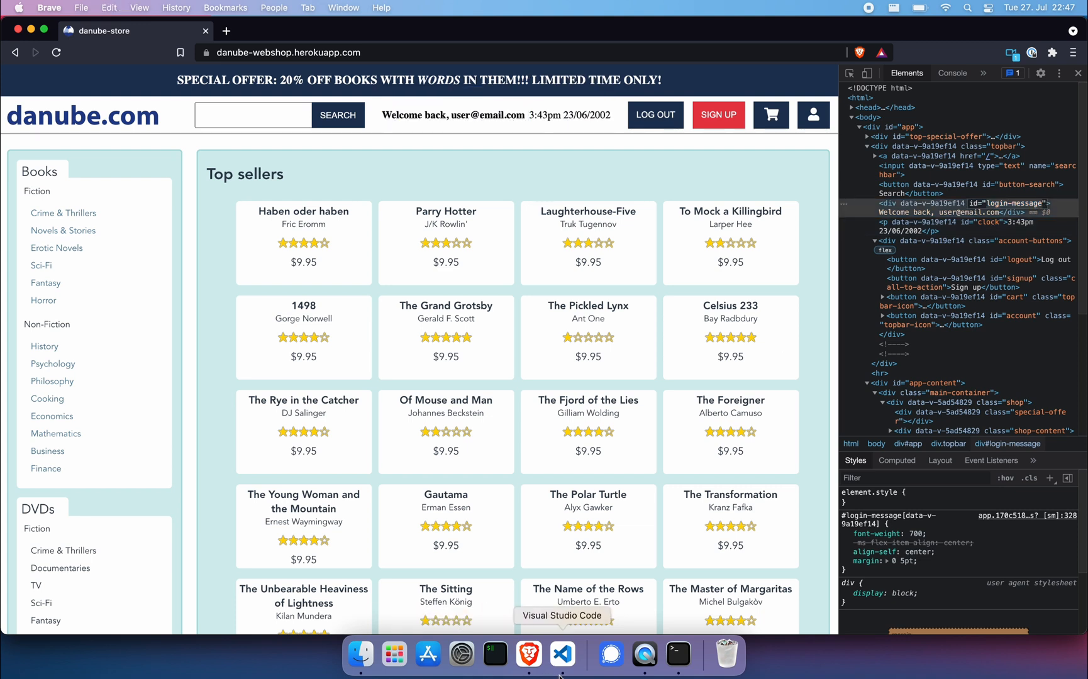
click(561, 654)
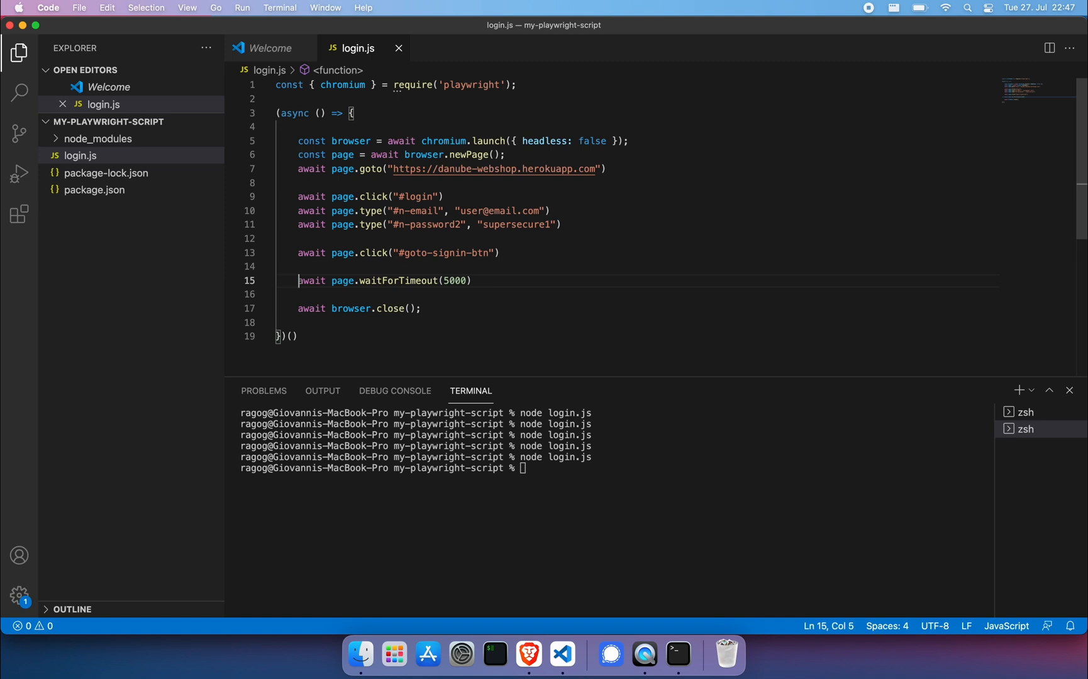
Step: Add await page.waitForSelector("#login-message", { state: "visible" })
text(a)
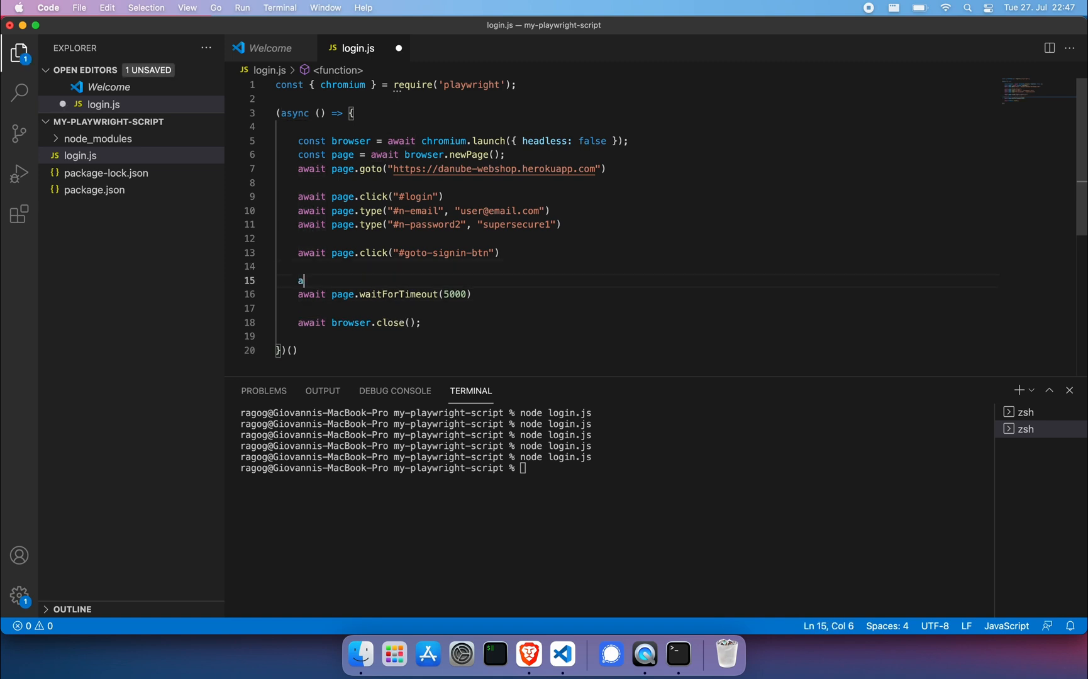
text(wait)
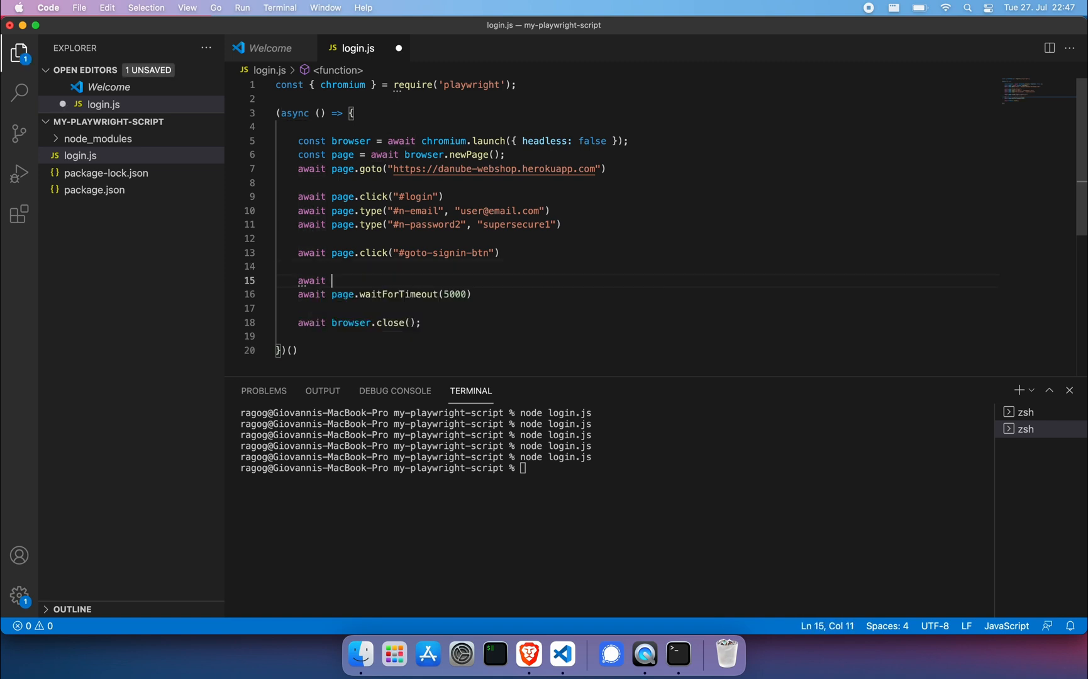
text(page.waitForSelector()
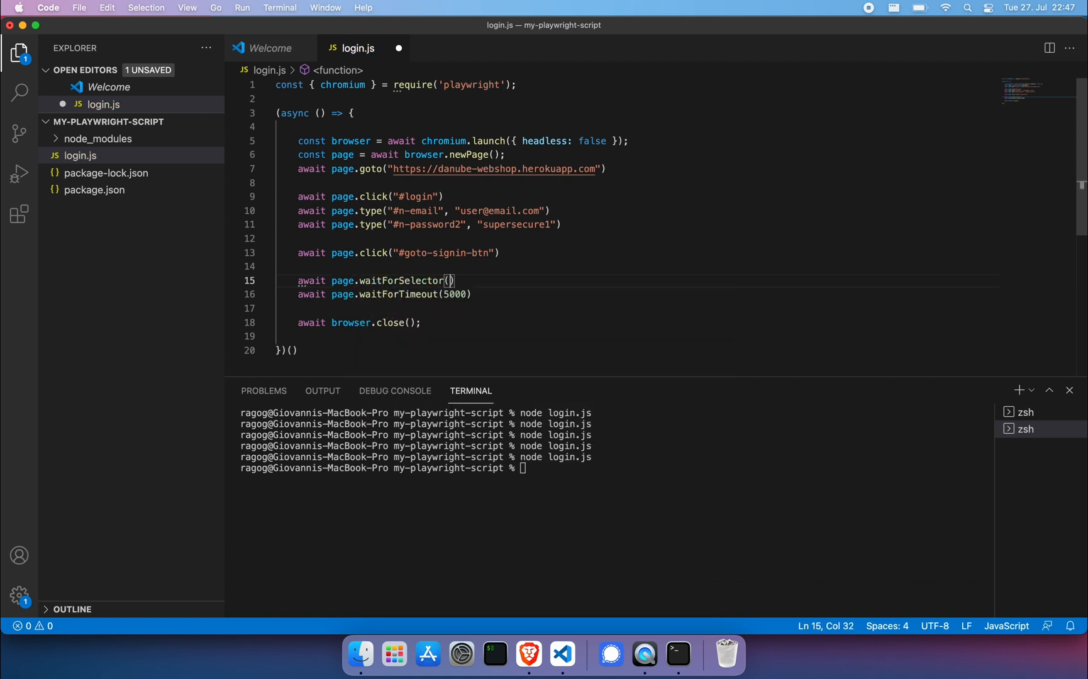
text("#login-message")
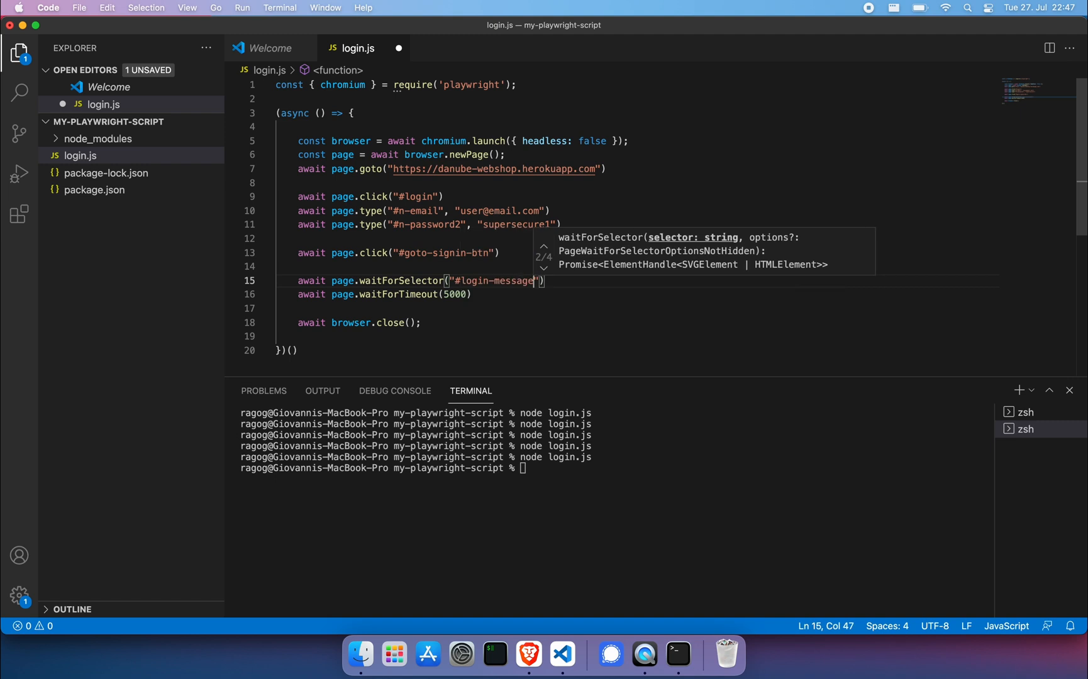
text(,)
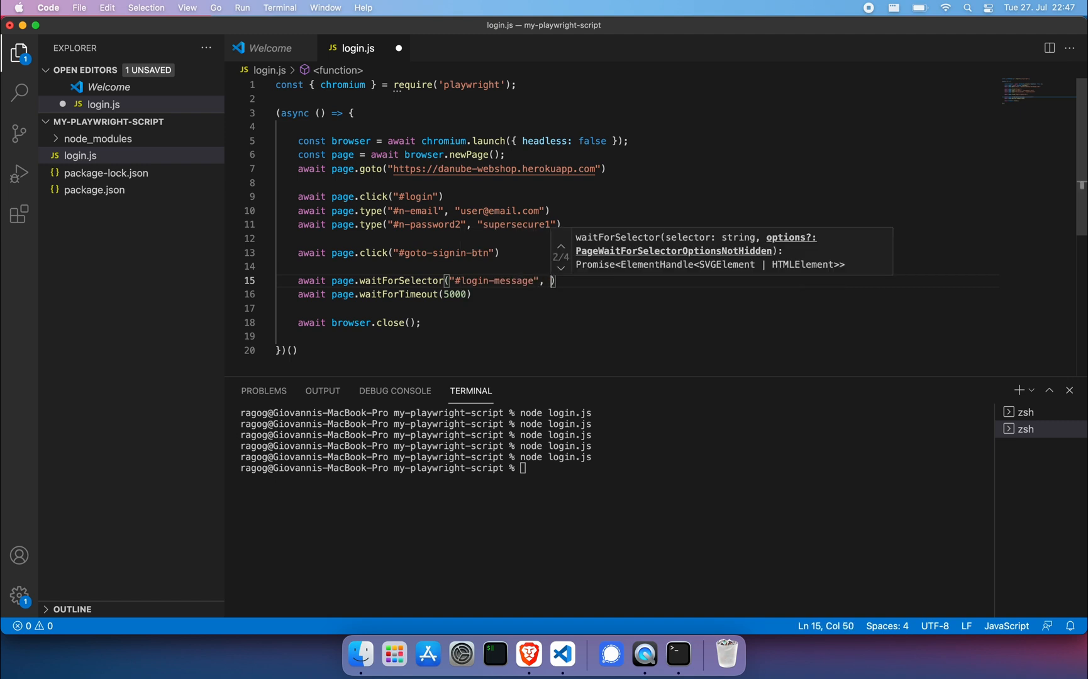
text({)
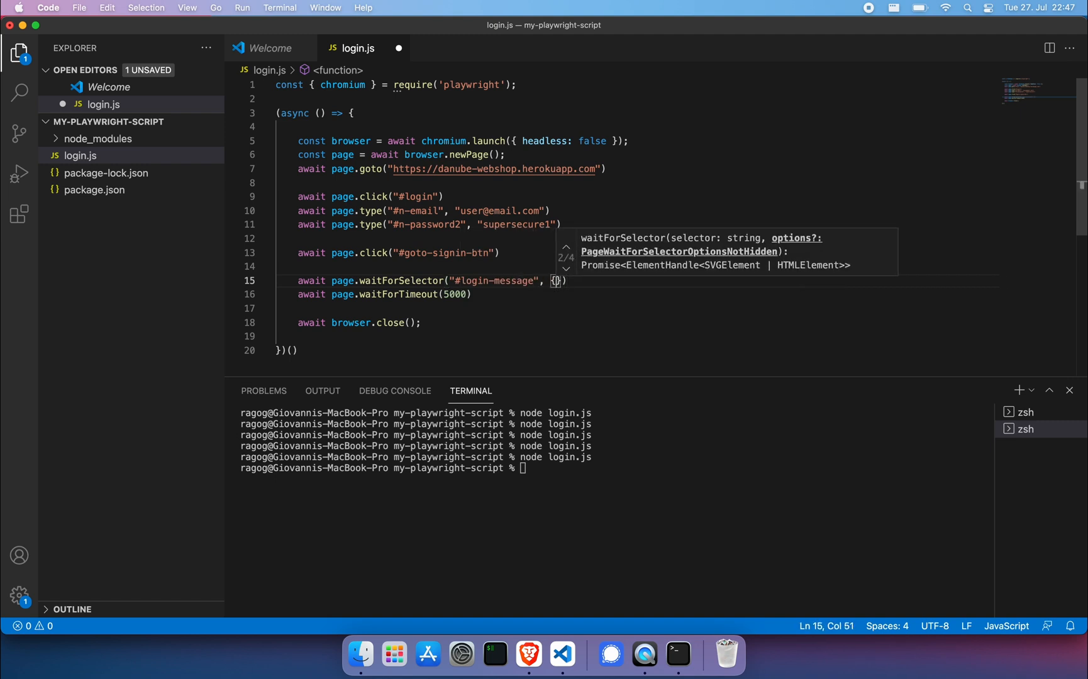
text(s)
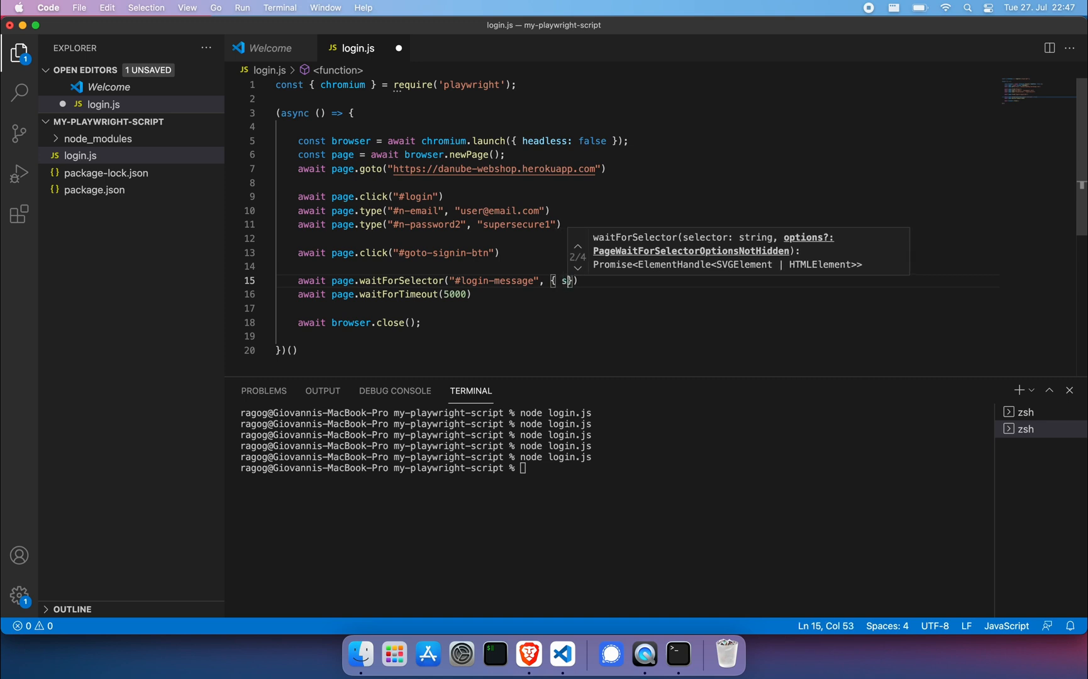
text(state: ")
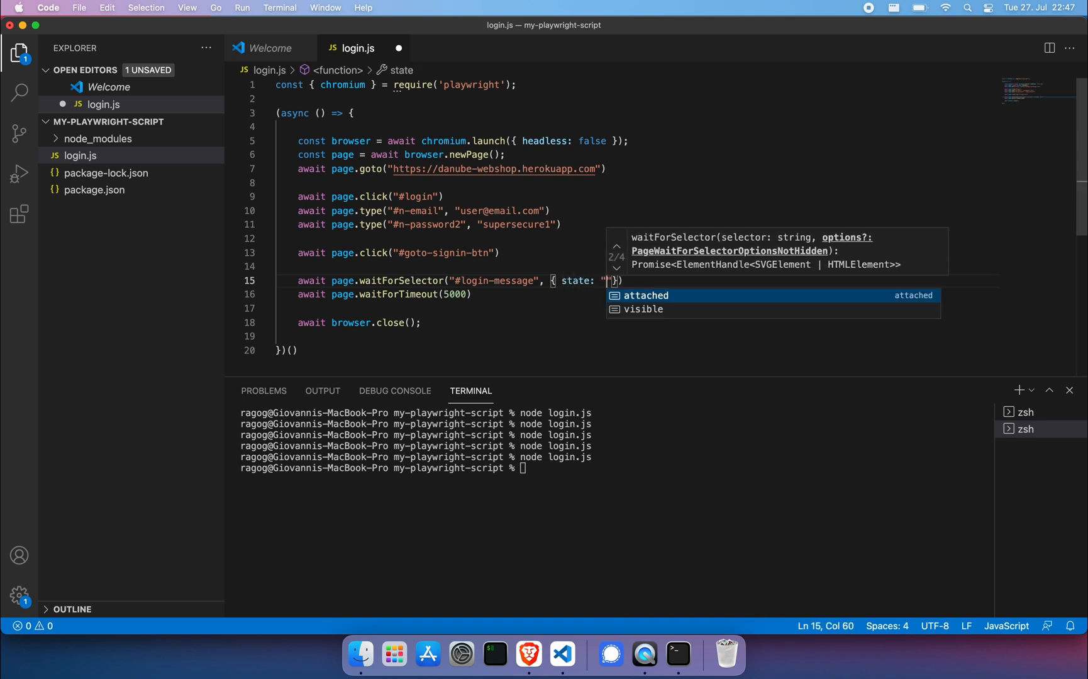
text(visible)
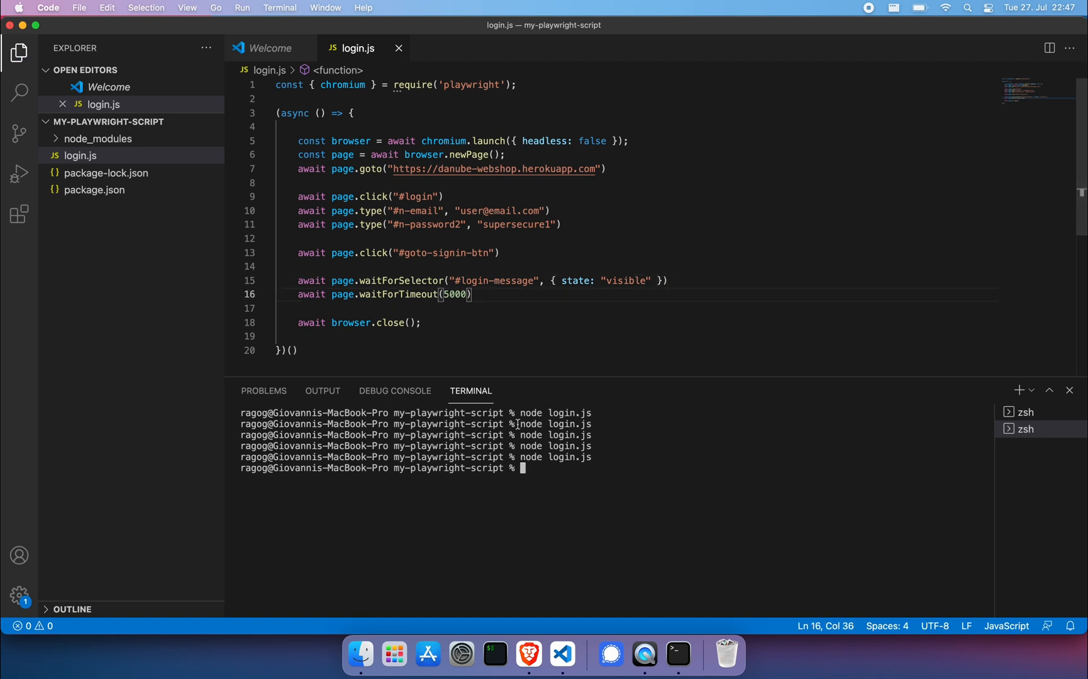
Step: Save login.js and run node login.js again
key(enter)
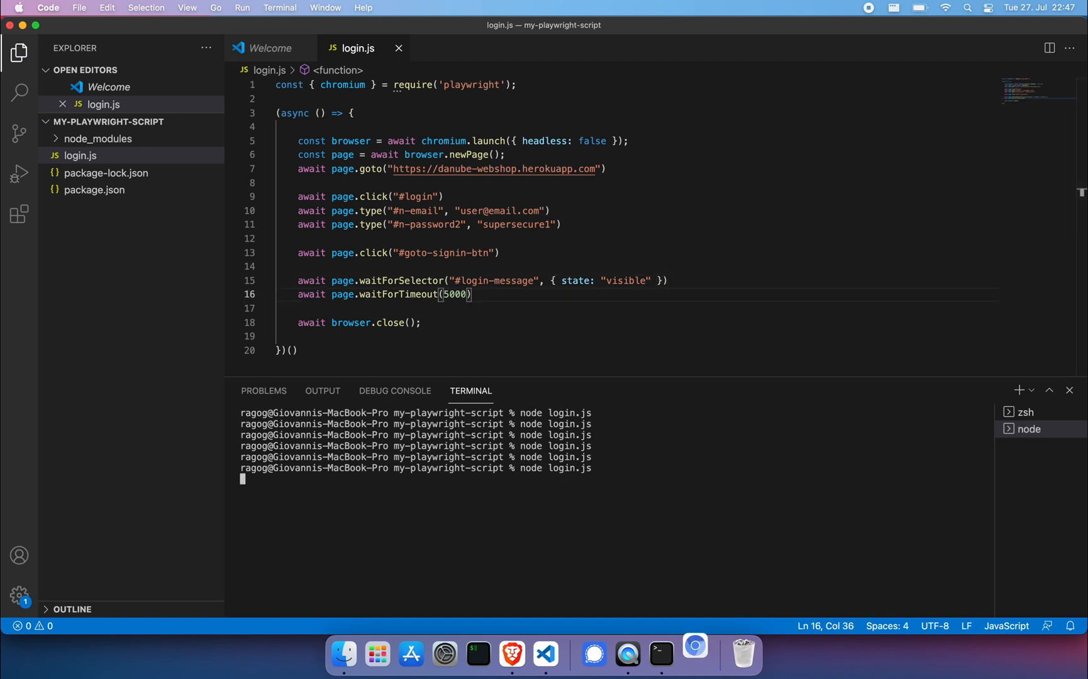
key(enter)
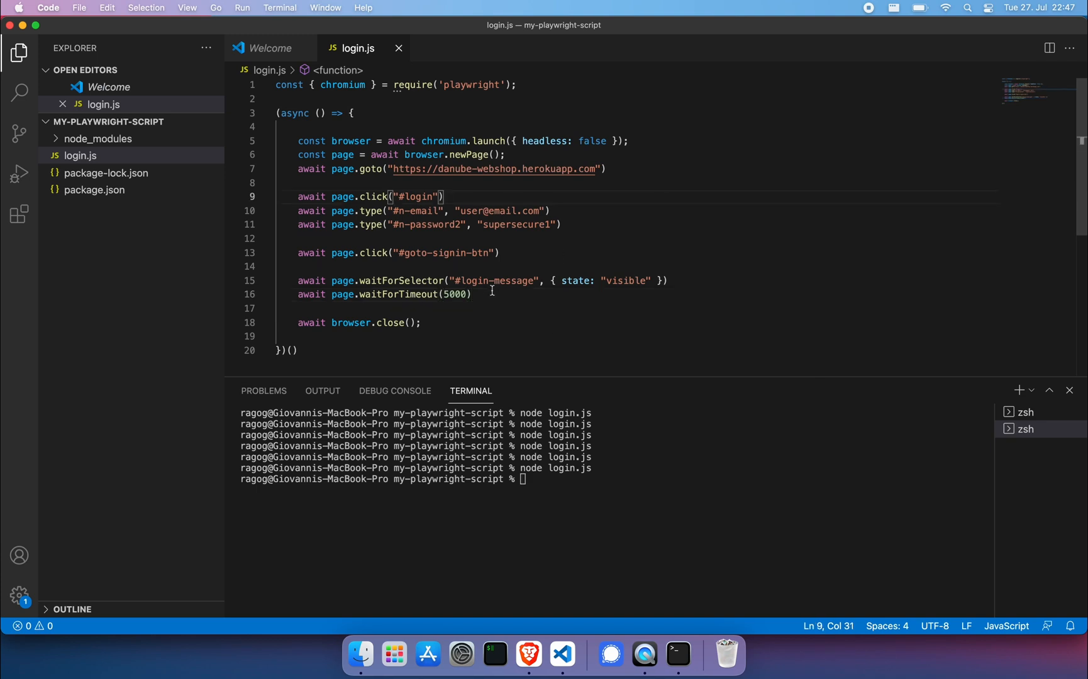
Step: Delete the waitForTimeout(5000) line and the chromium.launch() options so it runs headless, then rerun node login.js
click(491, 295)
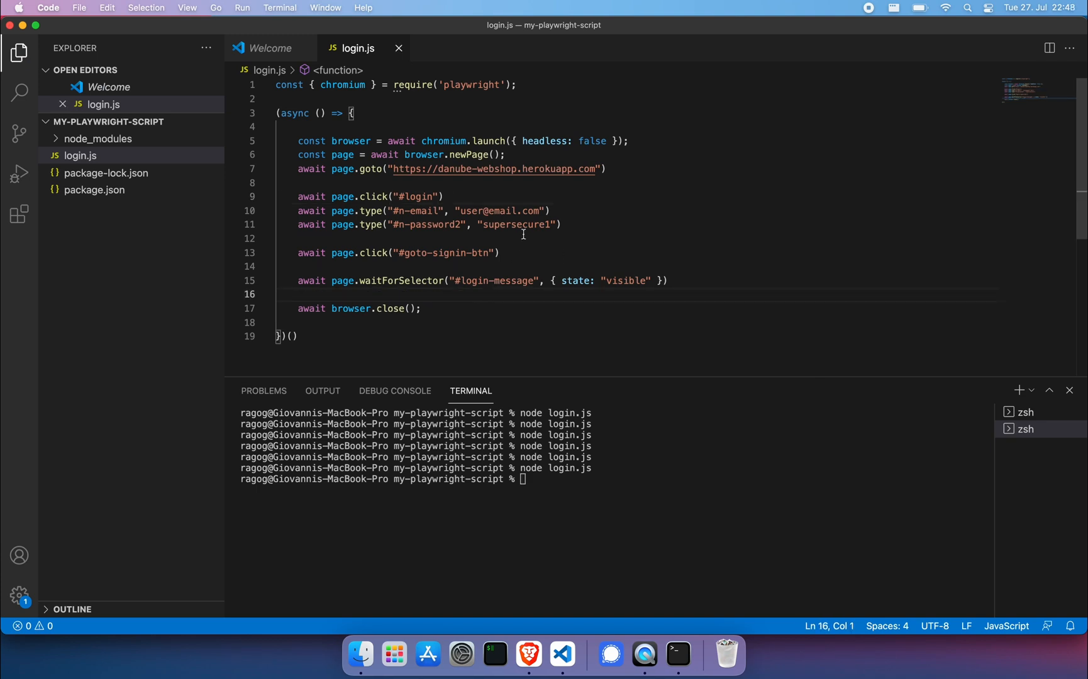
drag(512, 141, 616, 141)
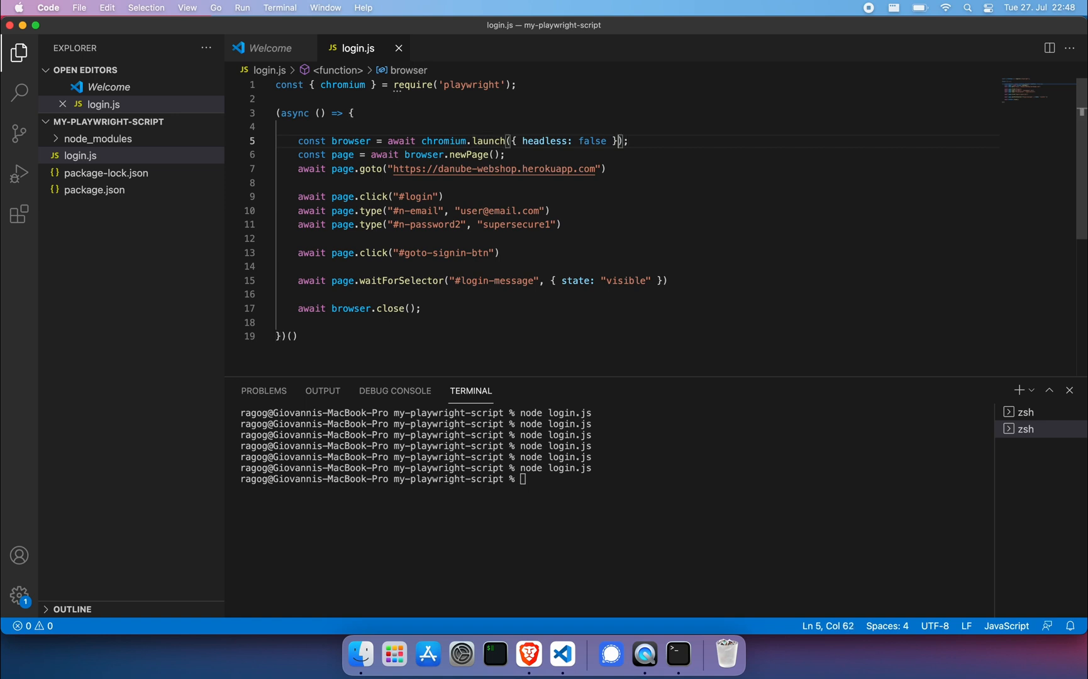
text(, slowMo: 20)
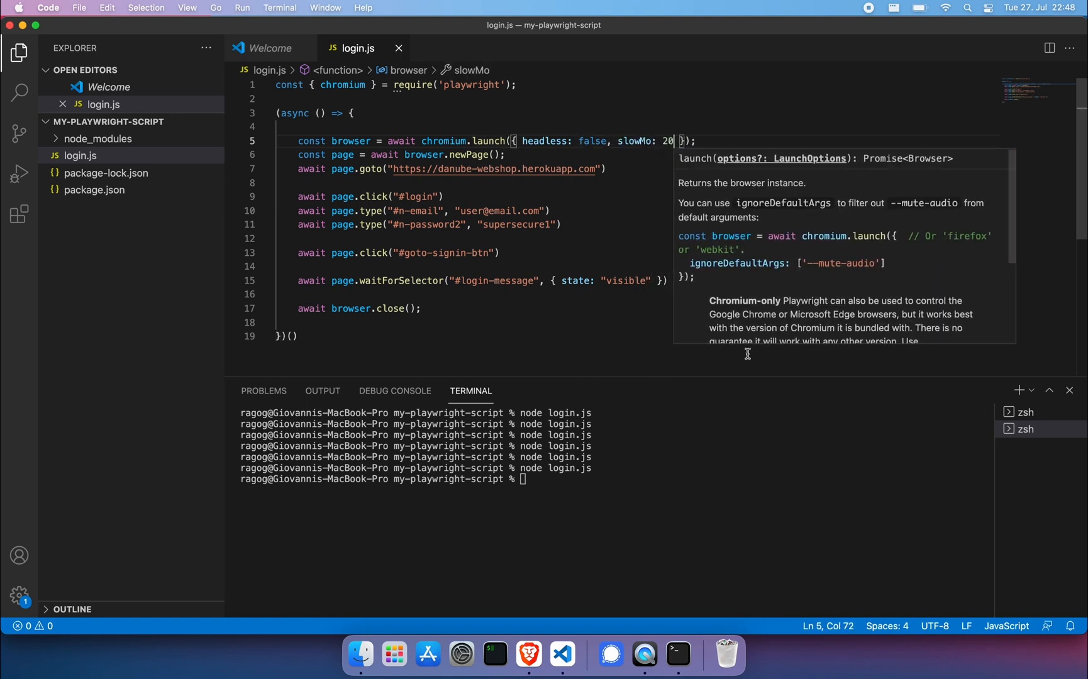
key(Enter)
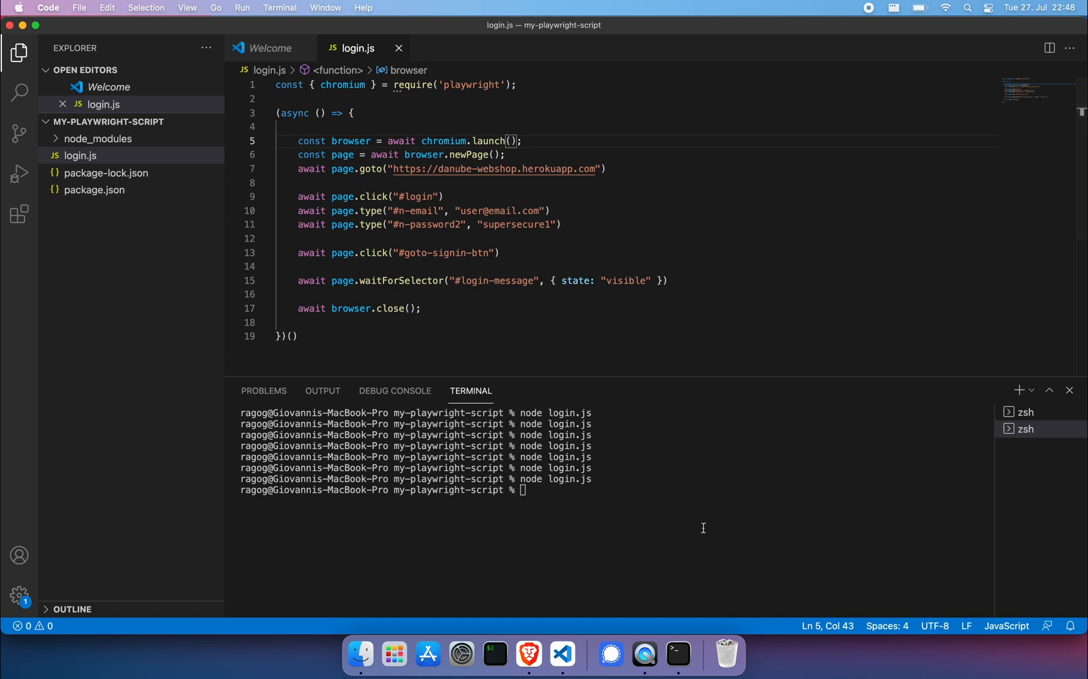
text(node login.js)
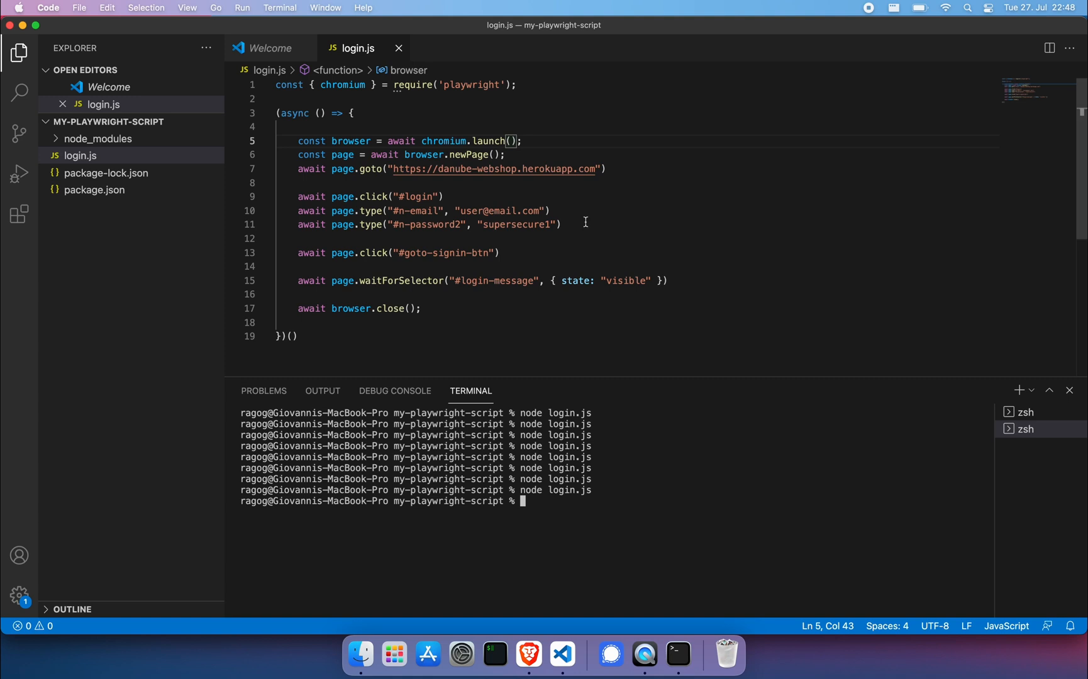
mouse_move(436, 124)
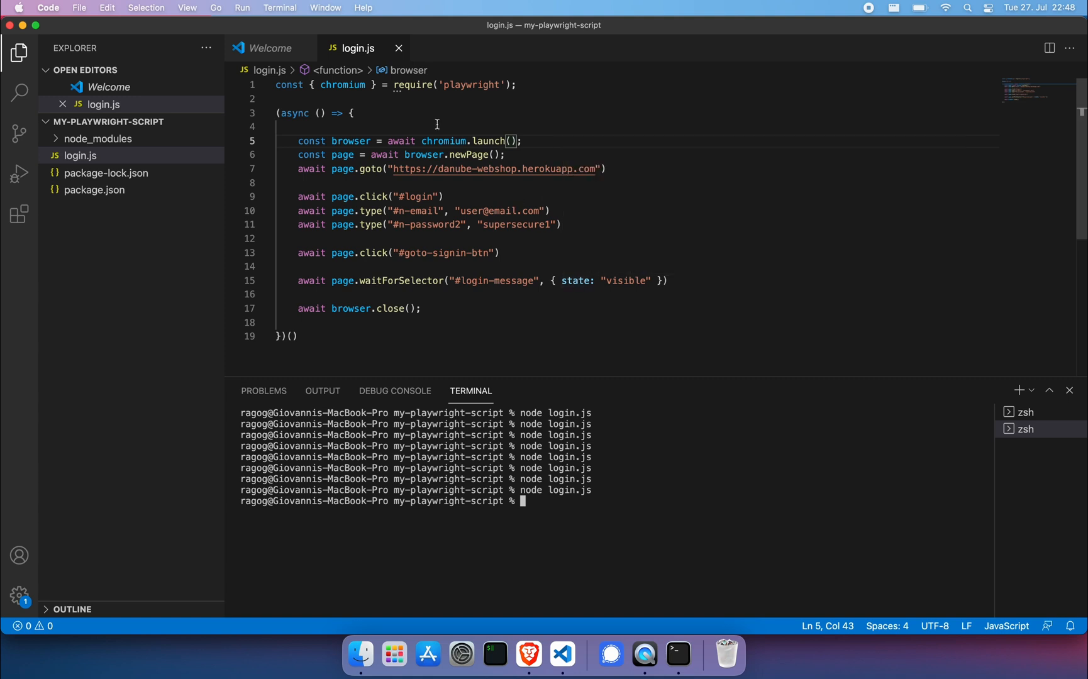
mouse_move(527, 250)
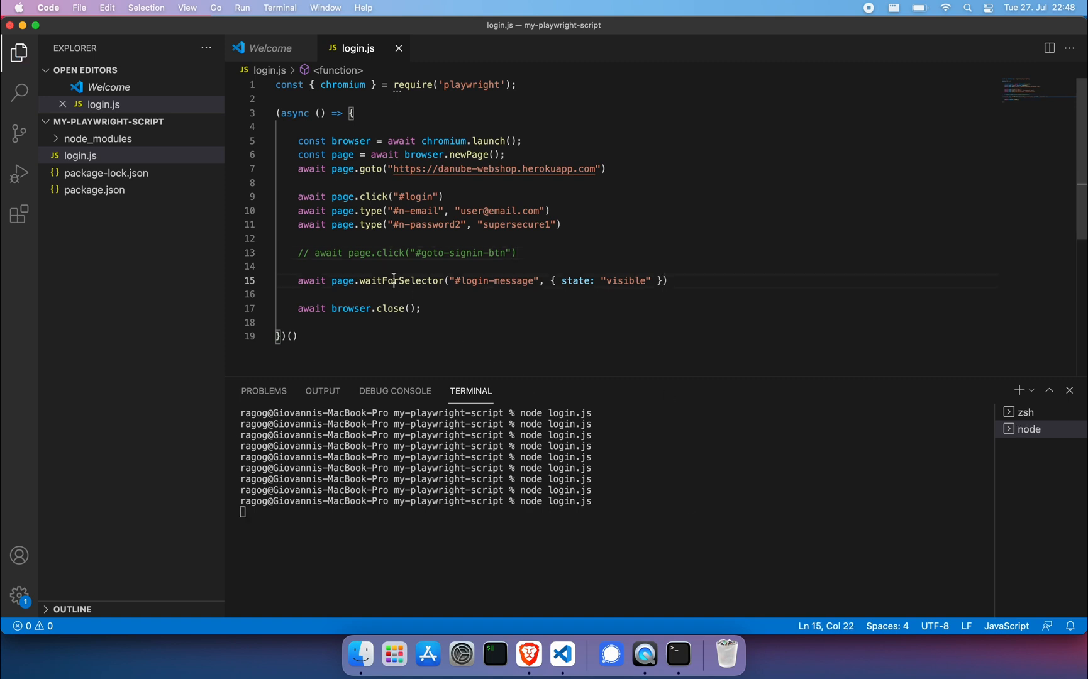
Step: Select the waitForSelector call while commenting out the #goto-signin-btn click to show the timeout
double_click(400, 280)
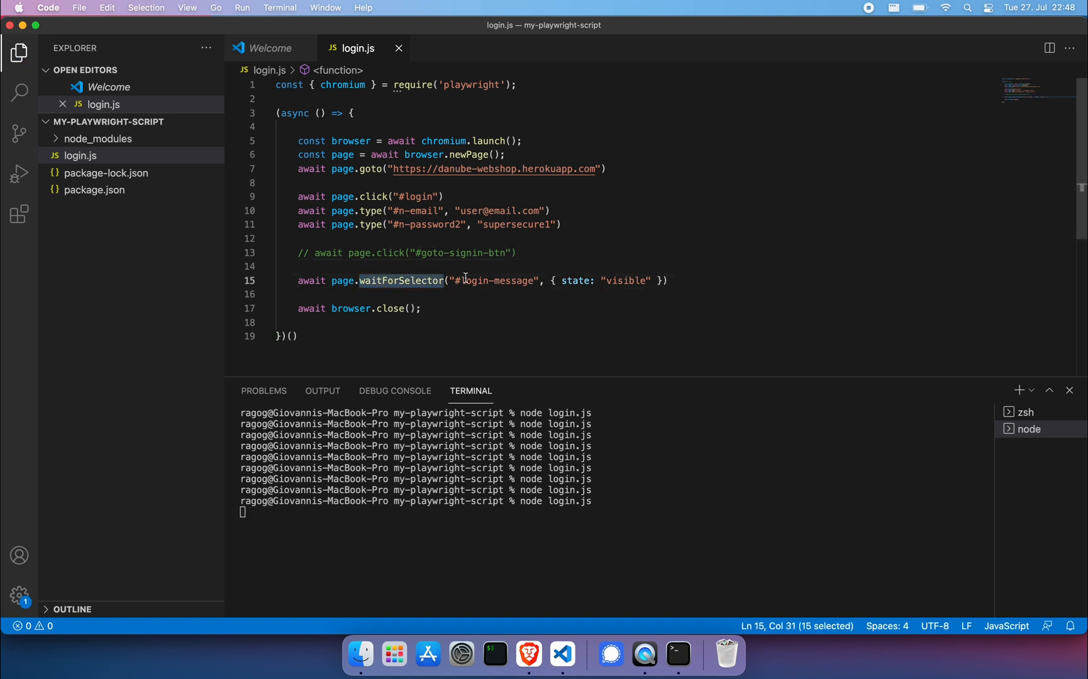
drag(454, 281, 645, 280)
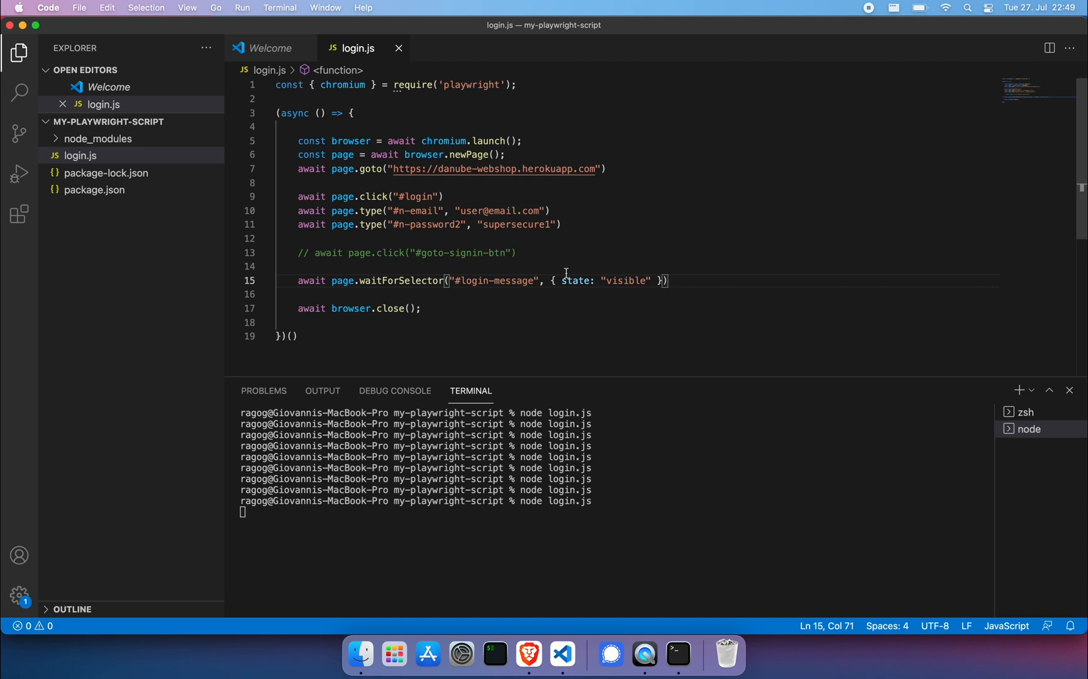
mouse_move(689, 484)
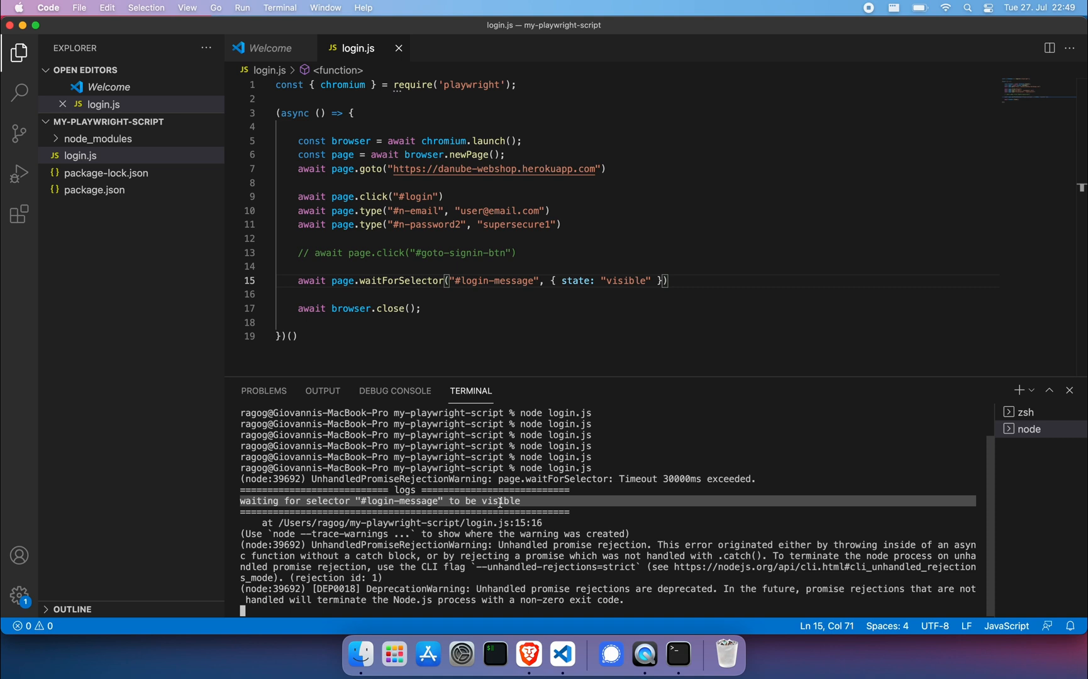
mouse_move(528, 652)
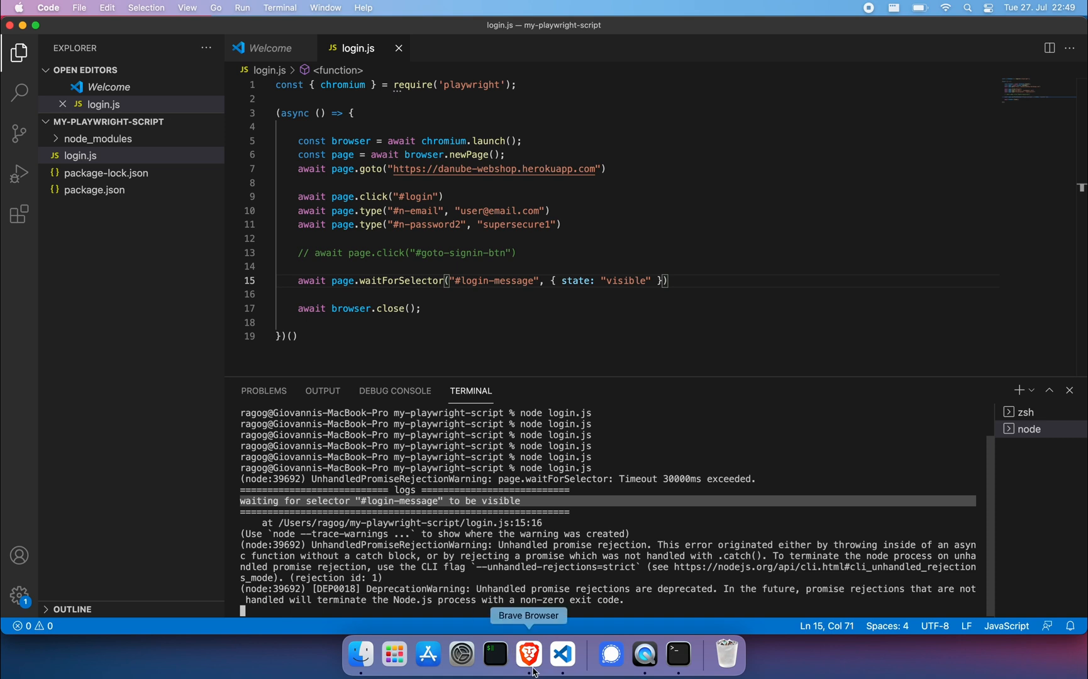
Step: In Brave, search the Playwright API docs for "waitfors", read elementHandle.waitForSelector, and return to the Danube store page
click(528, 653)
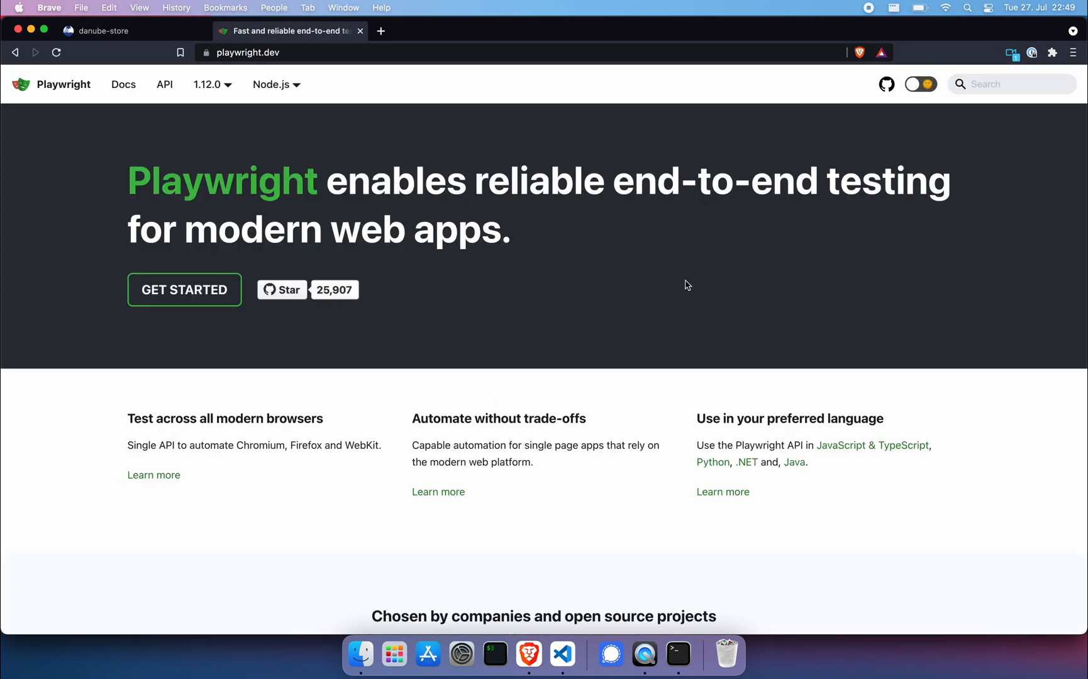
click(184, 289)
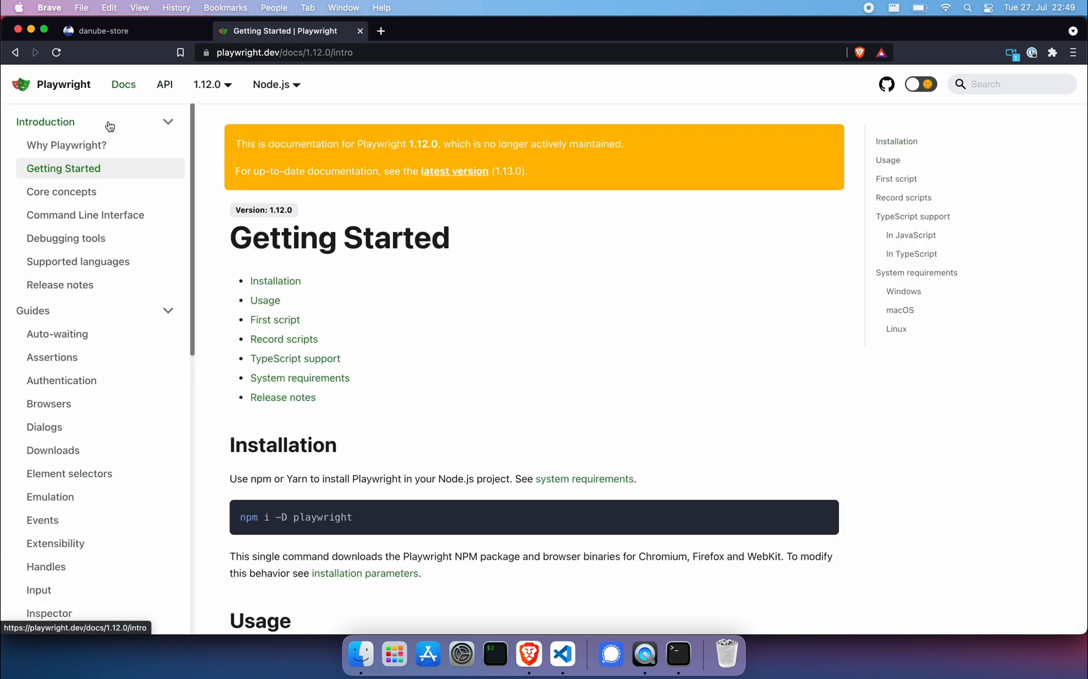
mouse_move(165, 84)
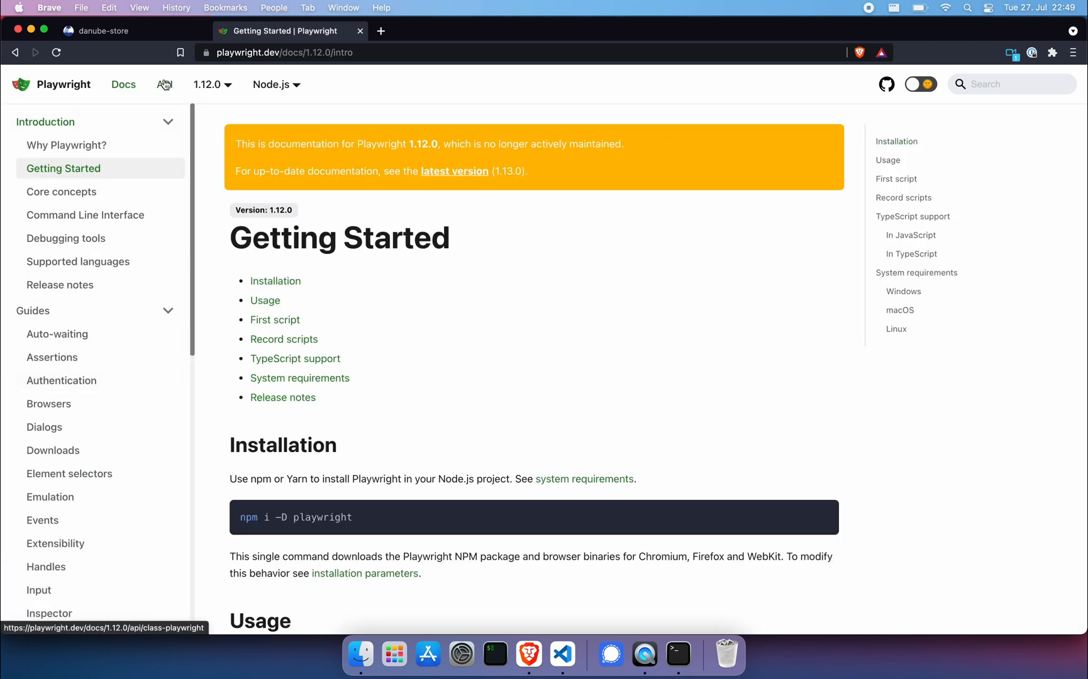
click(164, 84)
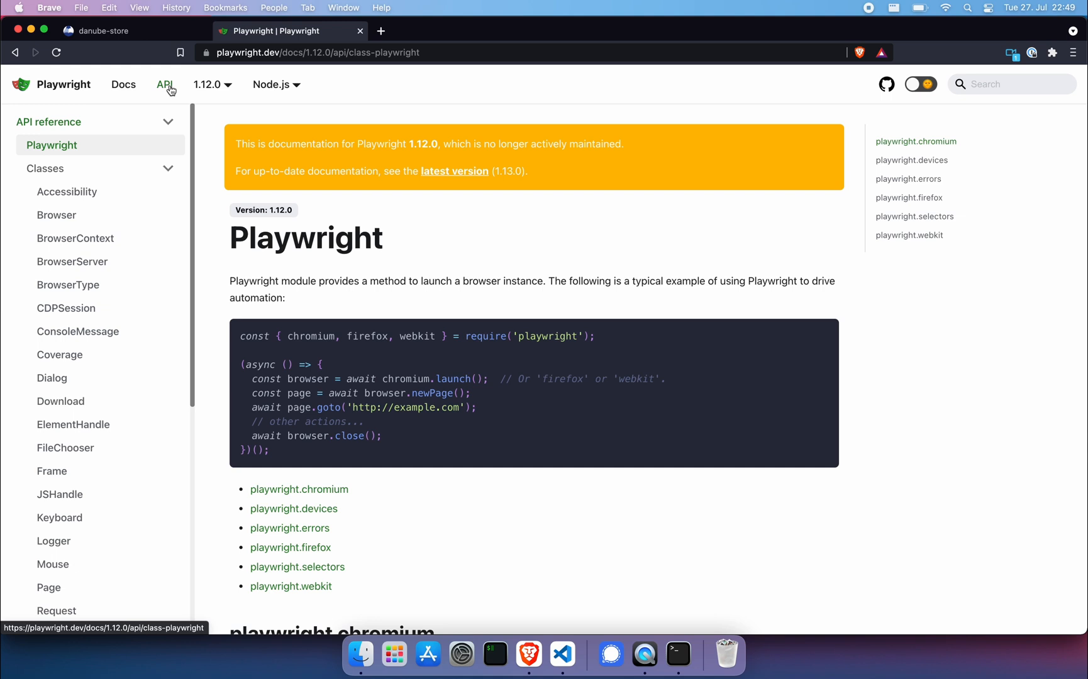
mouse_move(127, 341)
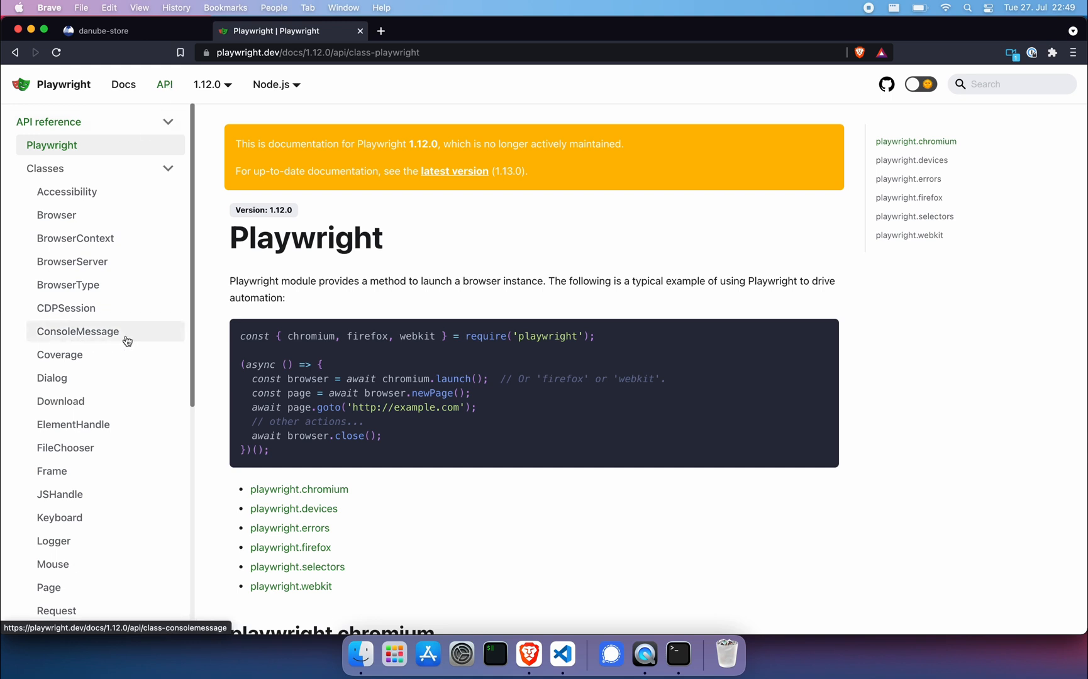
mouse_move(1009, 87)
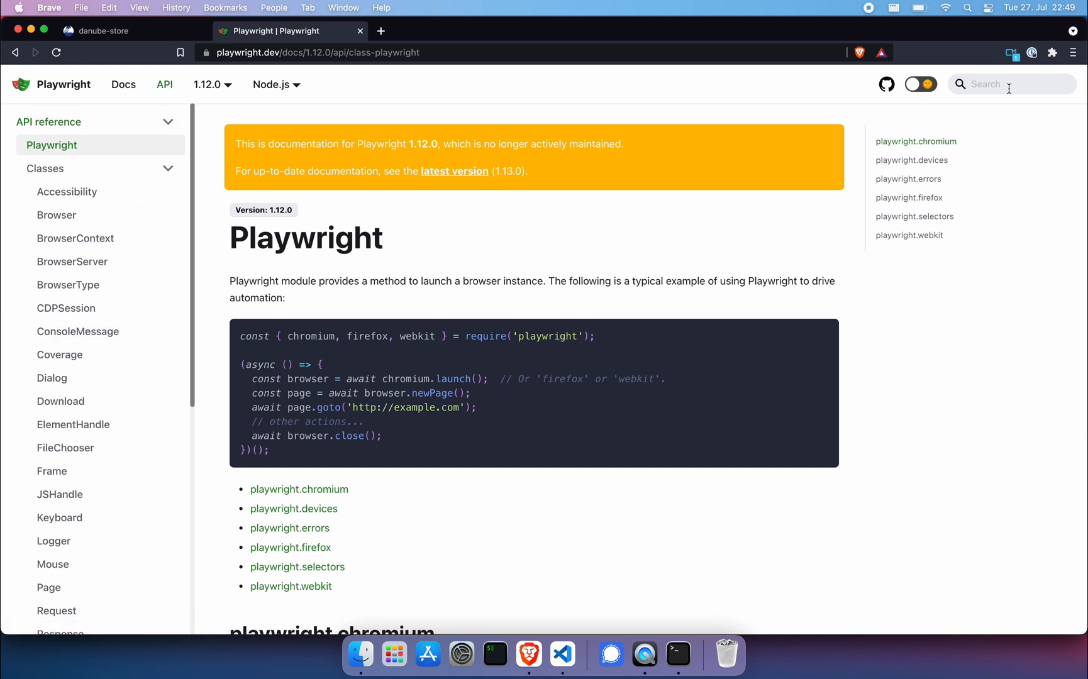
text(waitfors)
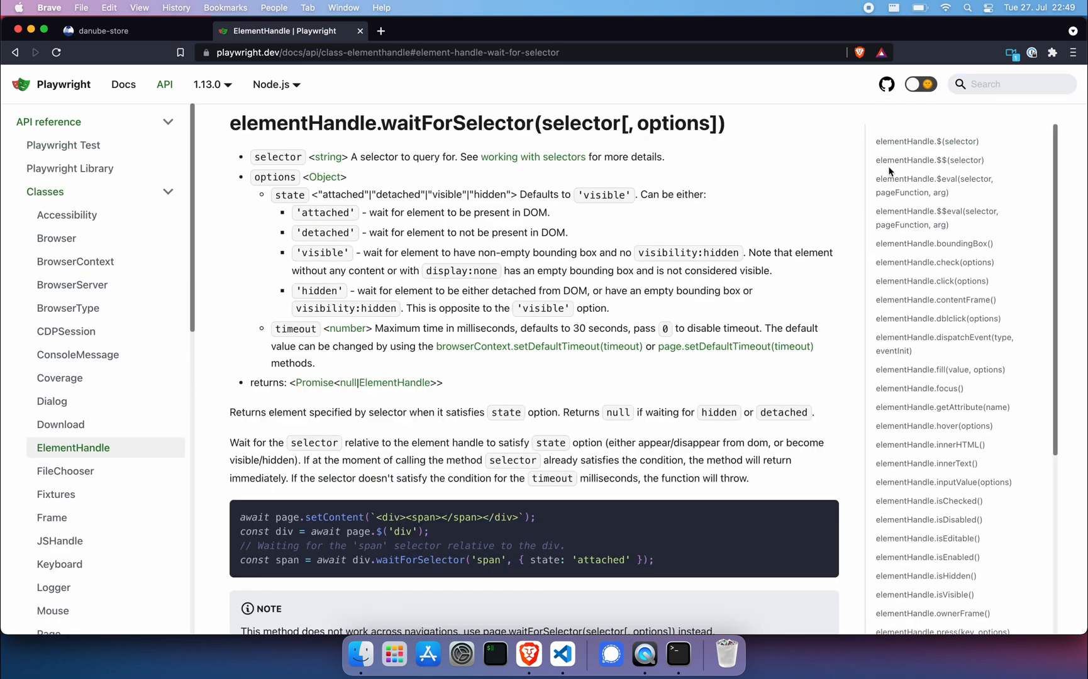
scroll(down, 3)
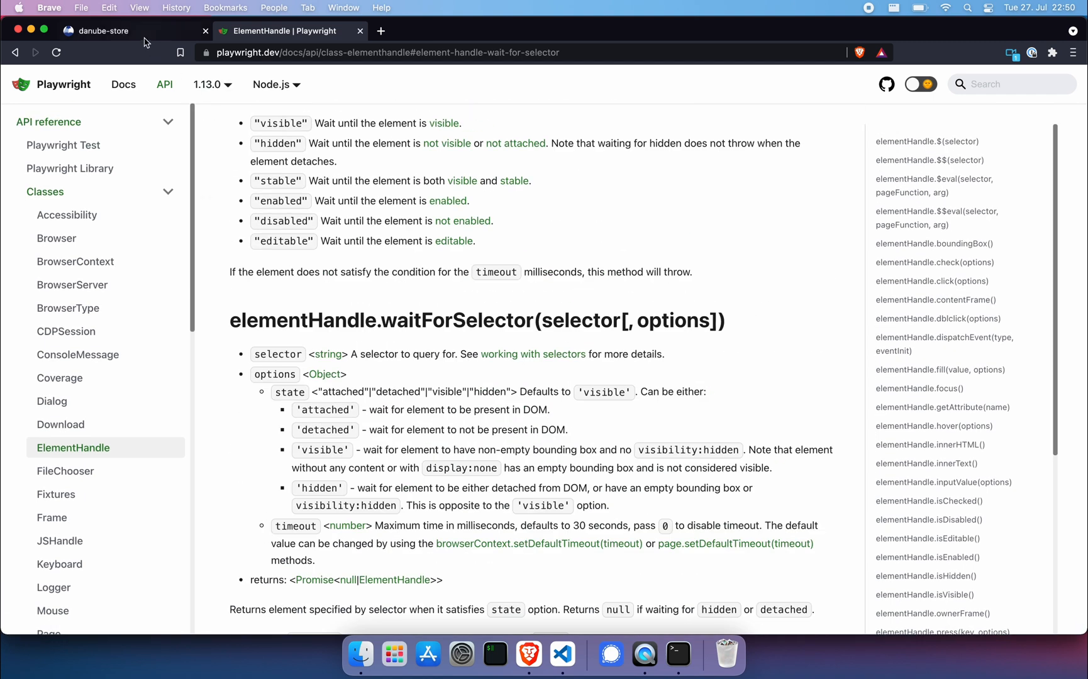
click(106, 30)
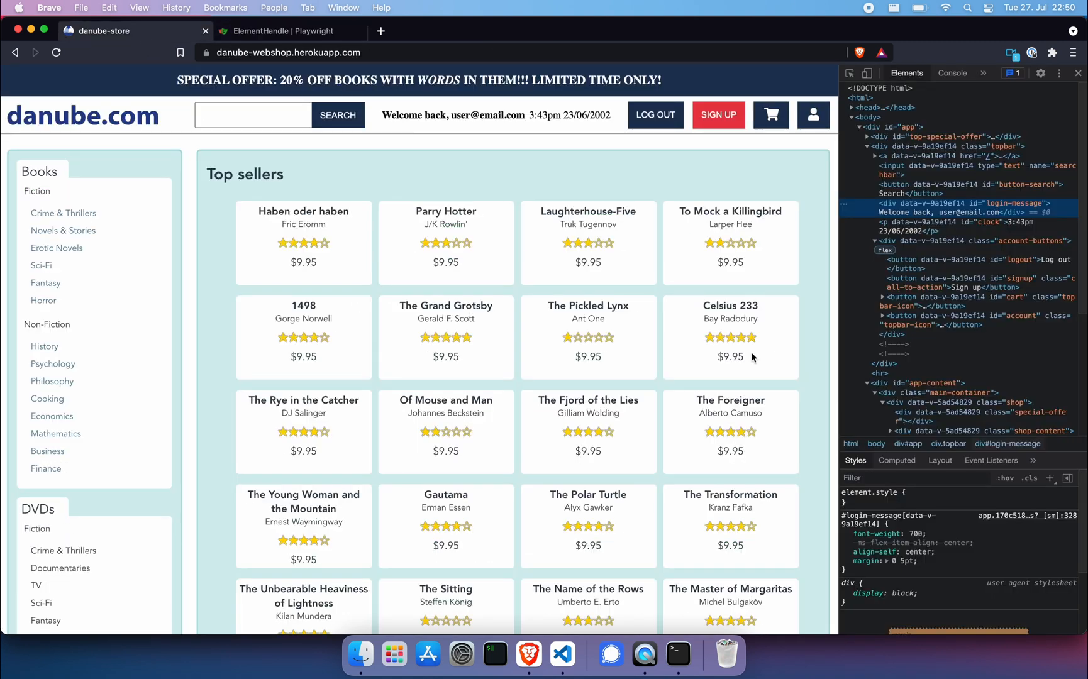
mouse_move(784, 349)
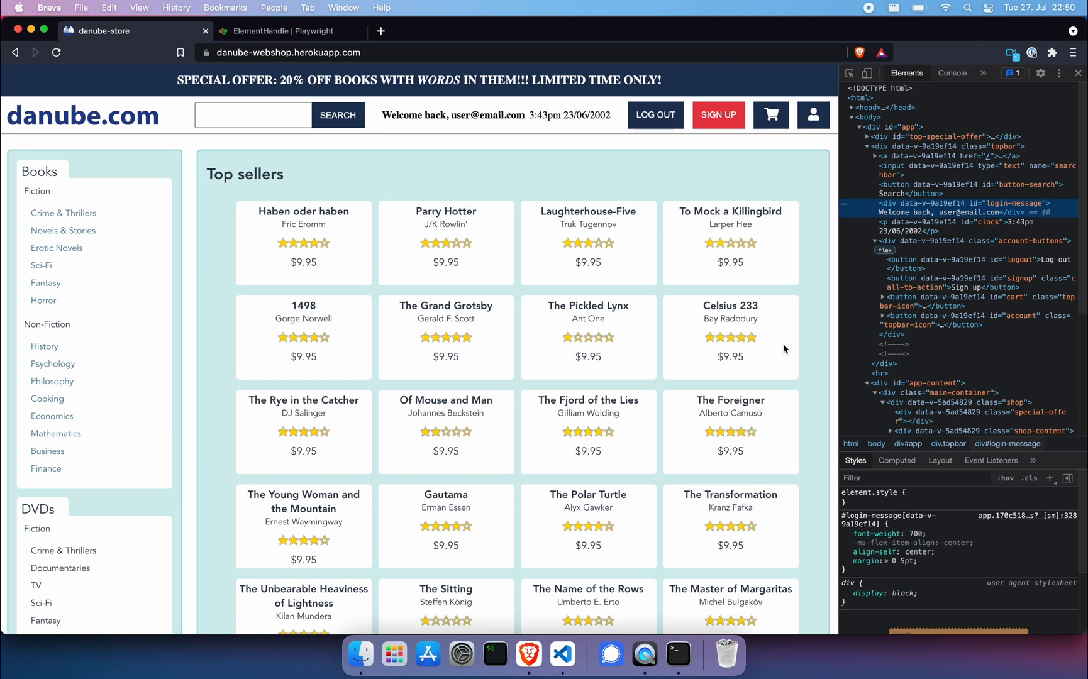